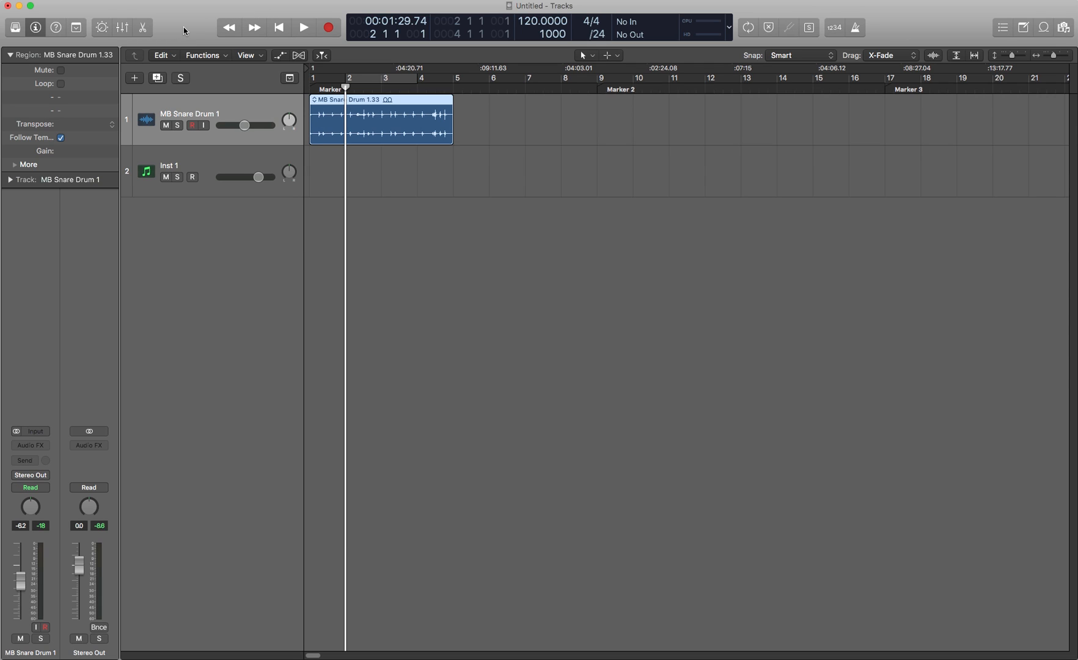
mouse_move(172, 25)
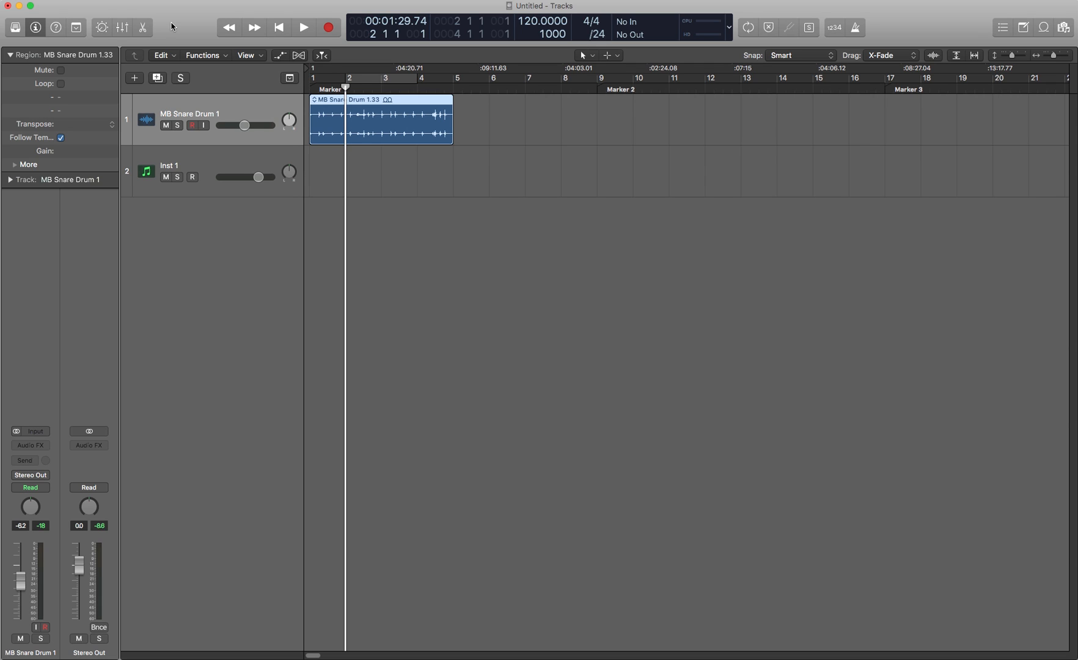
mouse_move(131, 35)
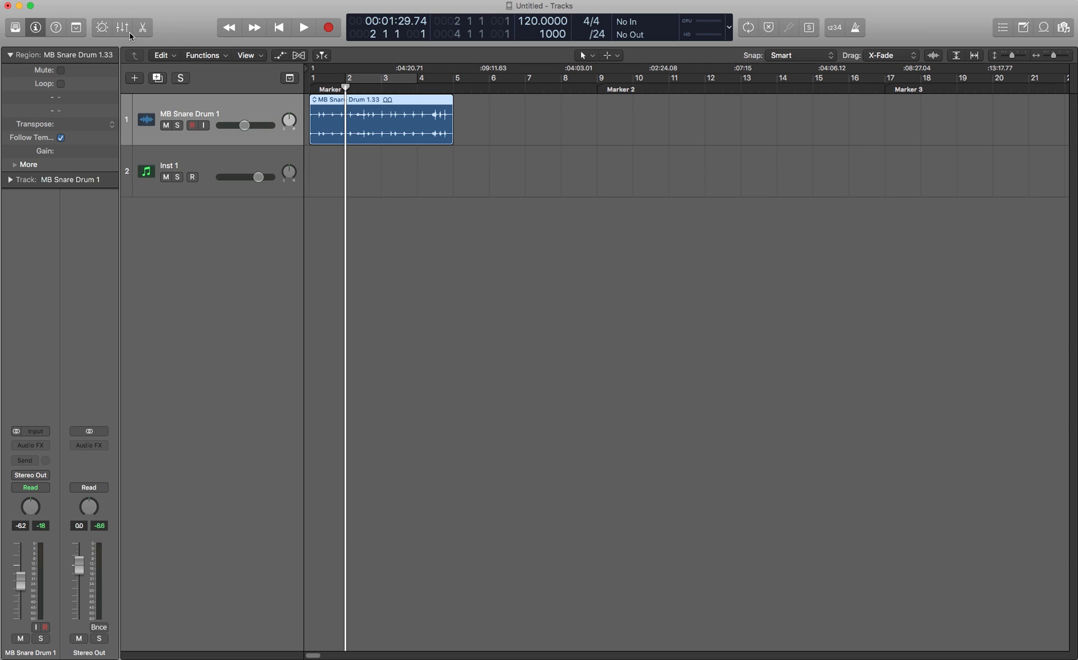
mouse_move(190, 27)
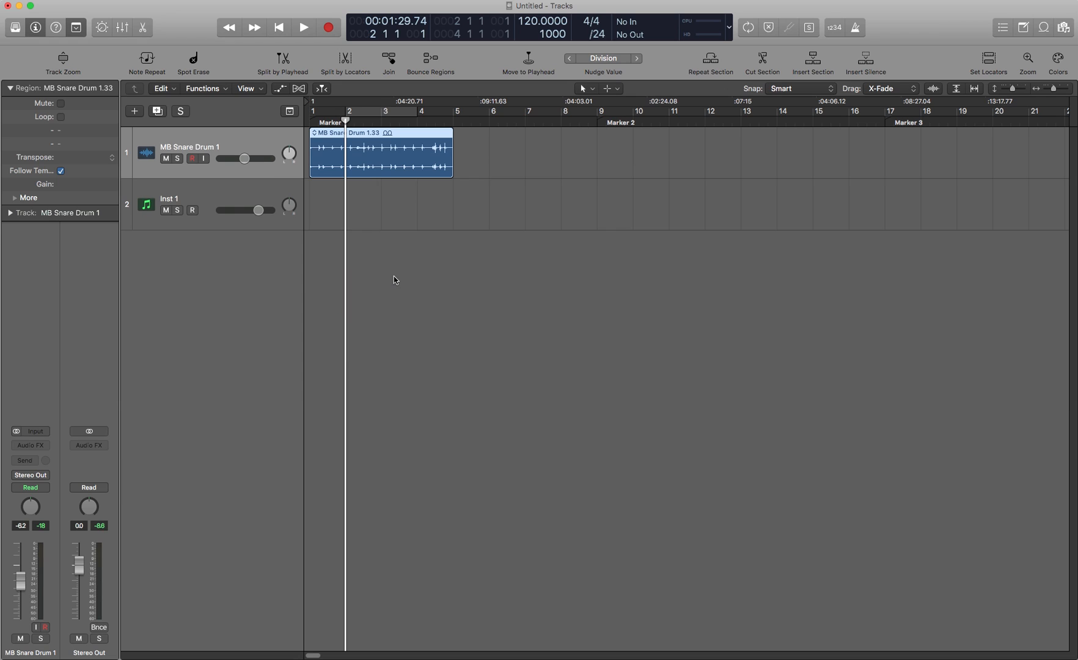
mouse_move(146, 61)
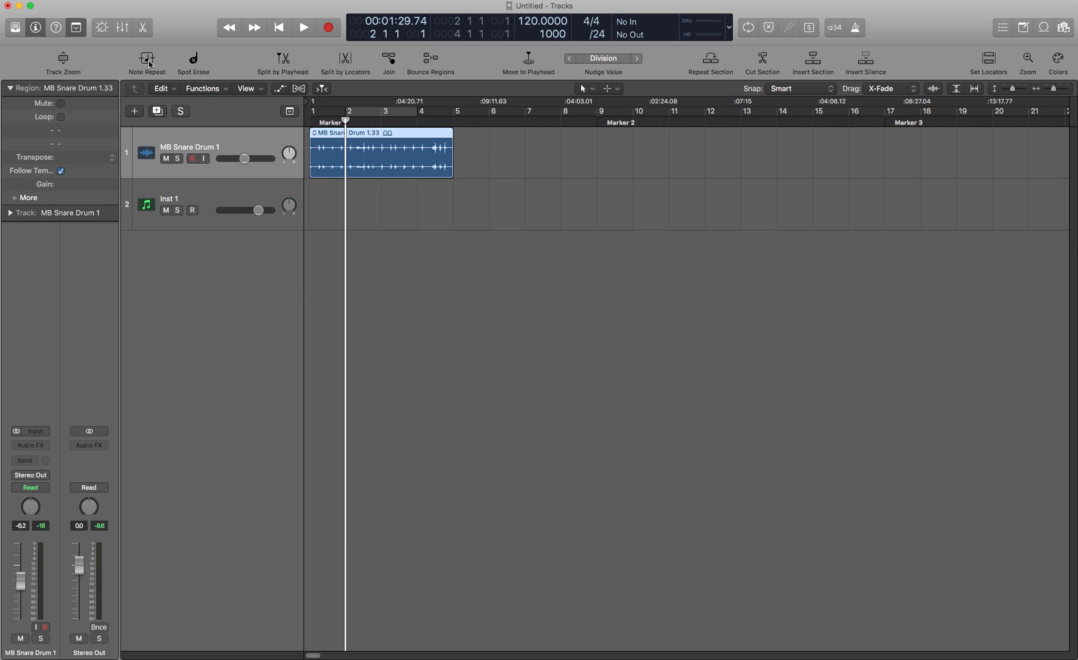
mouse_move(146, 61)
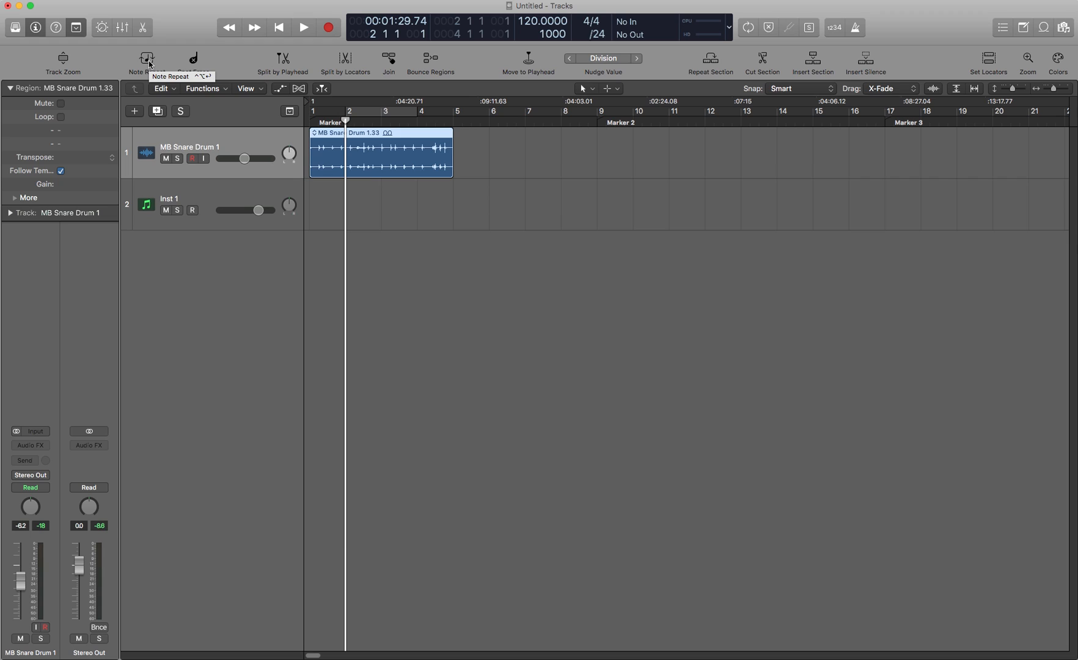
mouse_move(338, 237)
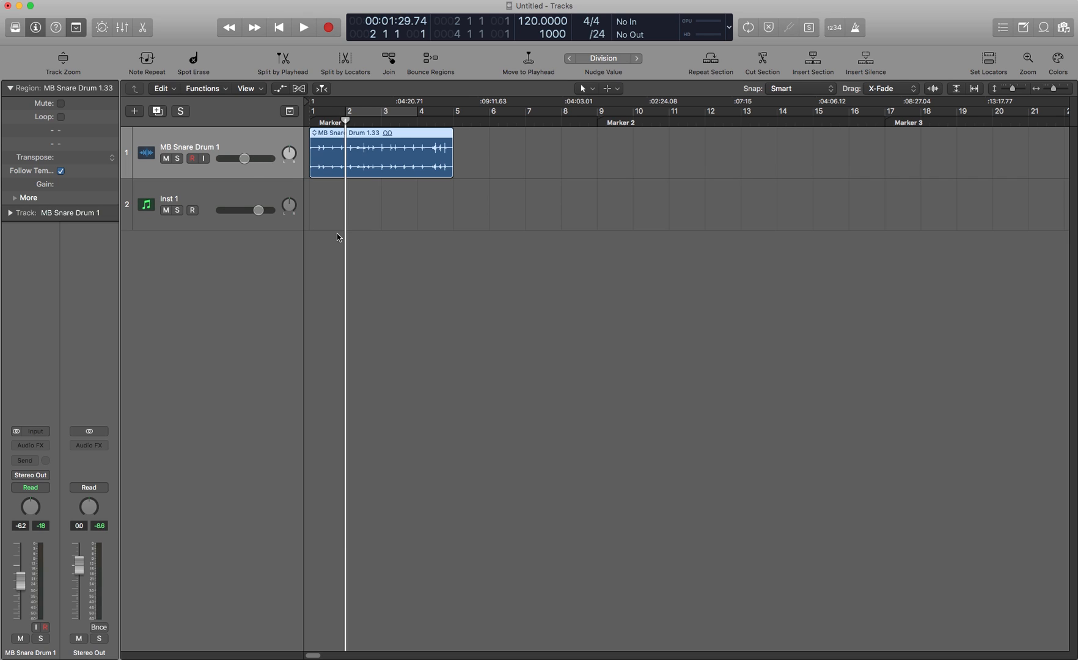
left_click(145, 62)
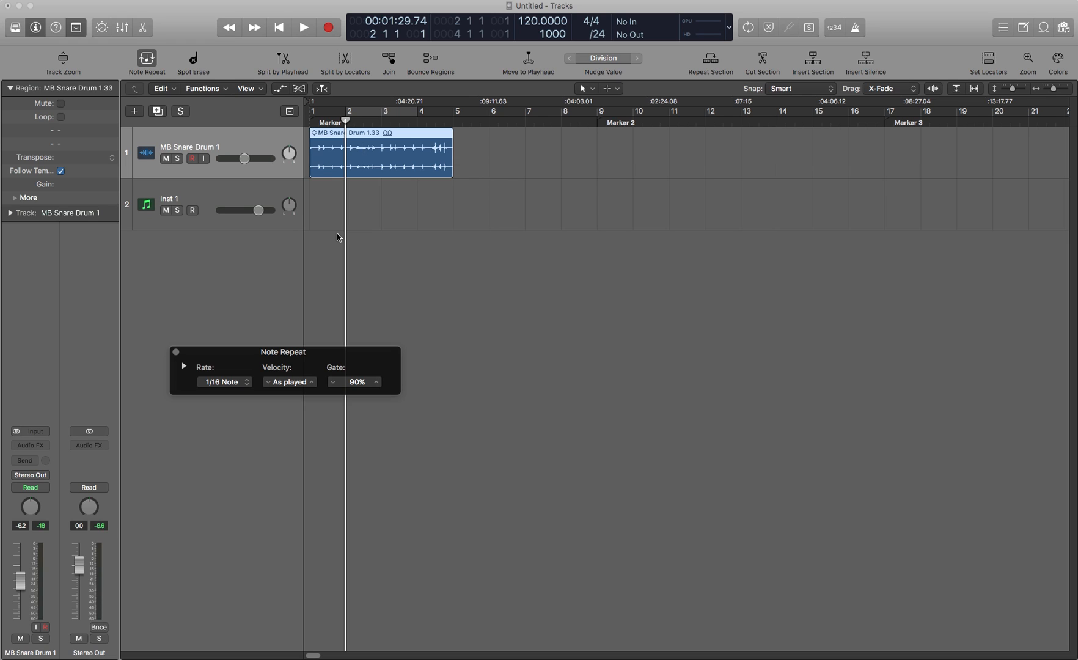
left_click(193, 61)
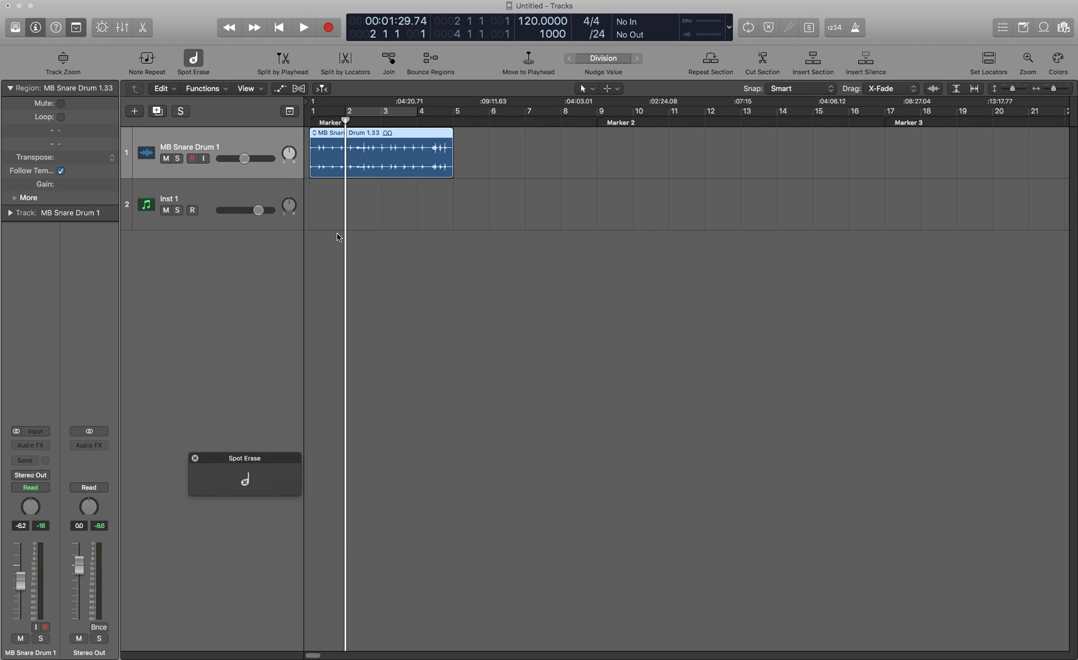
left_click(193, 63)
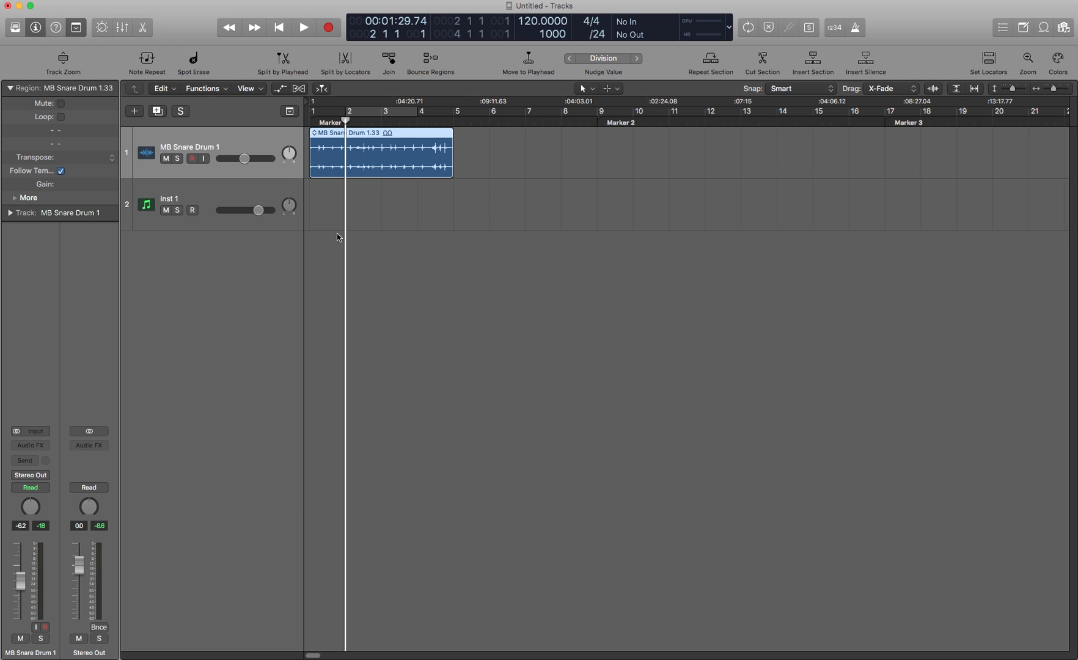
mouse_move(191, 24)
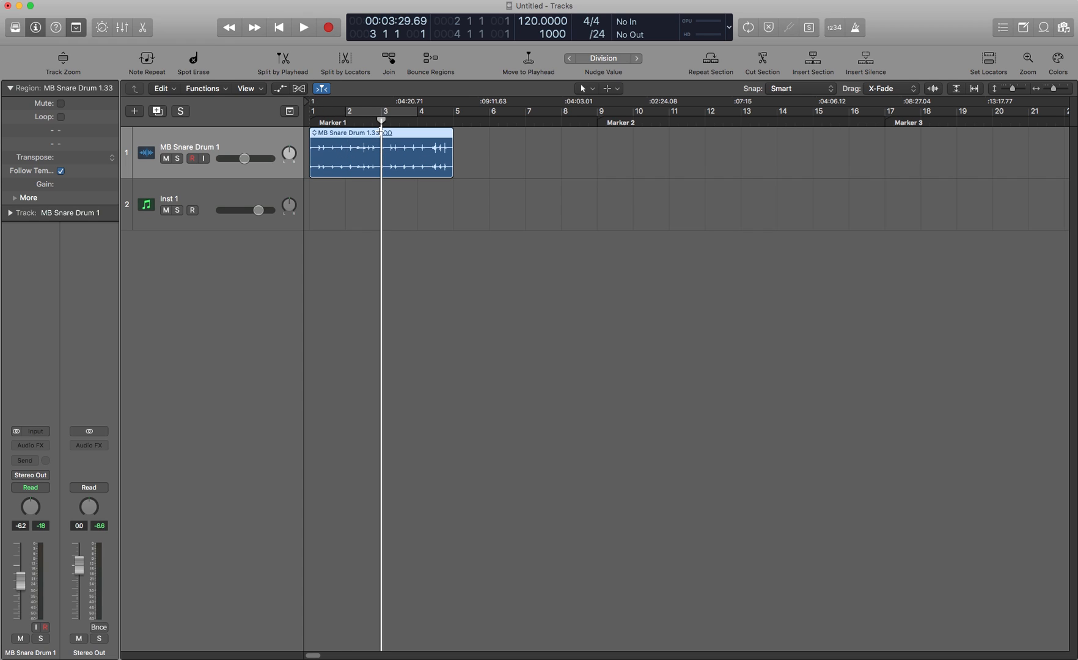
Move the playhead back to bar 2 in the ruler.
left_click(380, 152)
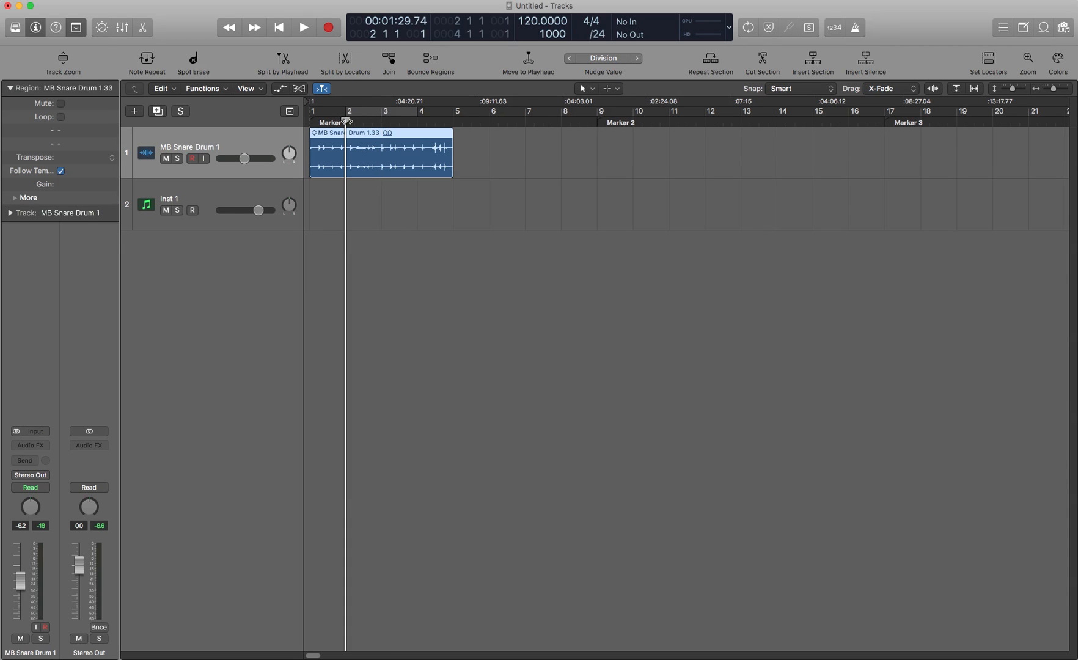
mouse_move(408, 108)
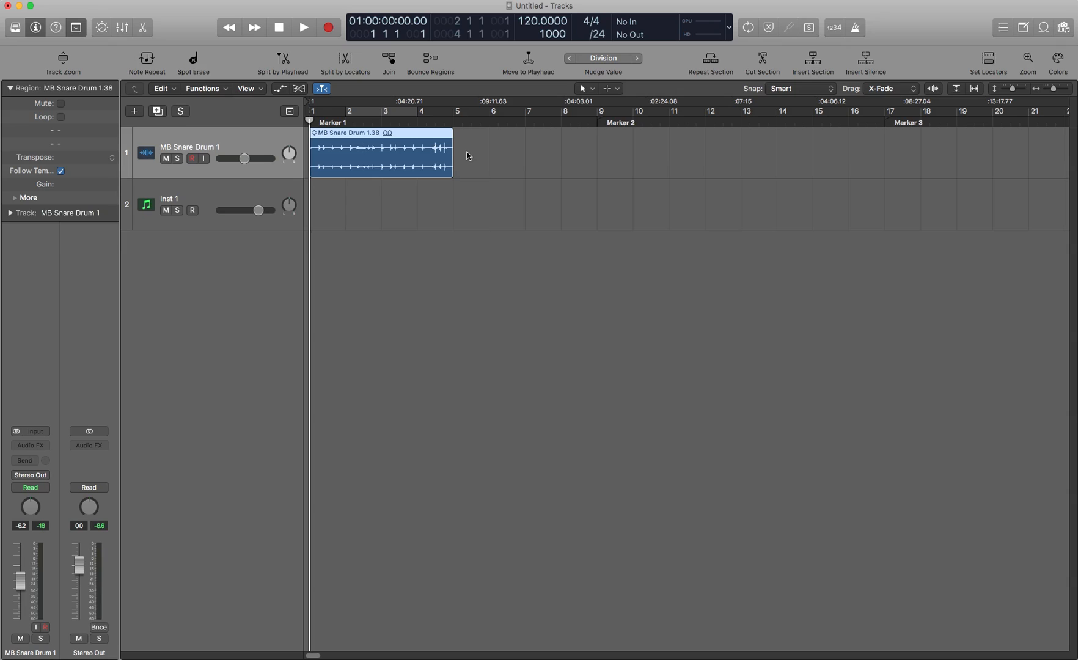
left_click(430, 62)
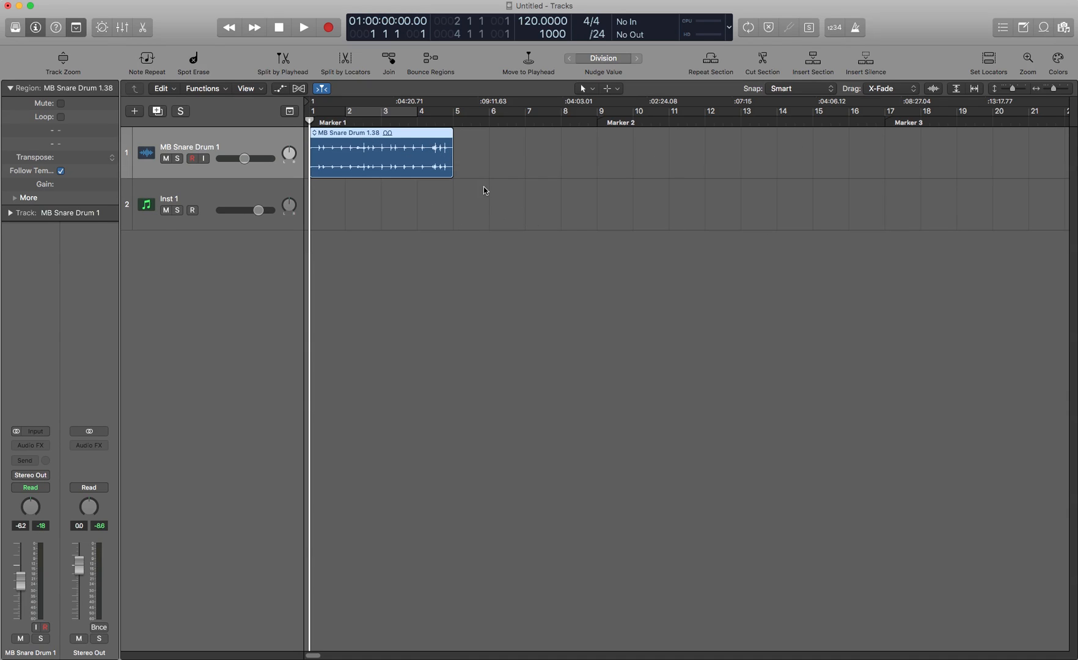
mouse_move(511, 154)
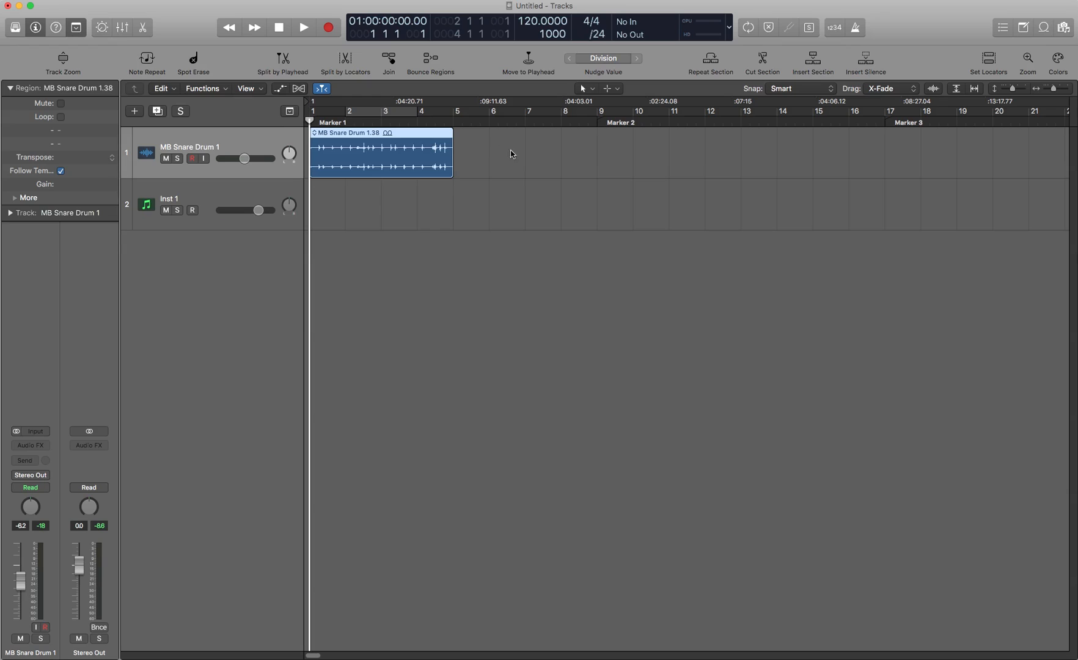
mouse_move(525, 157)
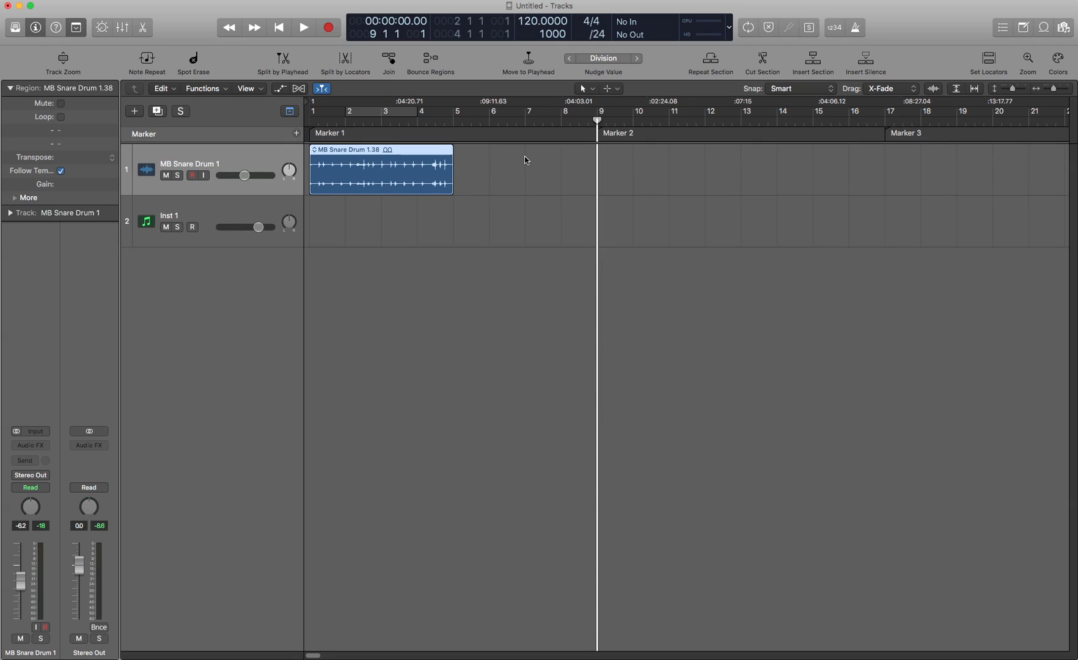
left_click_drag(380, 171, 668, 152)
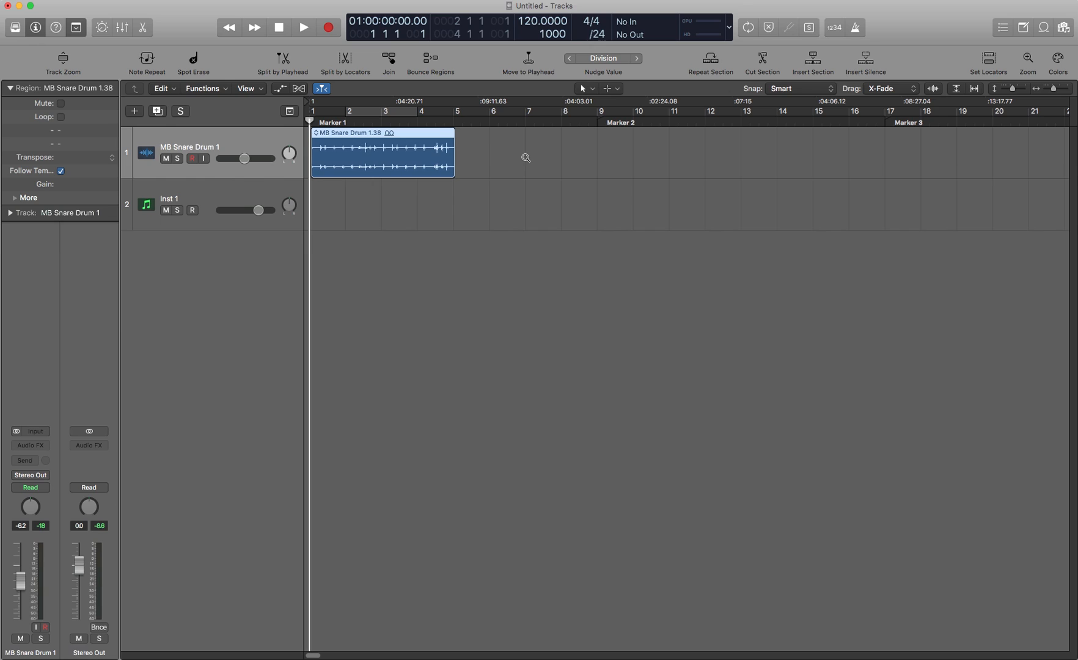
left_click_drag(381, 153, 457, 153)
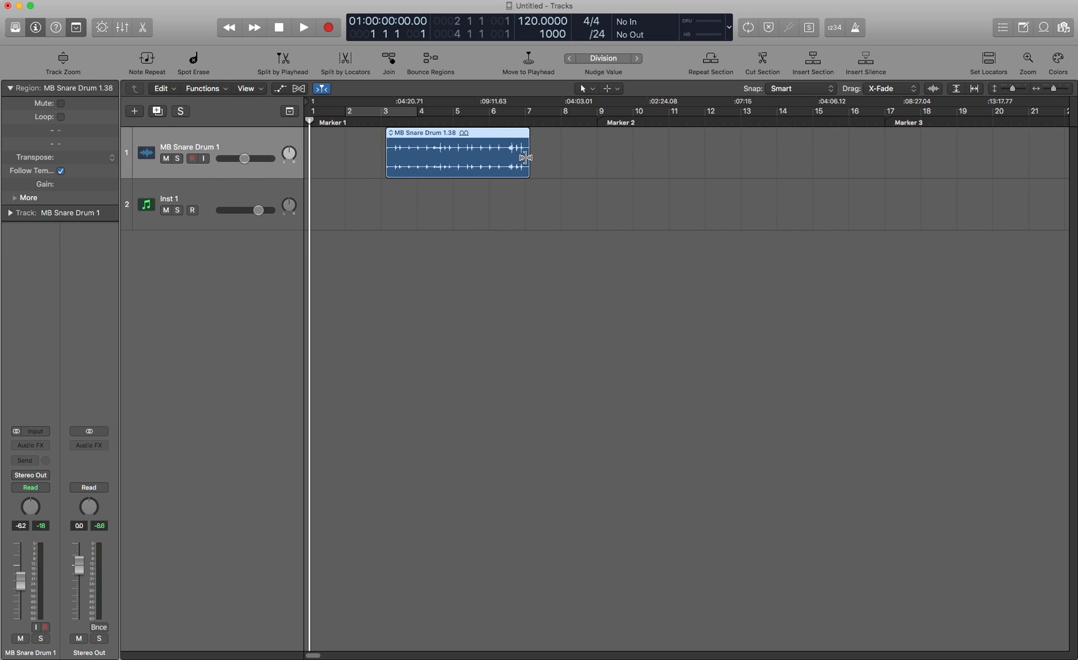
left_click_drag(457, 153, 478, 153)
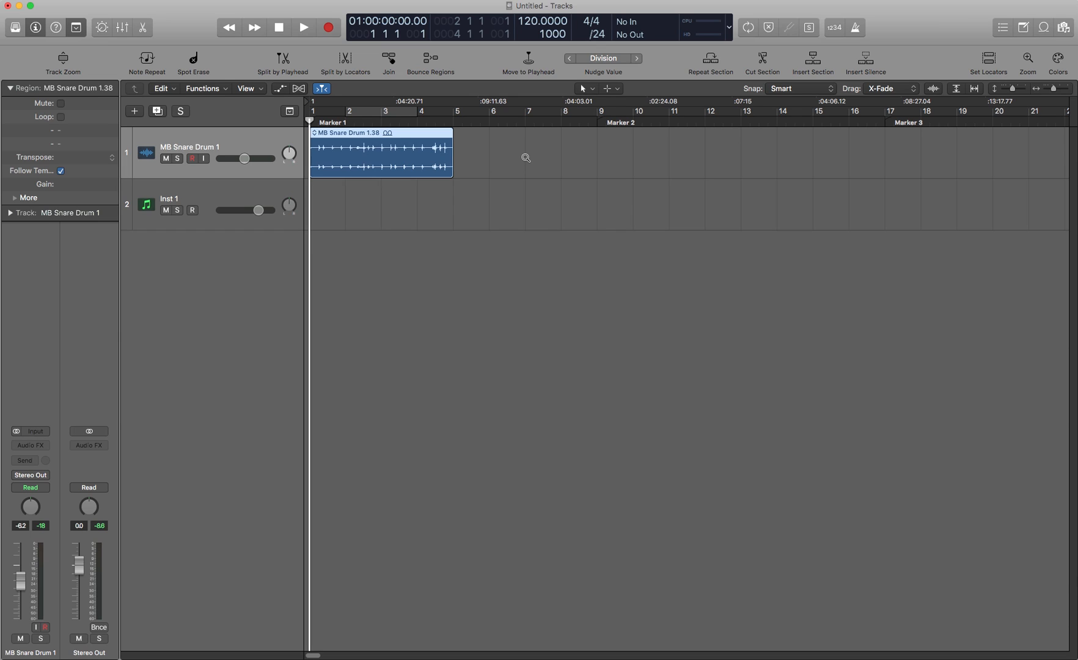
Cycle the Nudge Value through Bar and Tick, ending back on Division.
left_click(636, 57)
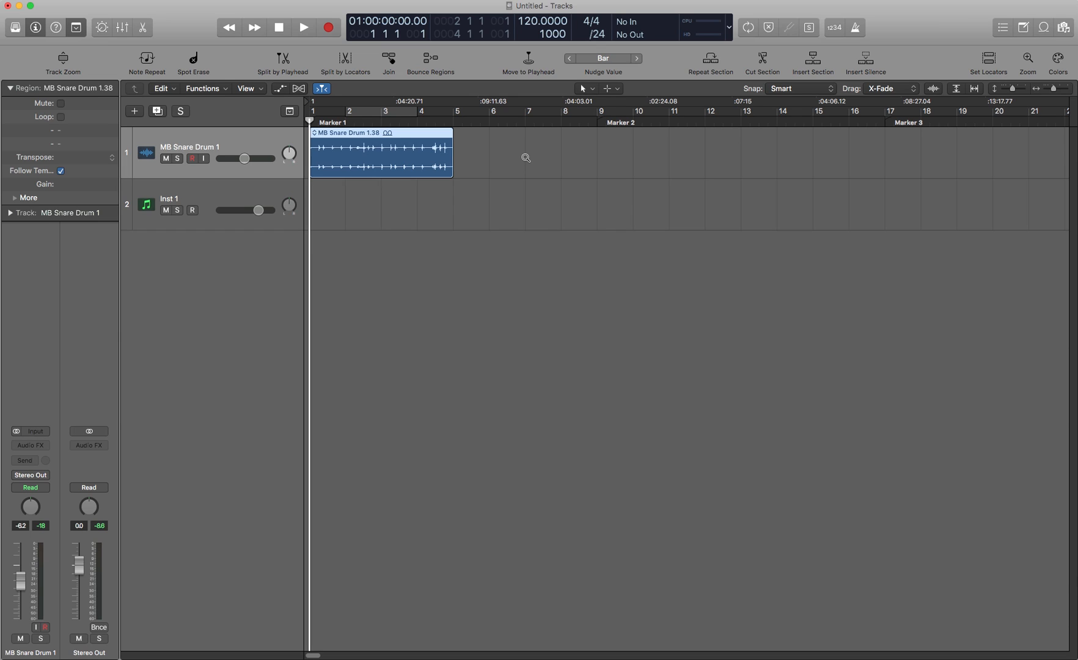
left_click(603, 59)
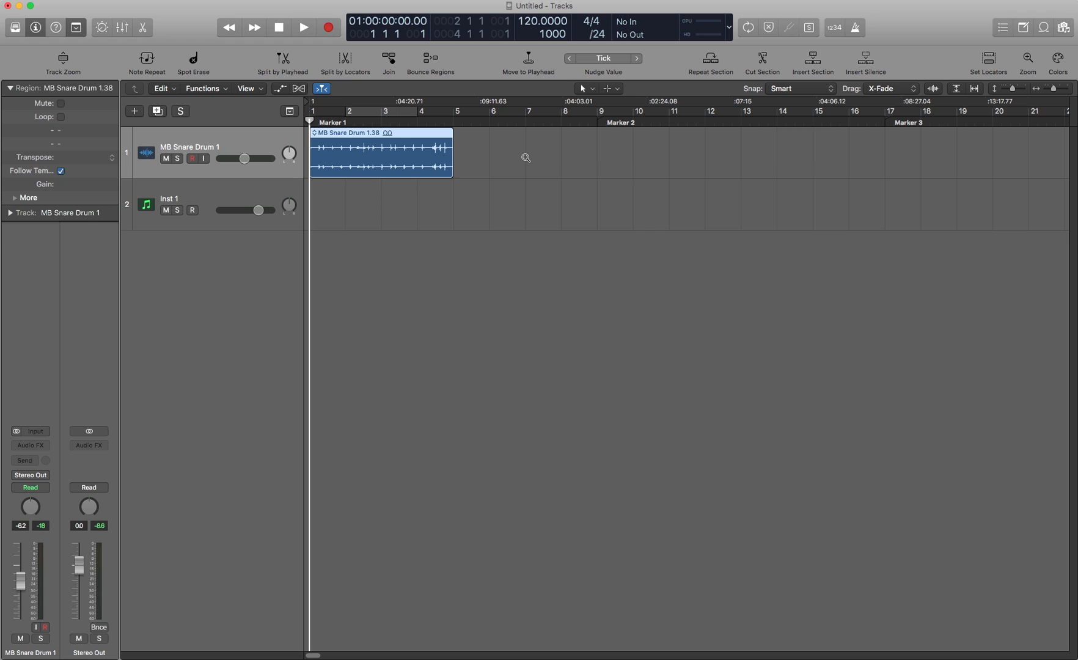
left_click(636, 57)
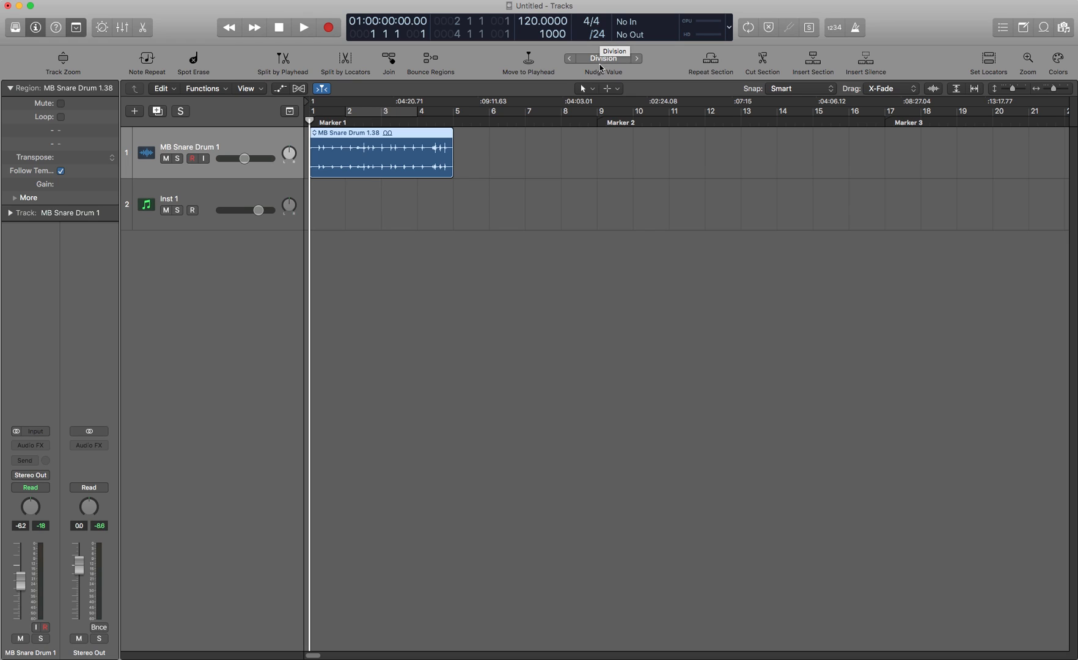
mouse_move(639, 117)
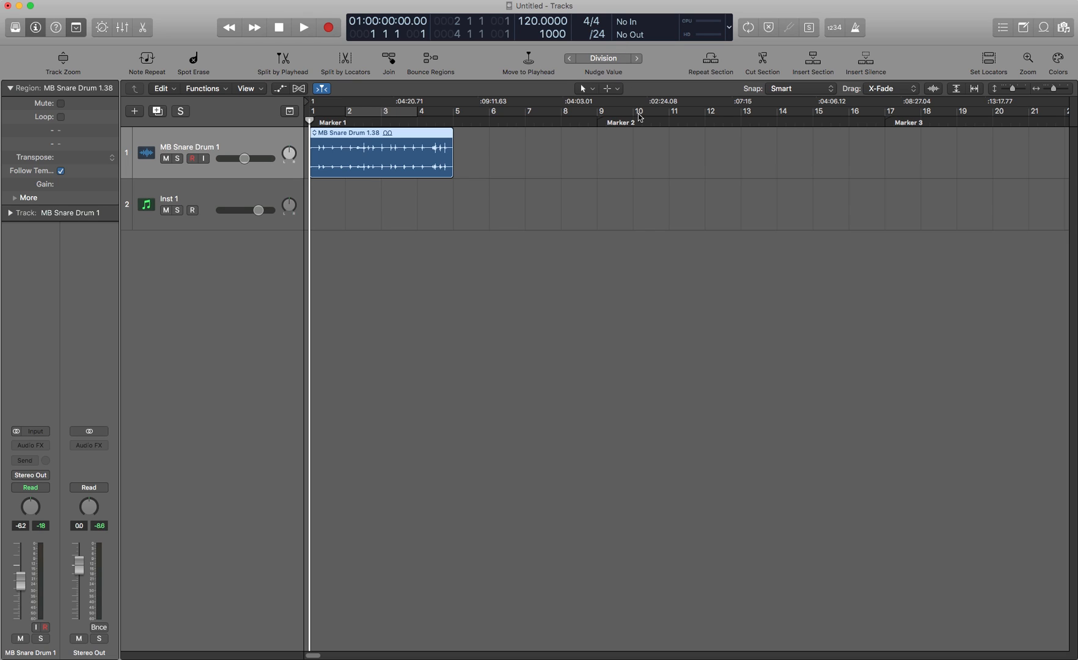
Adjust the LCD beat division through /8 and /4, settling on /16.
left_click(598, 35)
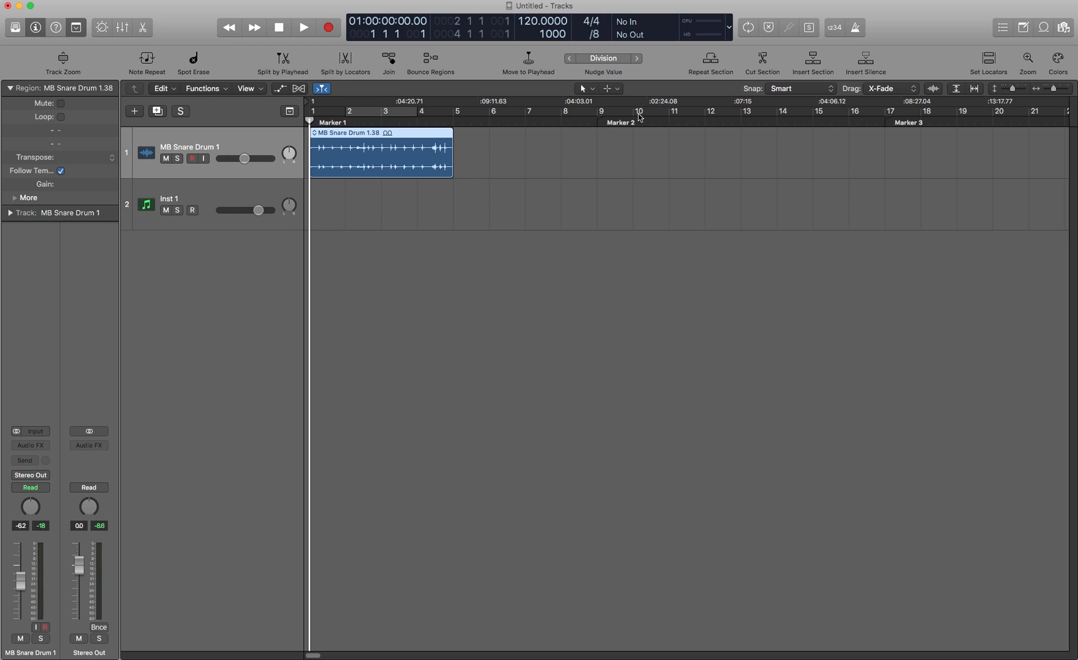
left_click_drag(382, 152, 470, 153)
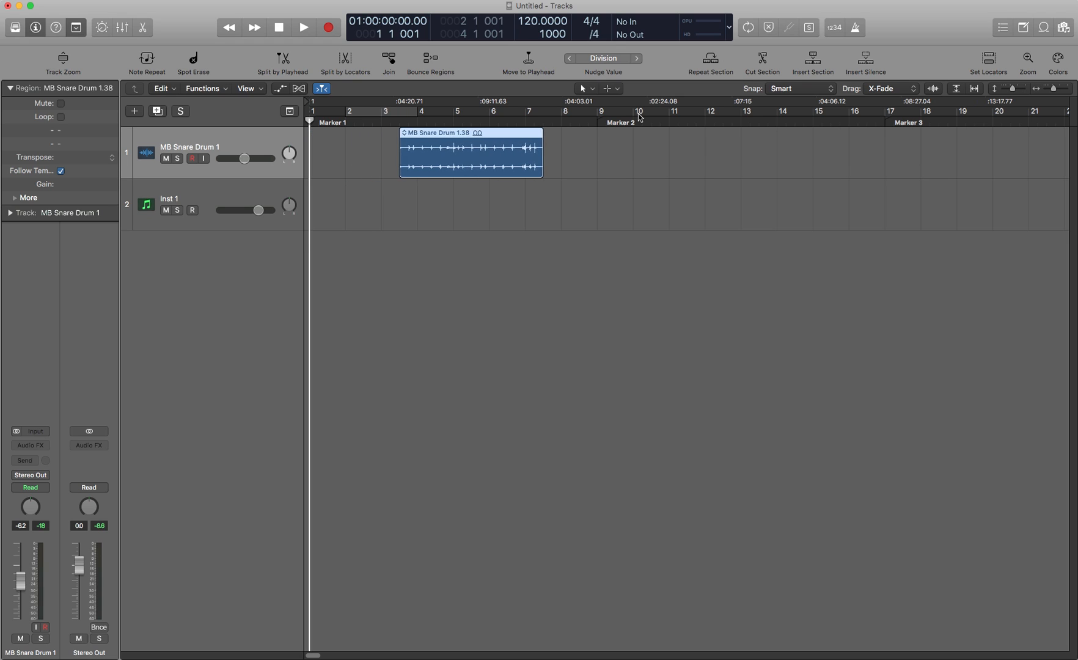
left_click_drag(471, 152, 417, 152)
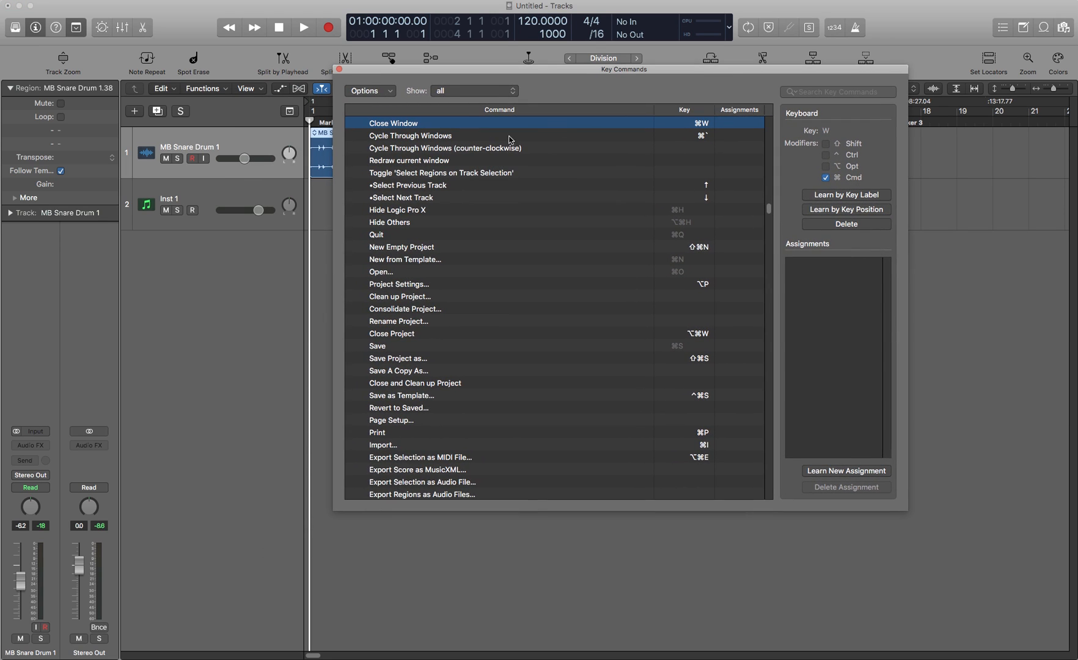
mouse_move(419, 177)
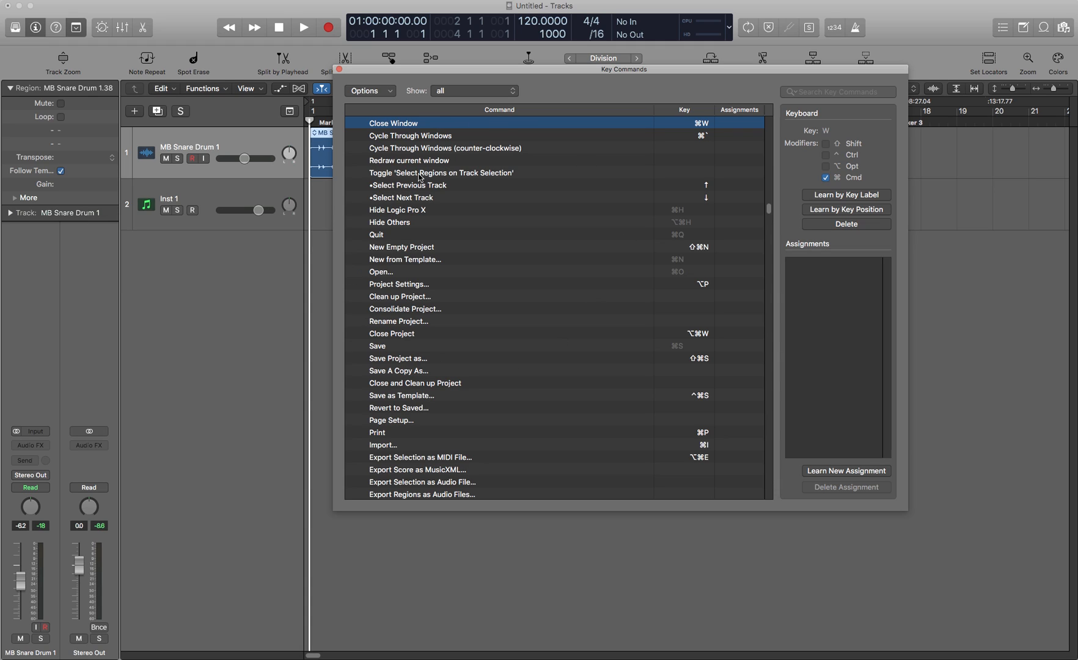
Search Key Commands for 'track zoom' and review the Individual Track Zoom commands.
left_click(838, 91)
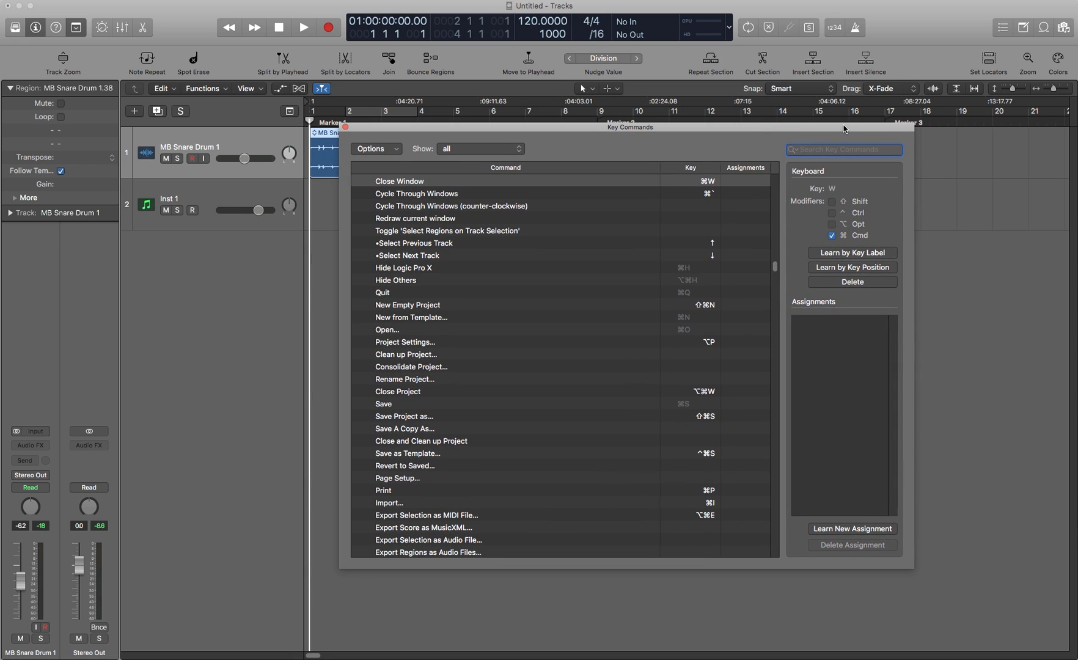
type("track zoom")
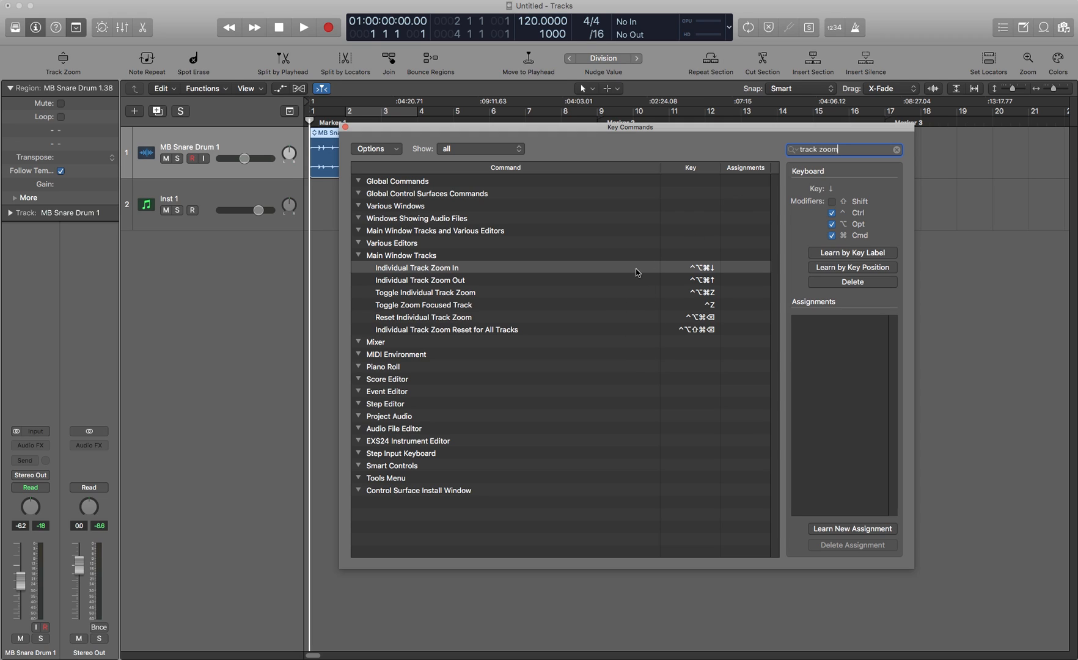
mouse_move(707, 306)
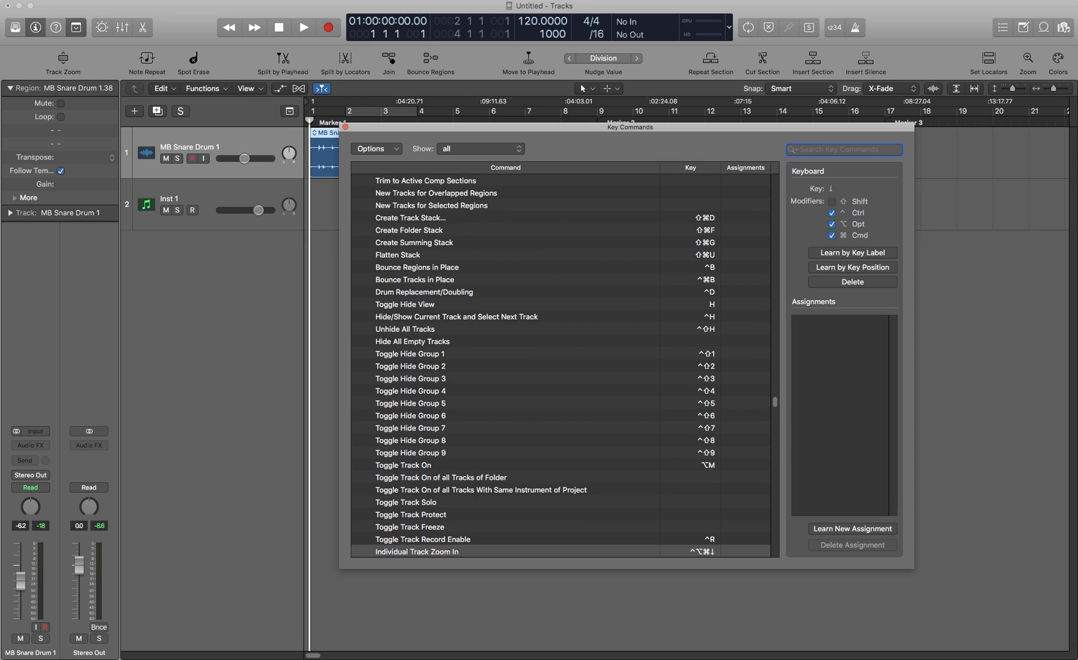
left_click(416, 551)
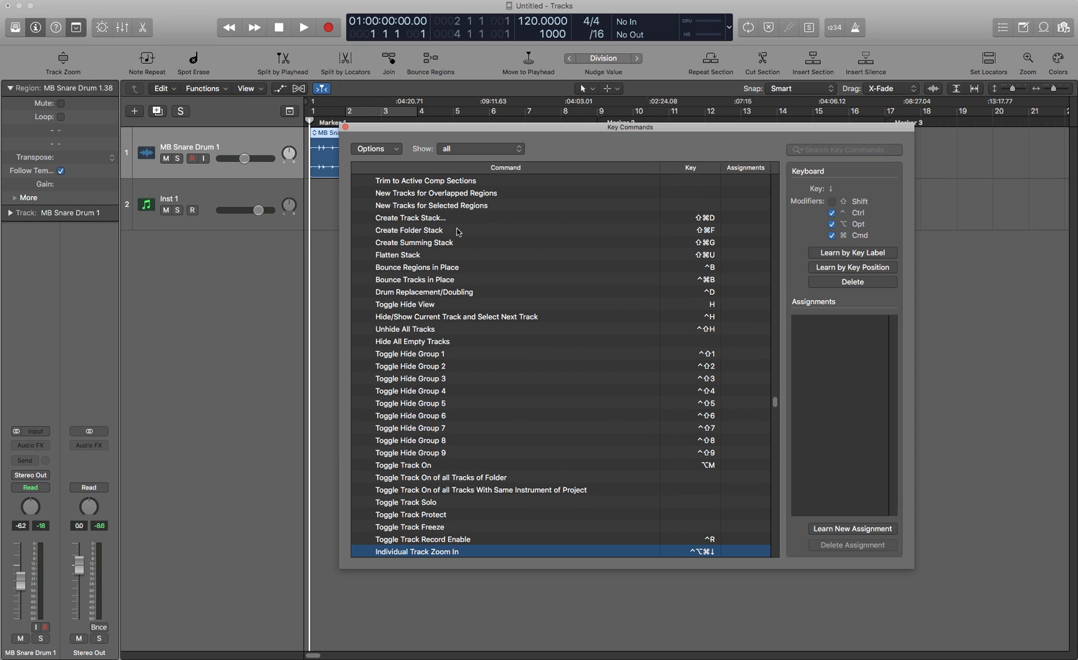
left_click(431, 206)
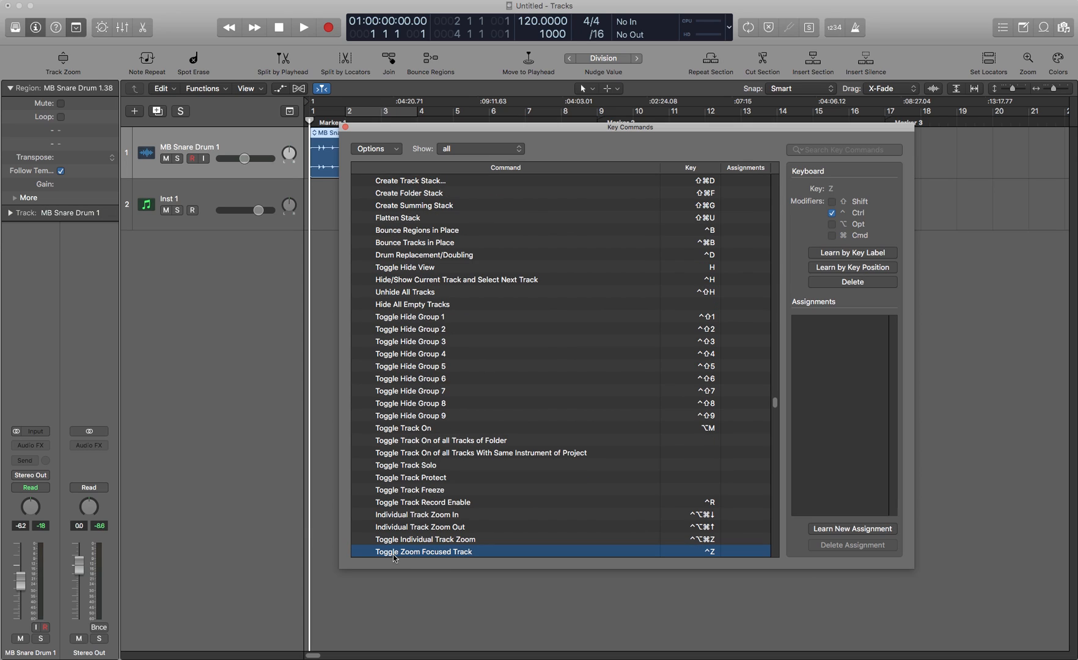
mouse_move(508, 301)
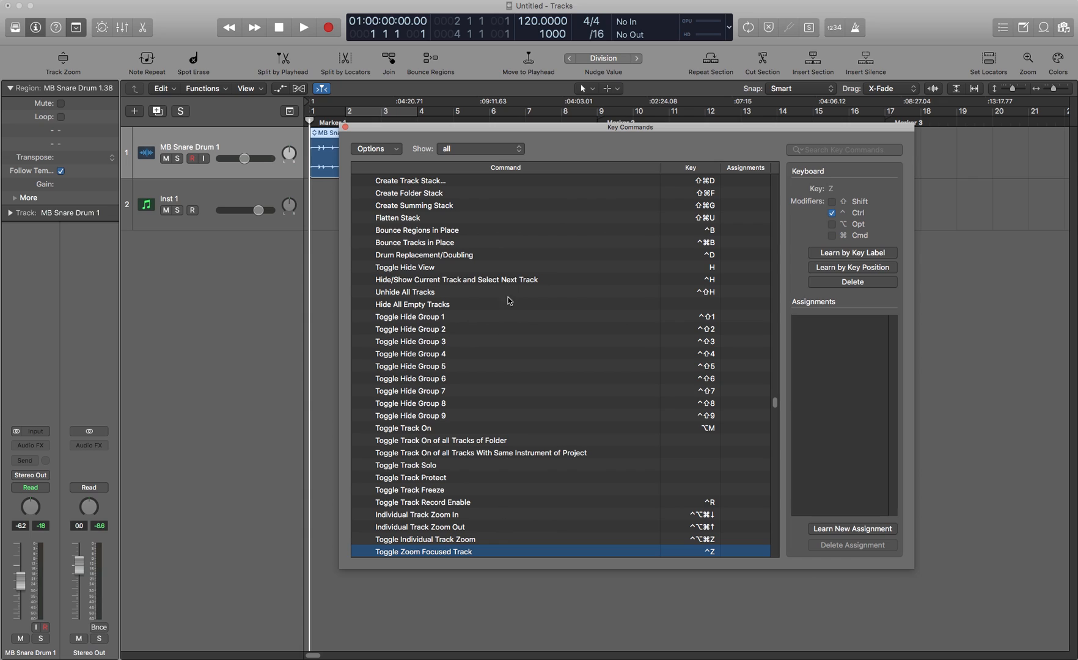
mouse_move(367, 555)
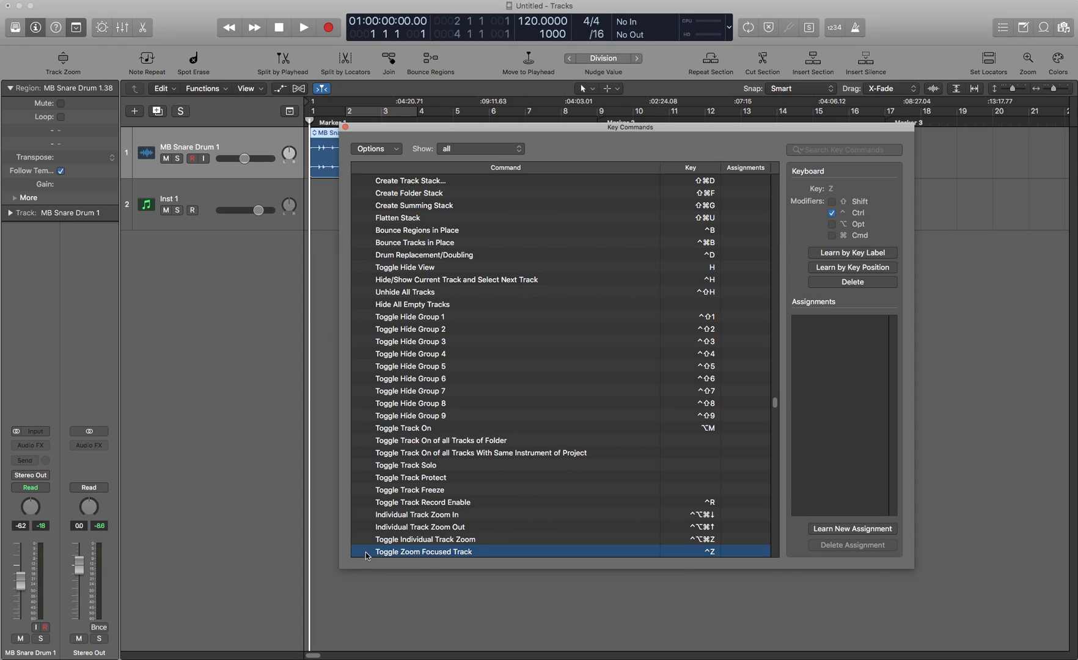
mouse_move(712, 562)
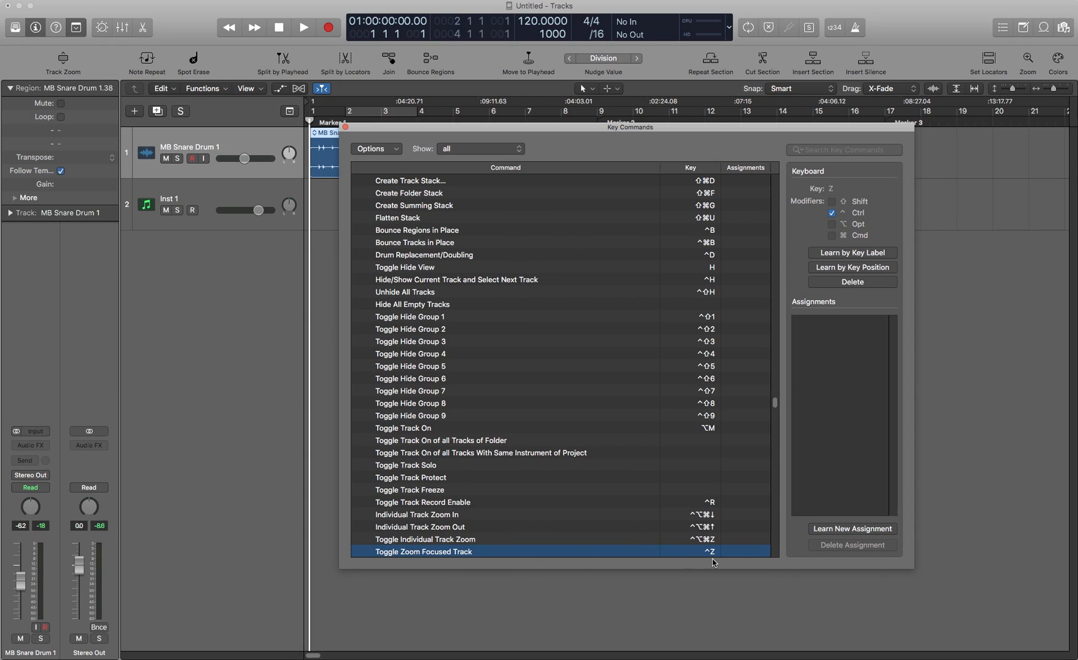
mouse_move(654, 283)
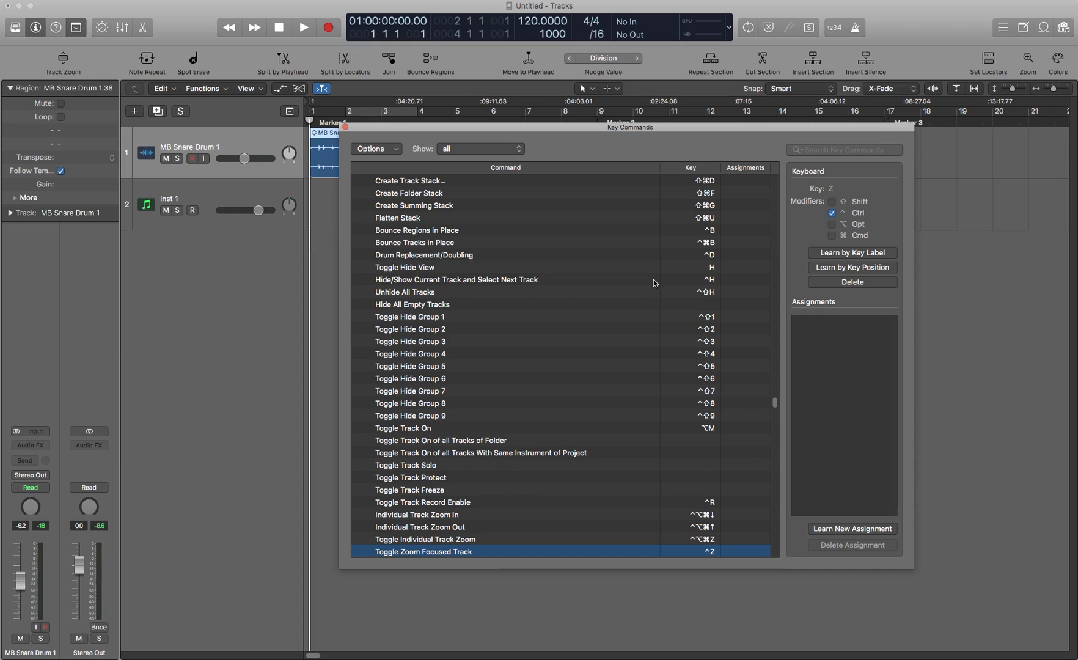
Clear the search and close the Key Commands window.
left_click(843, 151)
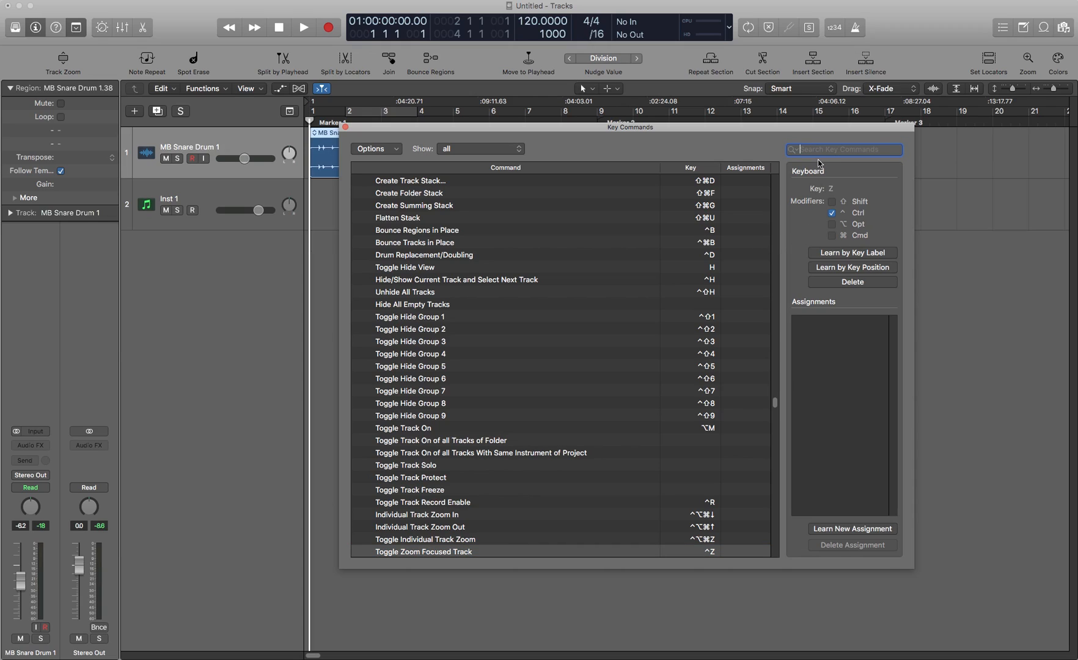
mouse_move(747, 158)
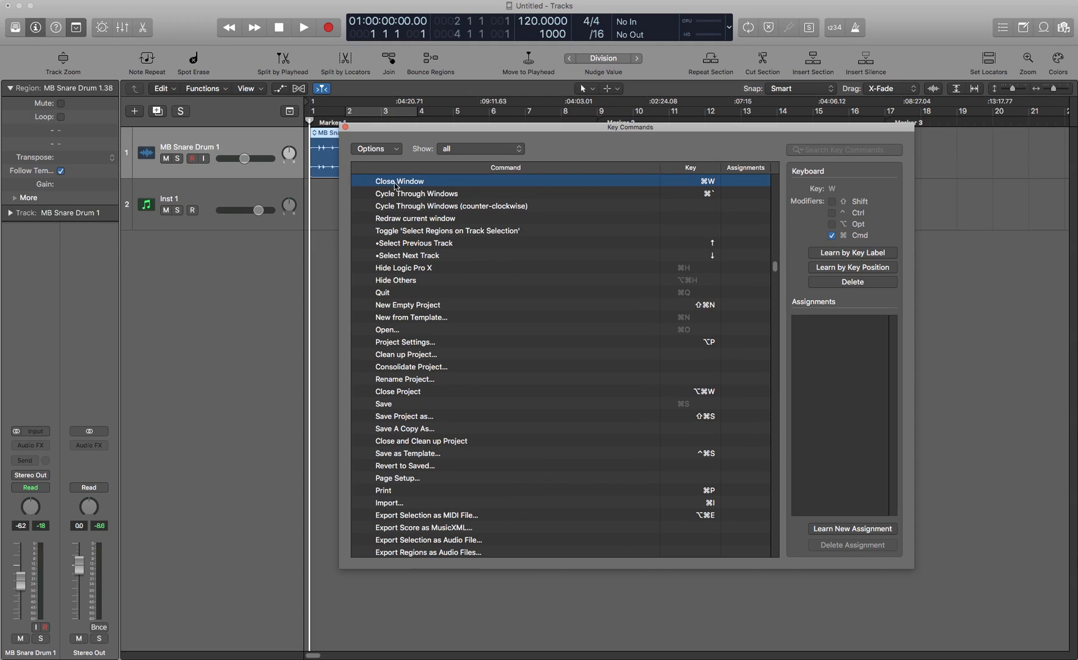
left_click(844, 150)
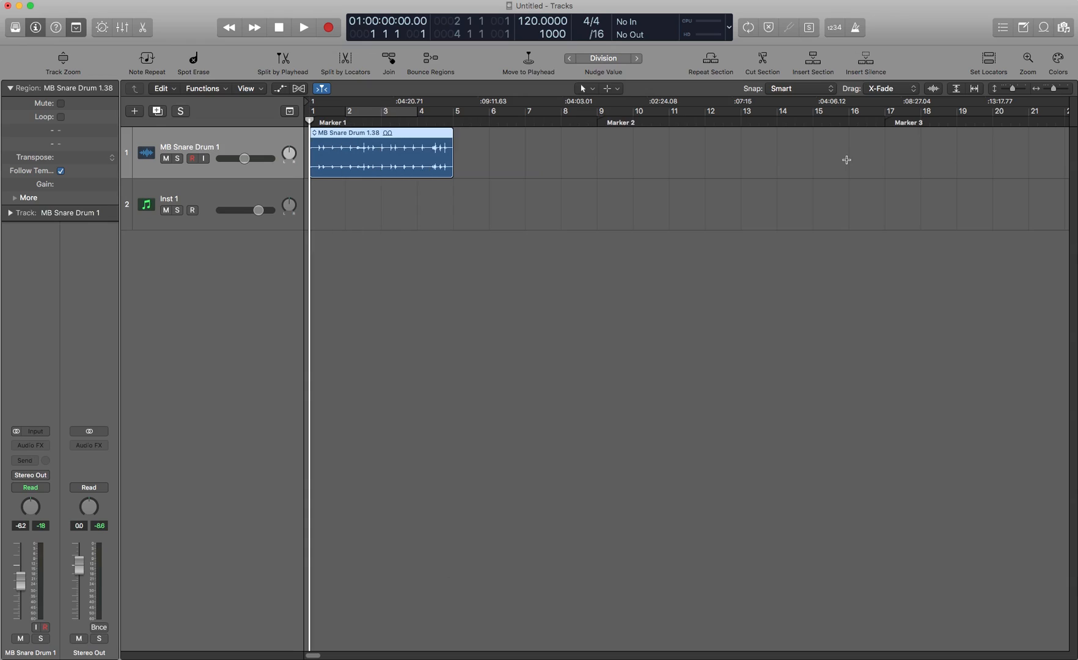
mouse_move(716, 249)
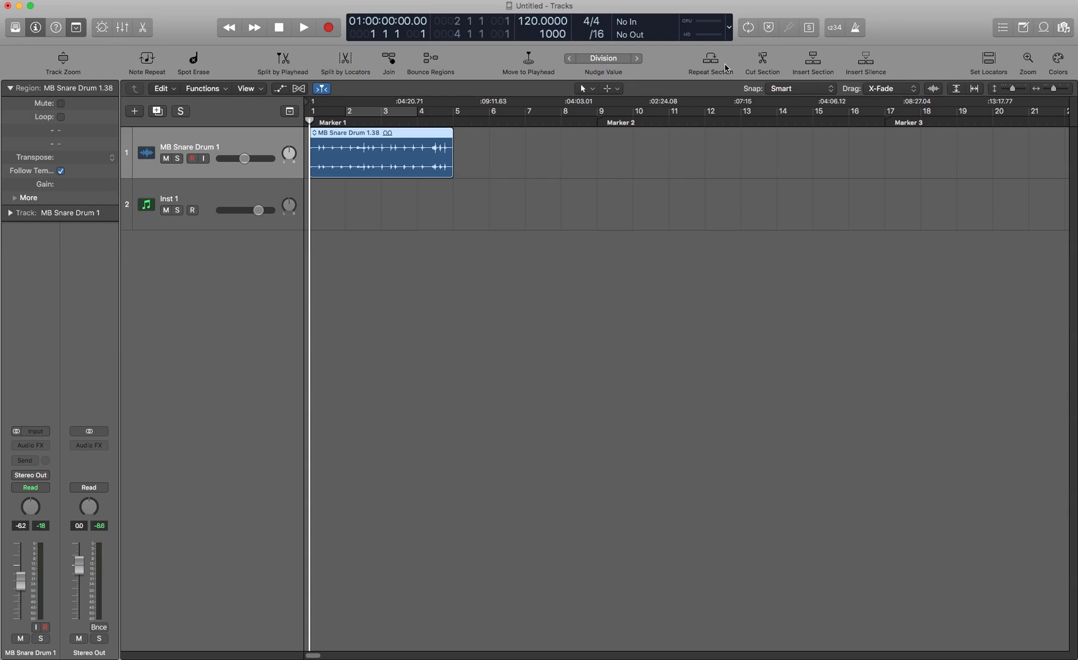
mouse_move(710, 63)
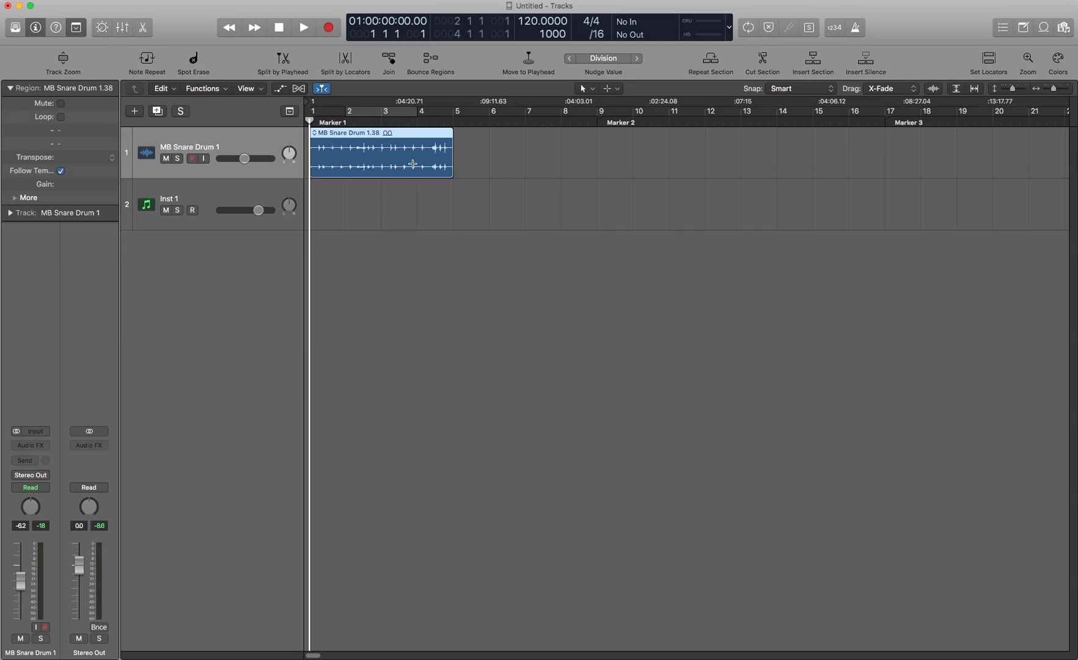
mouse_move(338, 49)
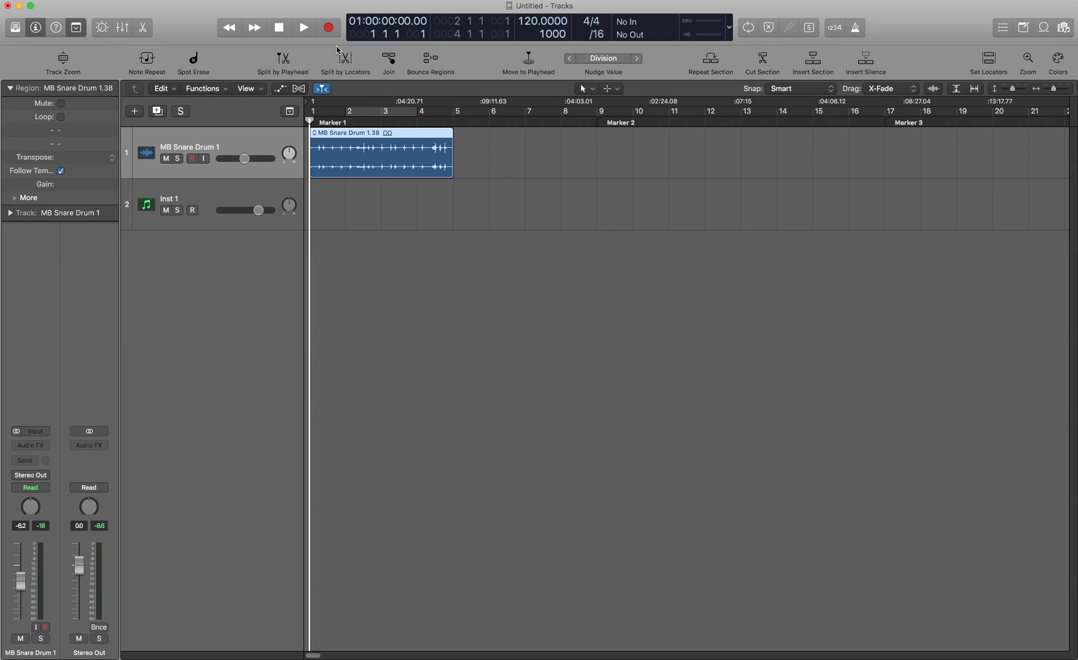
mouse_move(712, 57)
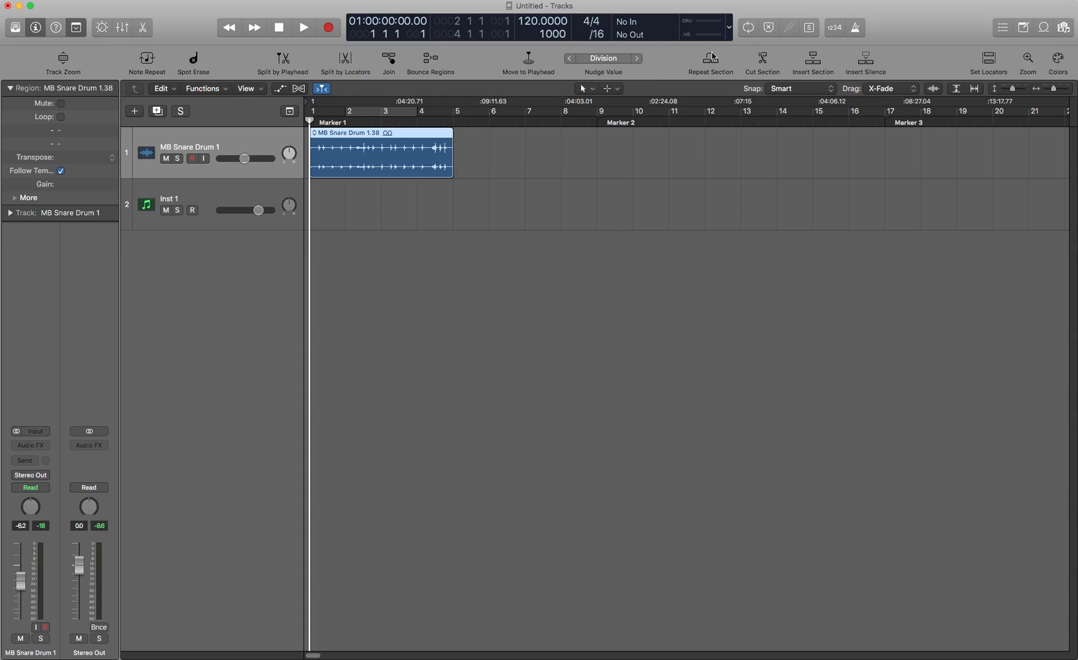
mouse_move(461, 145)
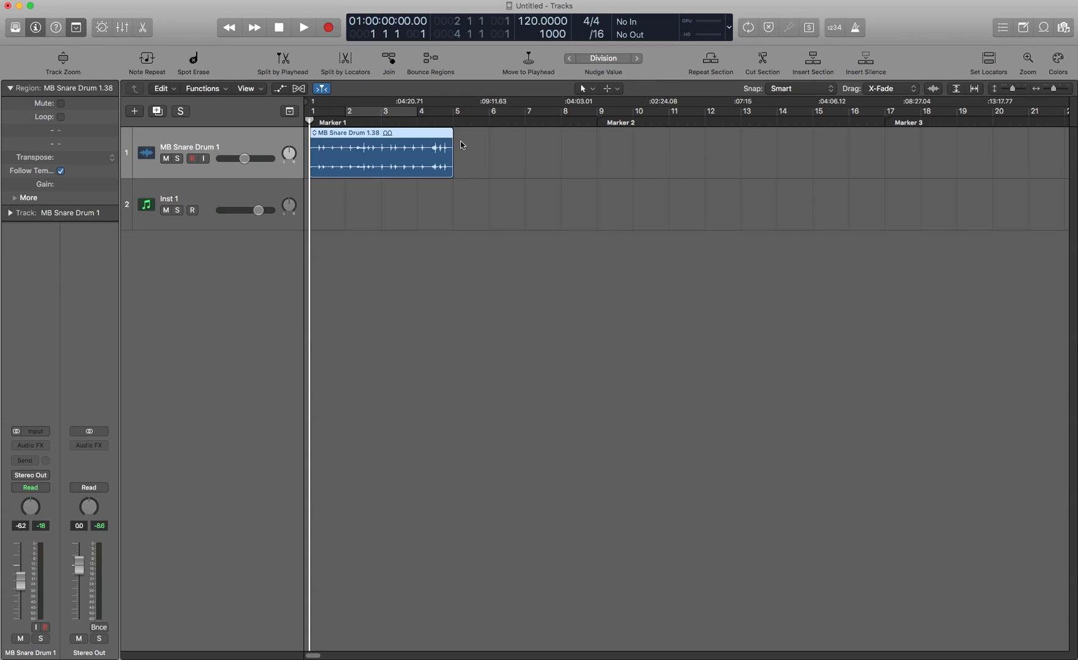
mouse_move(426, 113)
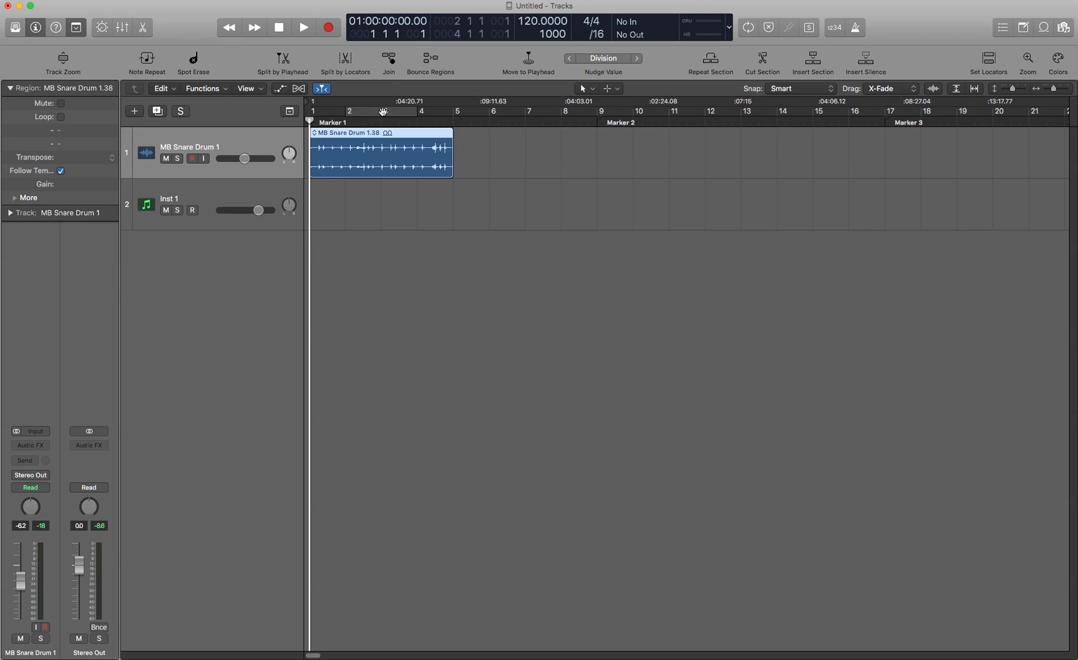
mouse_move(455, 142)
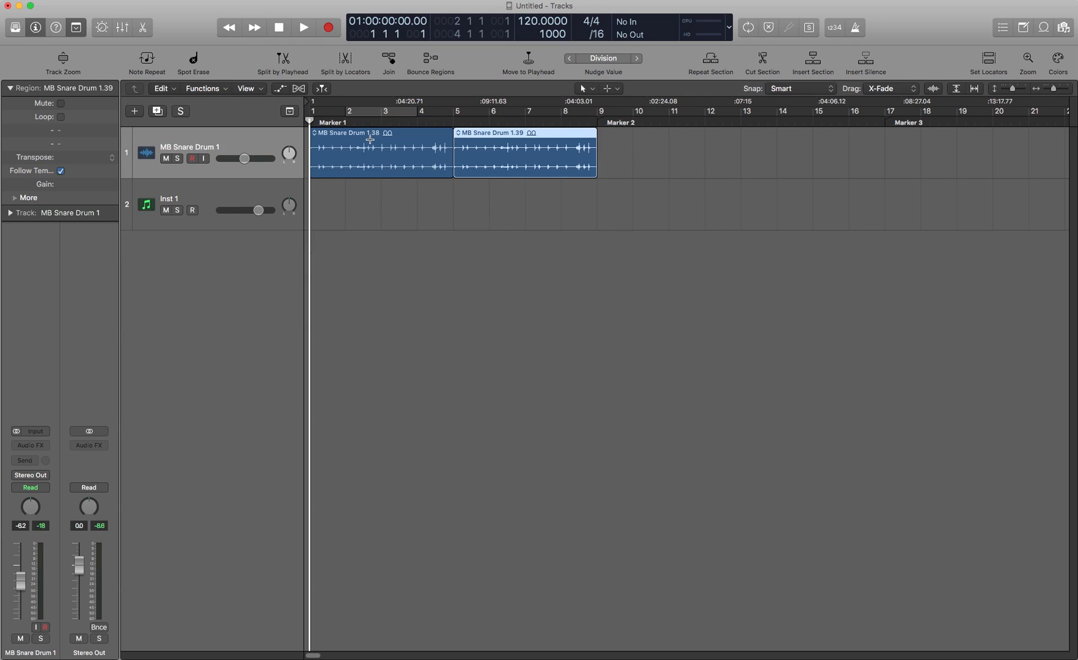
mouse_move(370, 136)
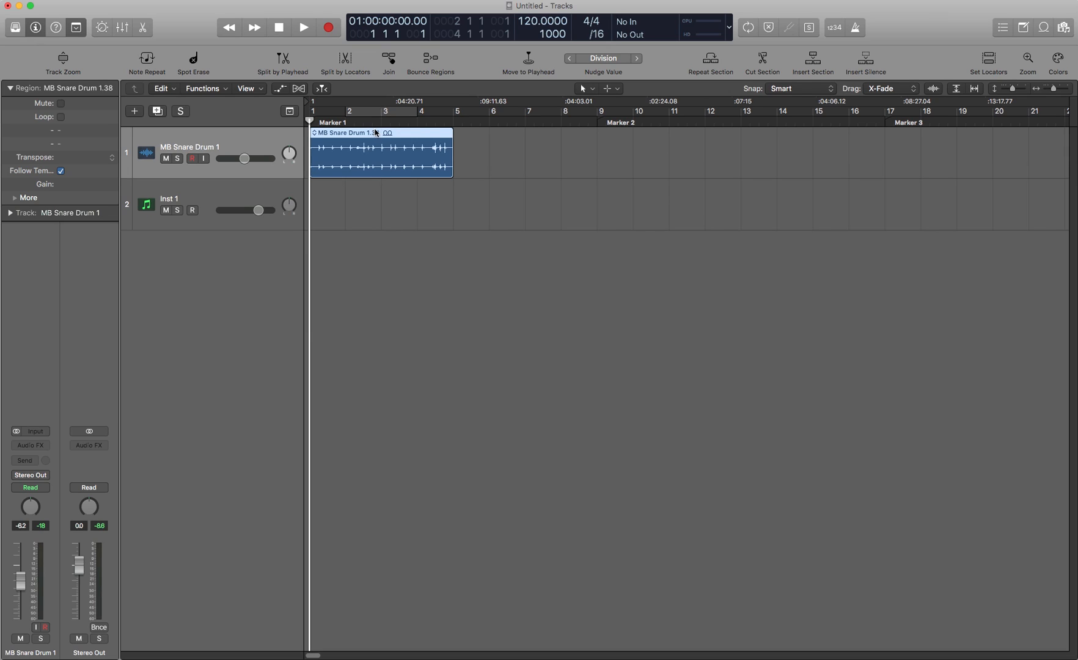
mouse_move(615, 153)
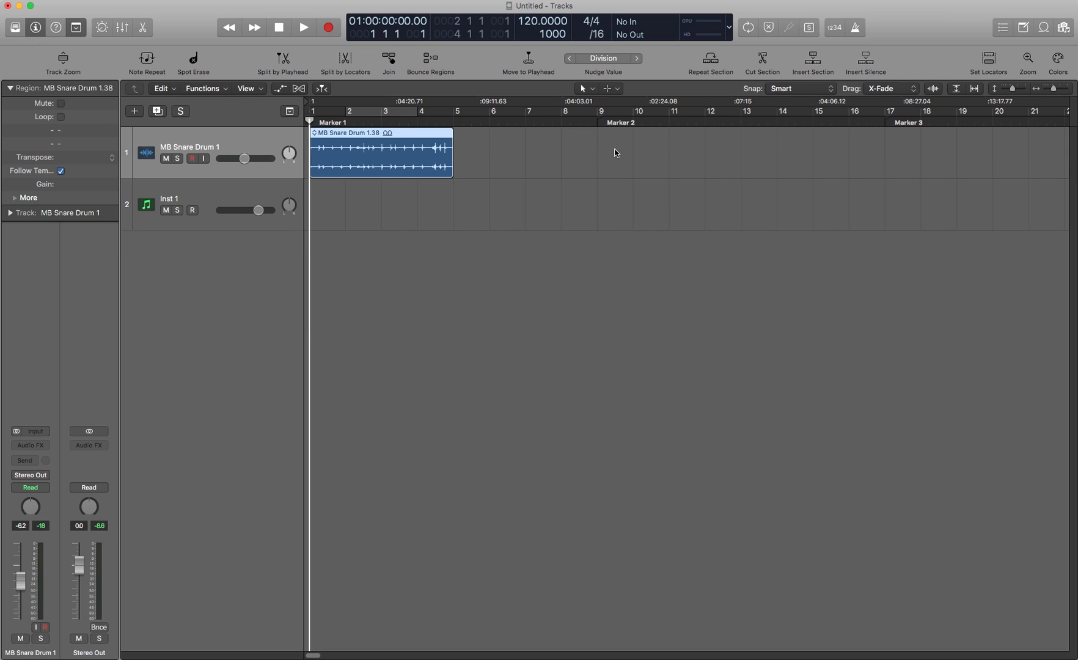
mouse_move(347, 133)
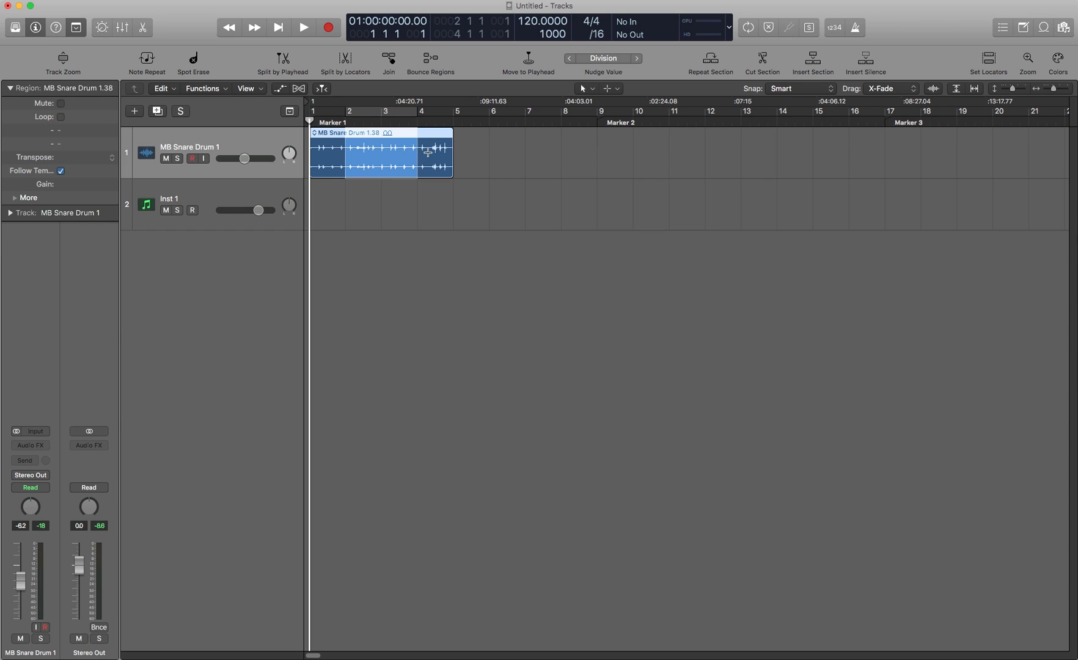
mouse_move(470, 149)
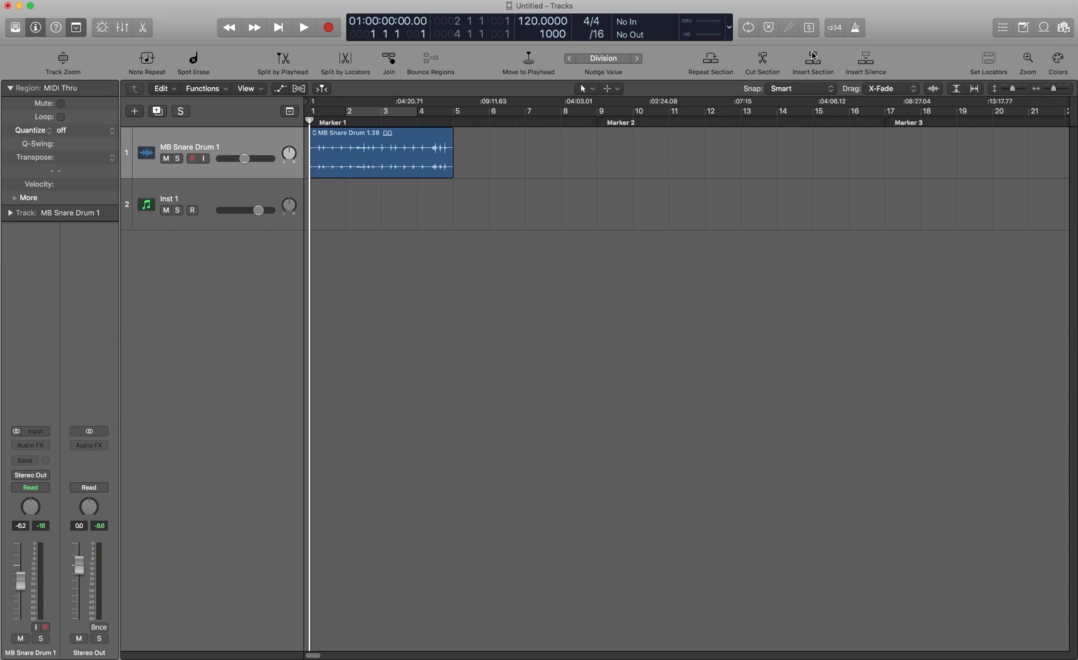
mouse_move(813, 59)
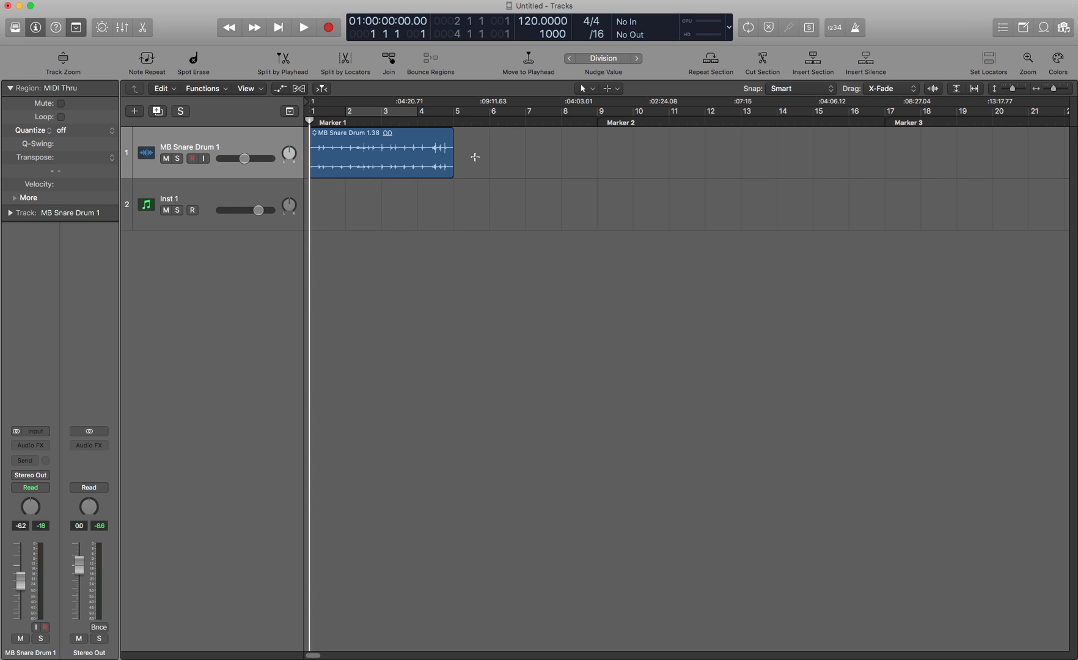
mouse_move(483, 156)
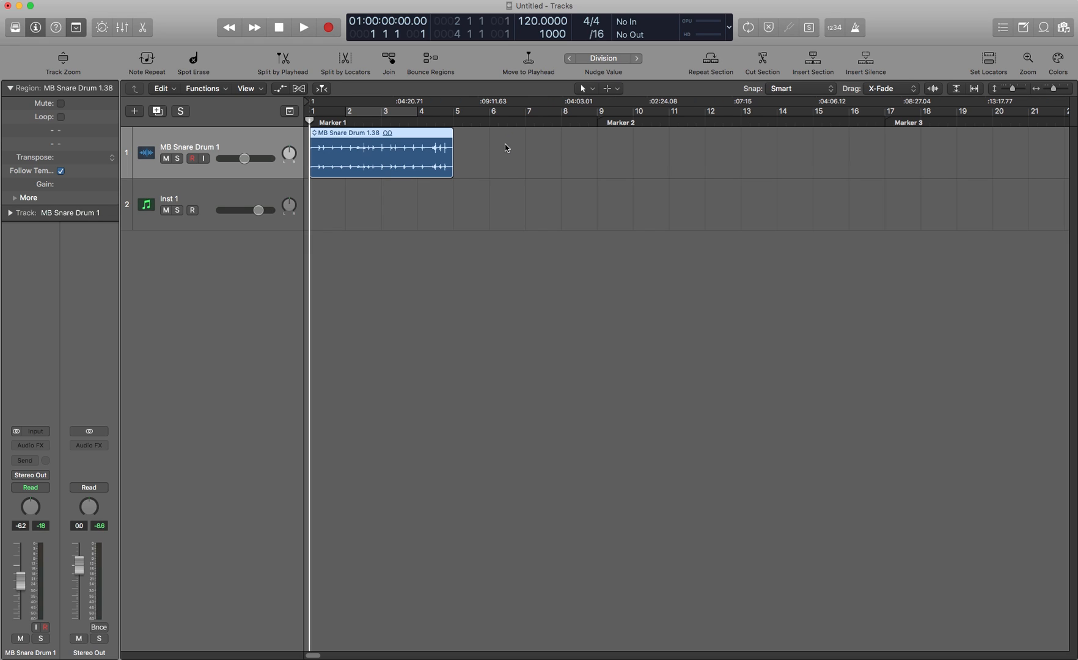
left_click(320, 89)
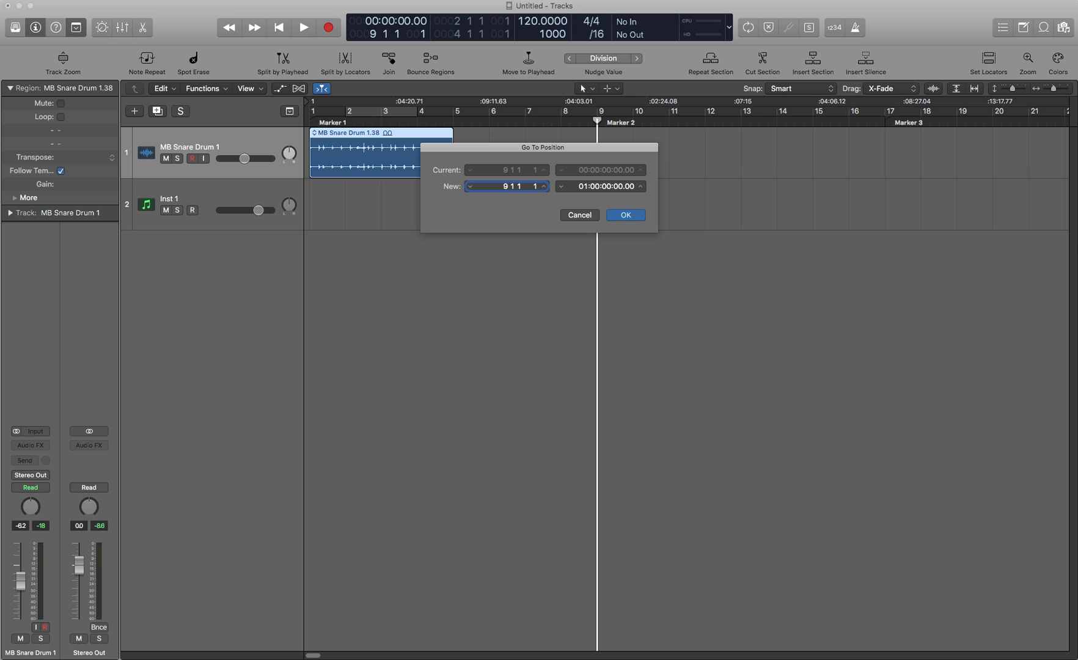
Confirm Go To Position 9 1 1 1, parking the playhead at bar 9.
left_click(624, 215)
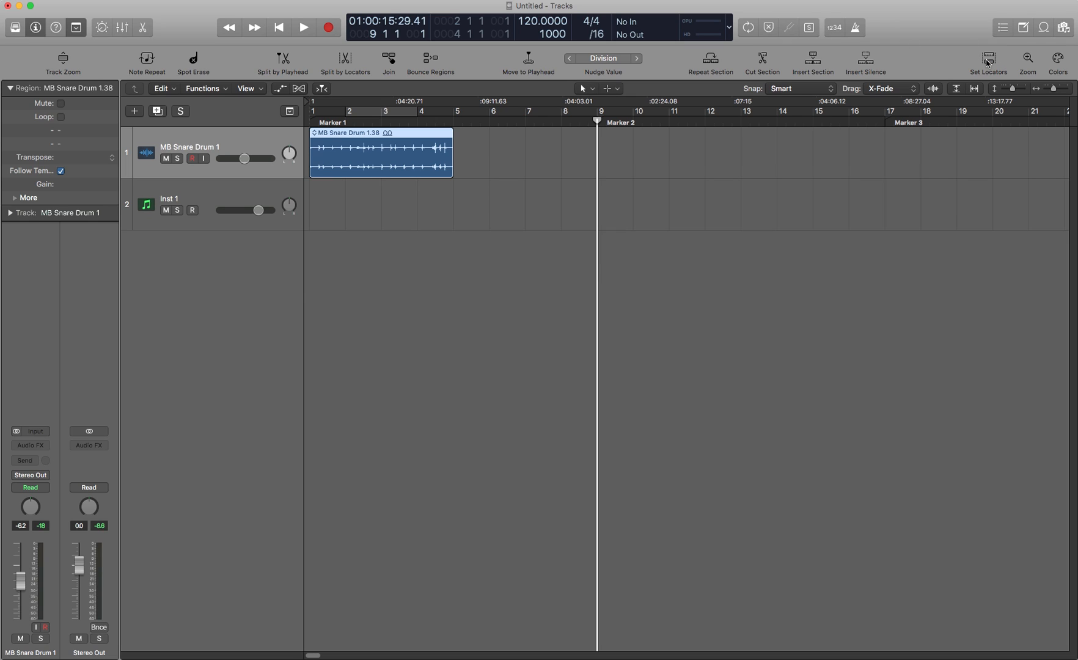
mouse_move(989, 59)
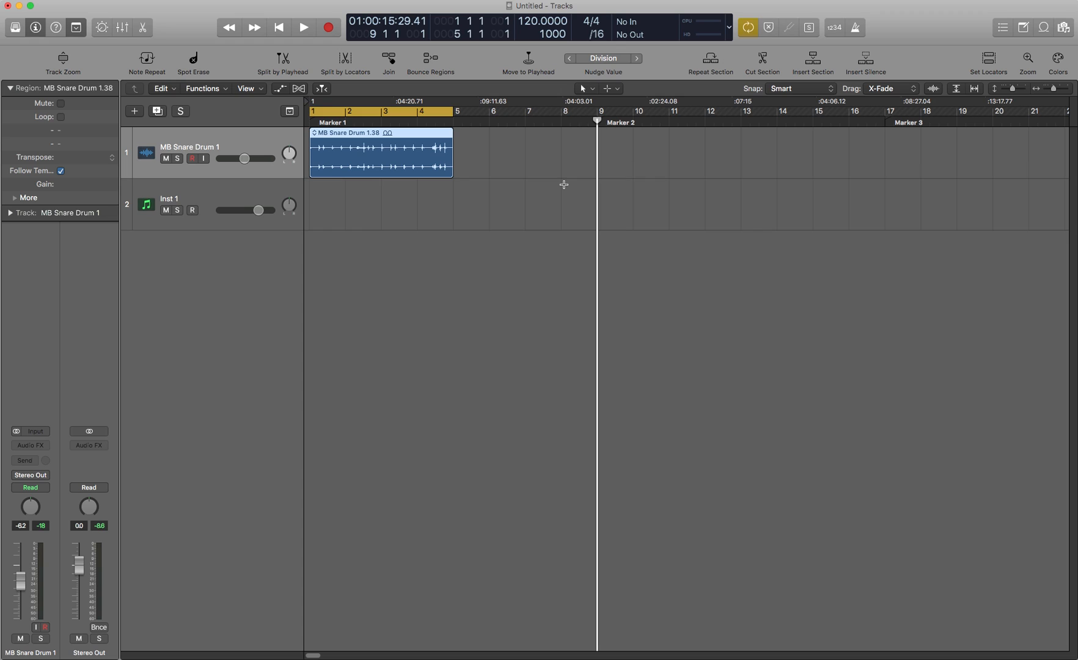
mouse_move(370, 135)
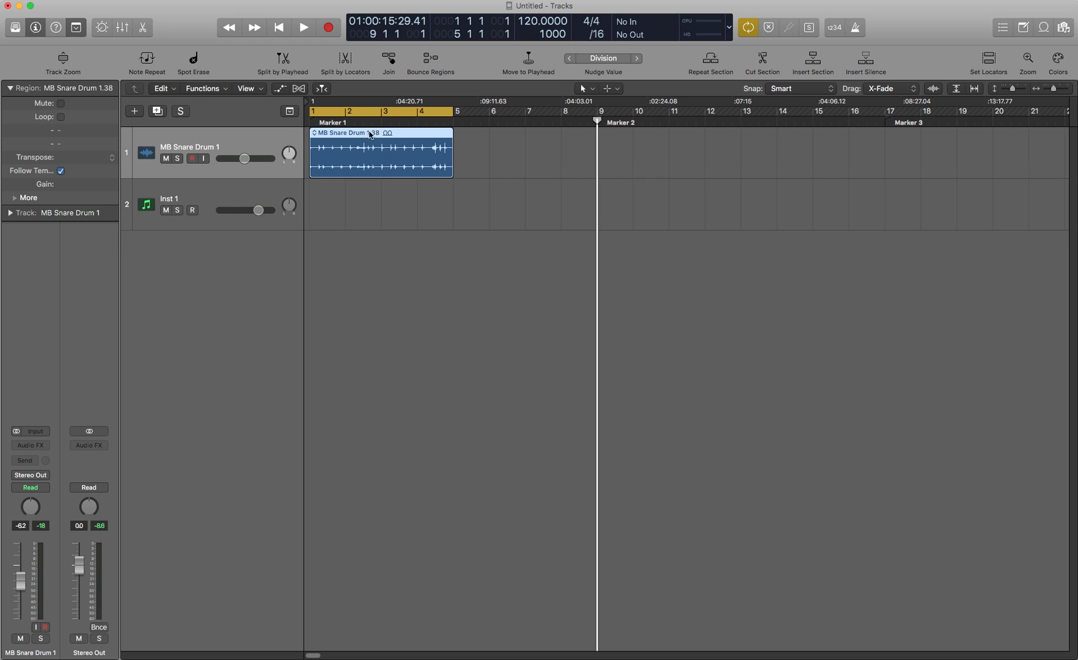
Extend the cycle, return the playhead to the start and move the MB Snare Drum region to bar 1.
left_click_drag(380, 153, 575, 153)
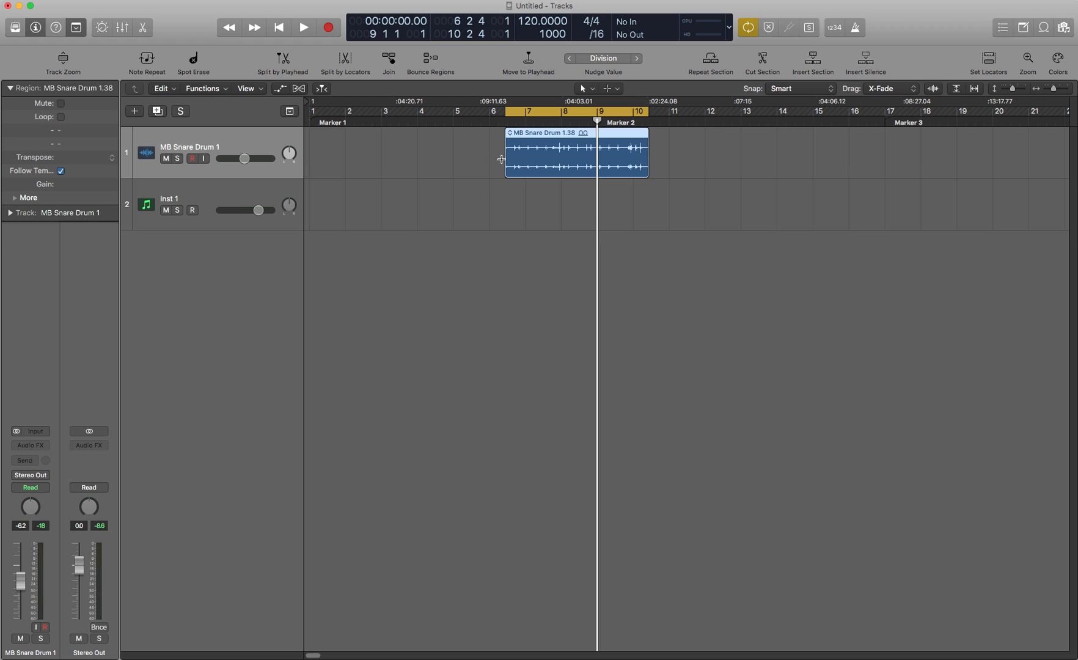
mouse_move(536, 158)
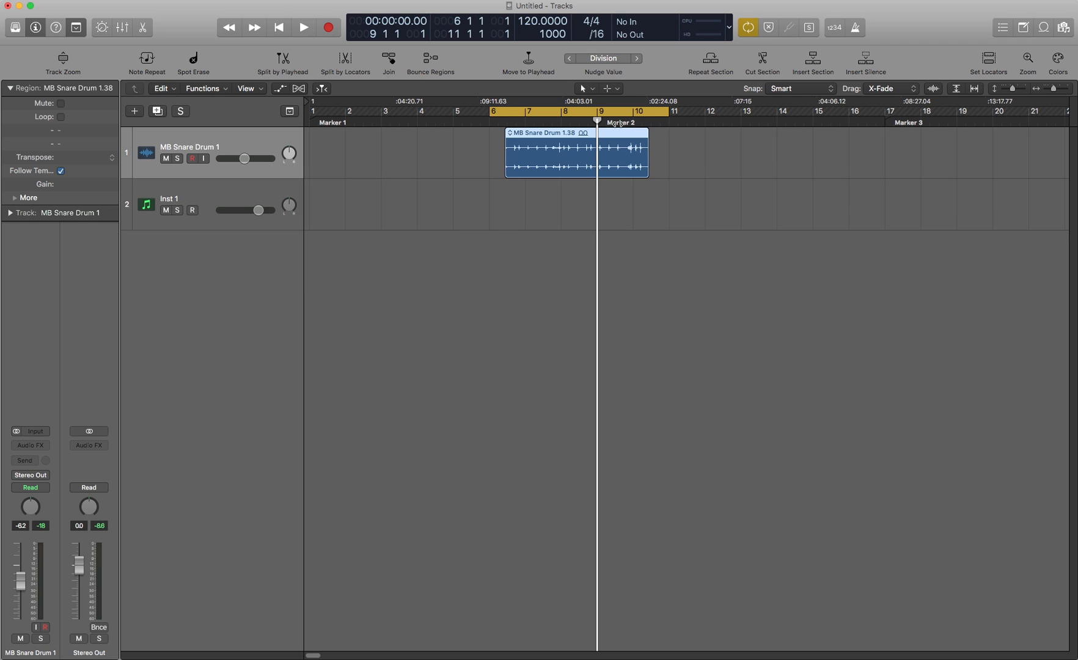
left_click(322, 88)
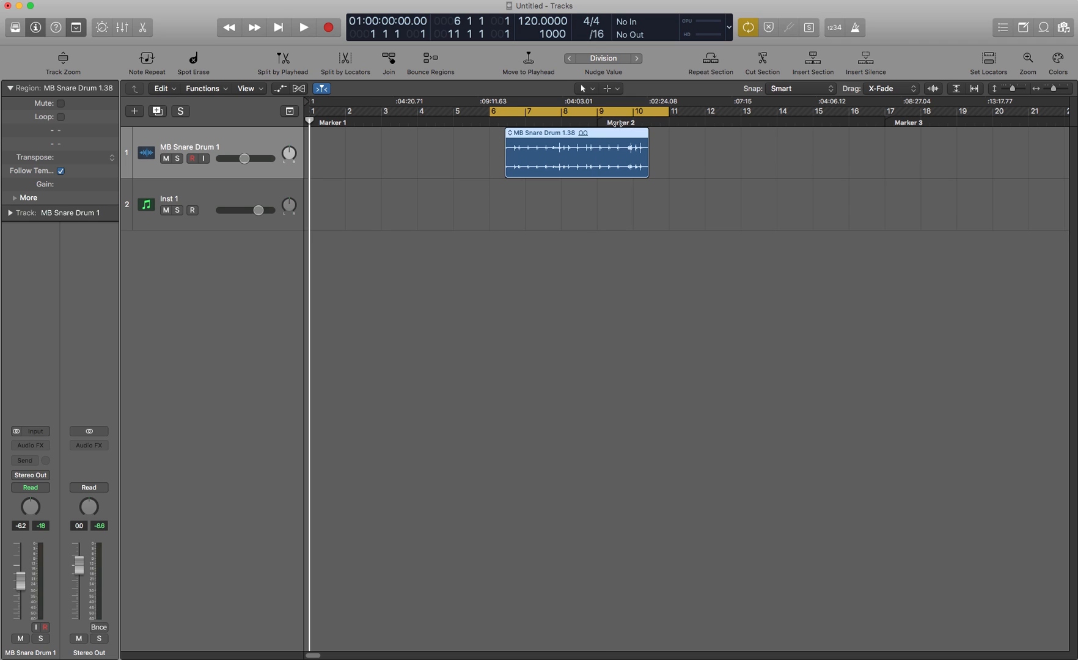
left_click_drag(575, 153, 382, 153)
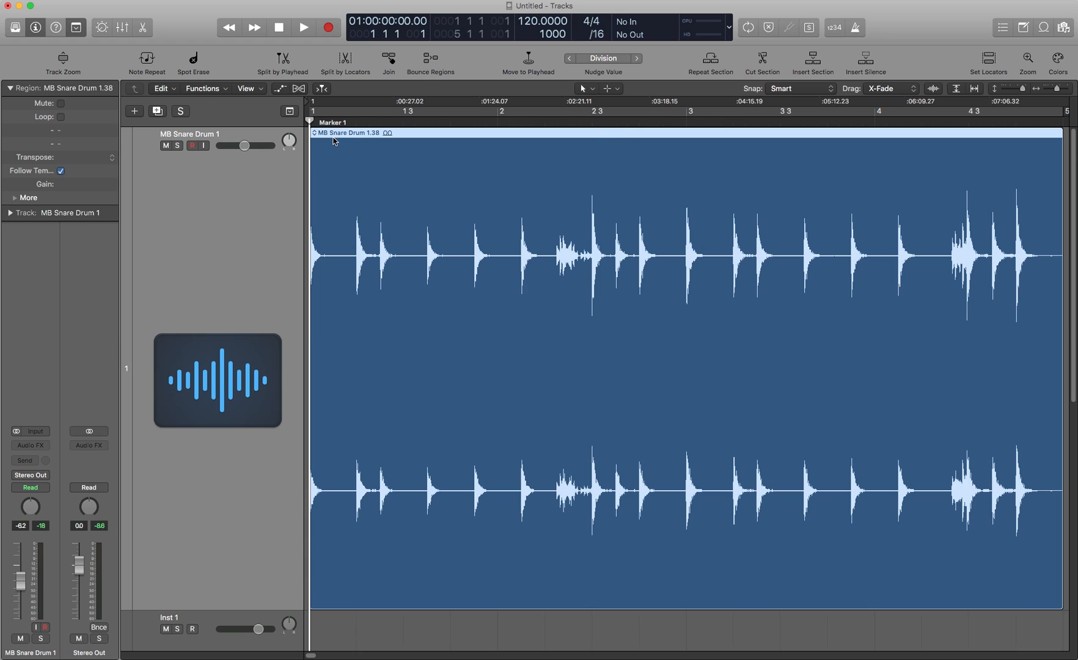
mouse_move(419, 301)
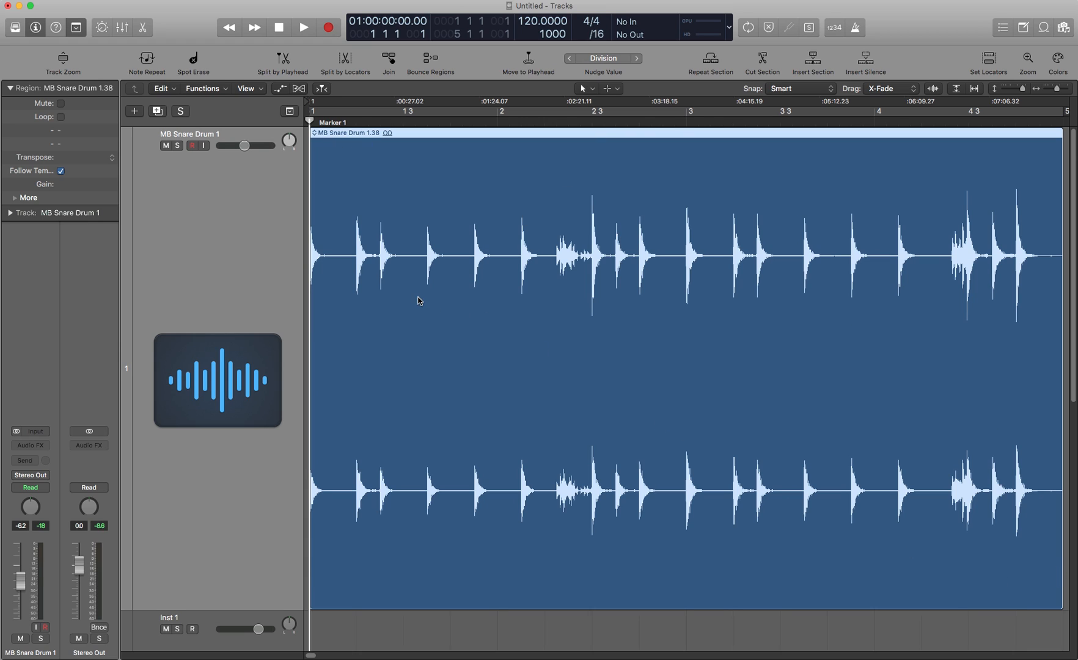
mouse_move(467, 289)
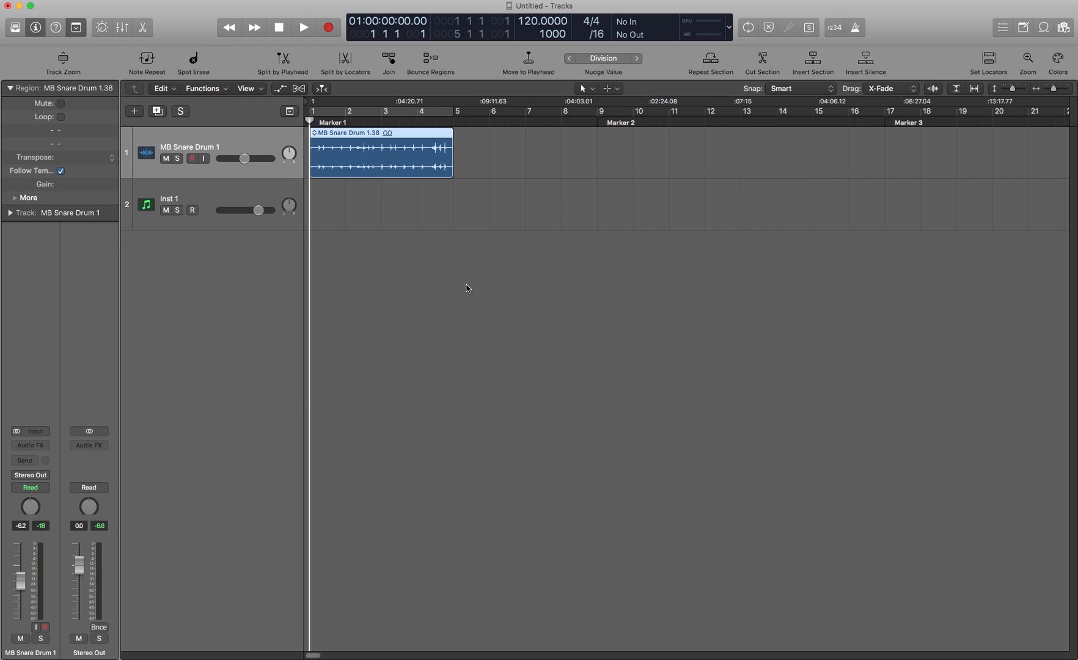
Show the Color palette from the control bar's Colors button.
left_click(1057, 63)
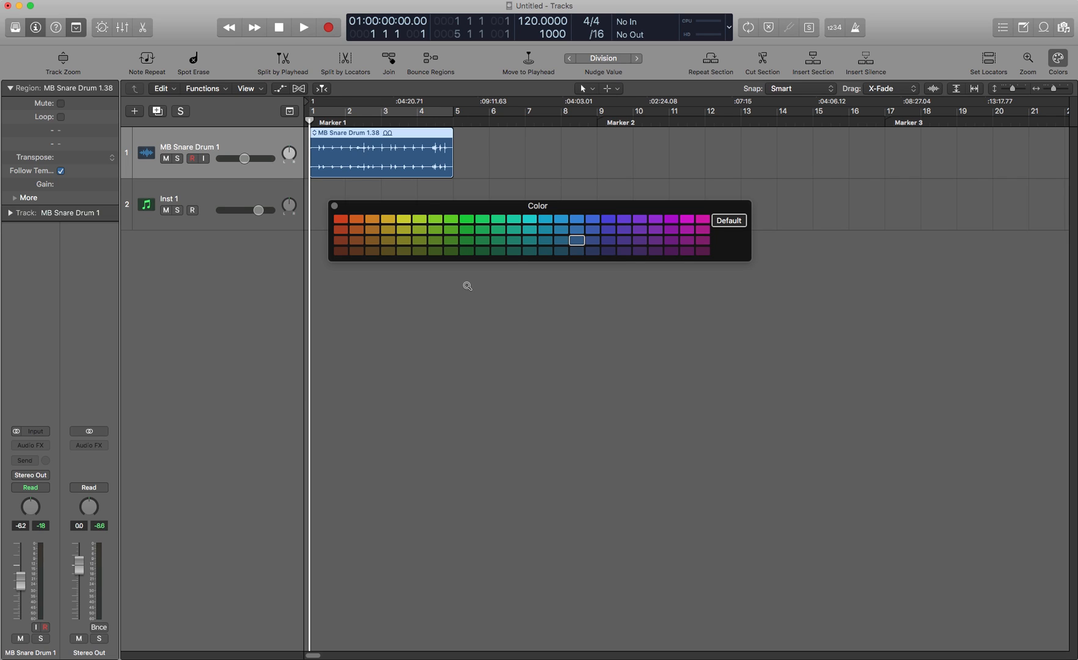
mouse_move(480, 276)
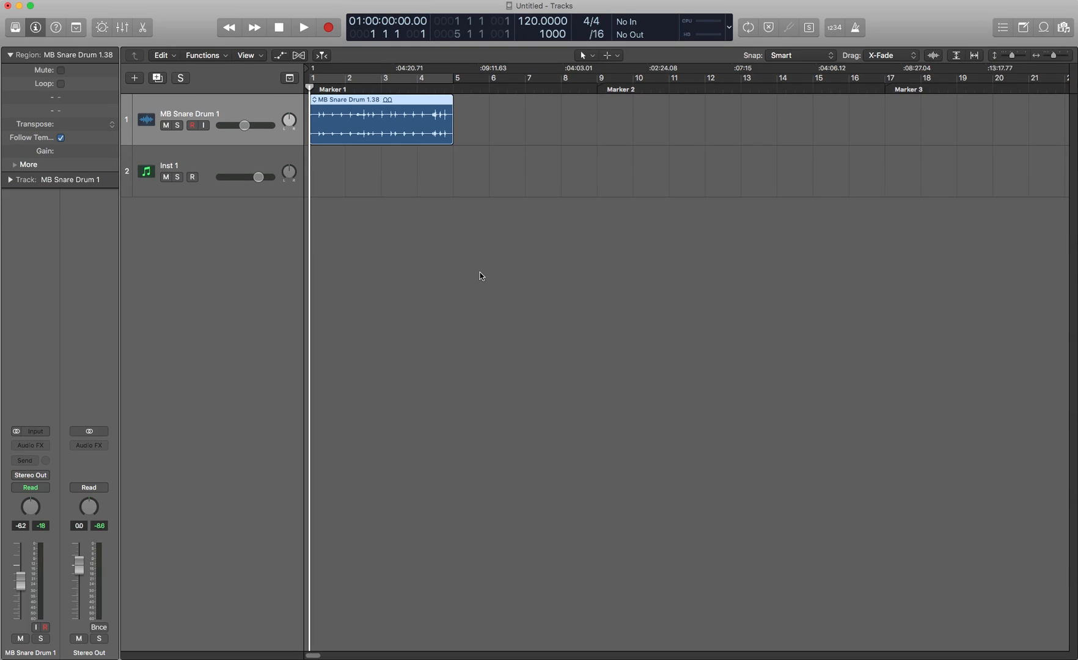
mouse_move(460, 251)
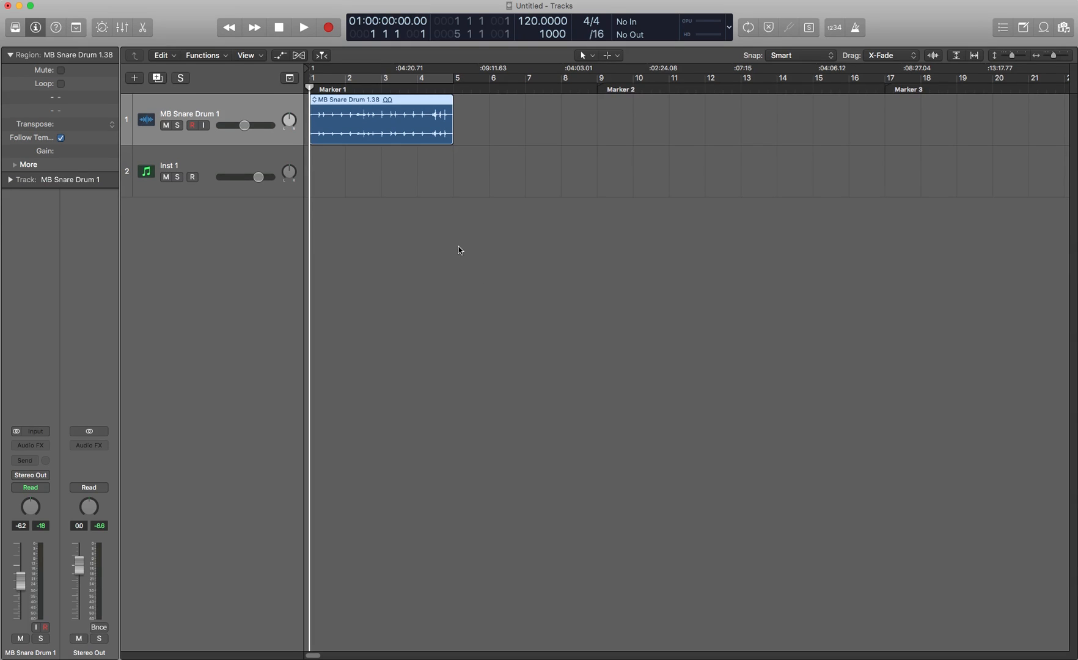
mouse_move(318, 161)
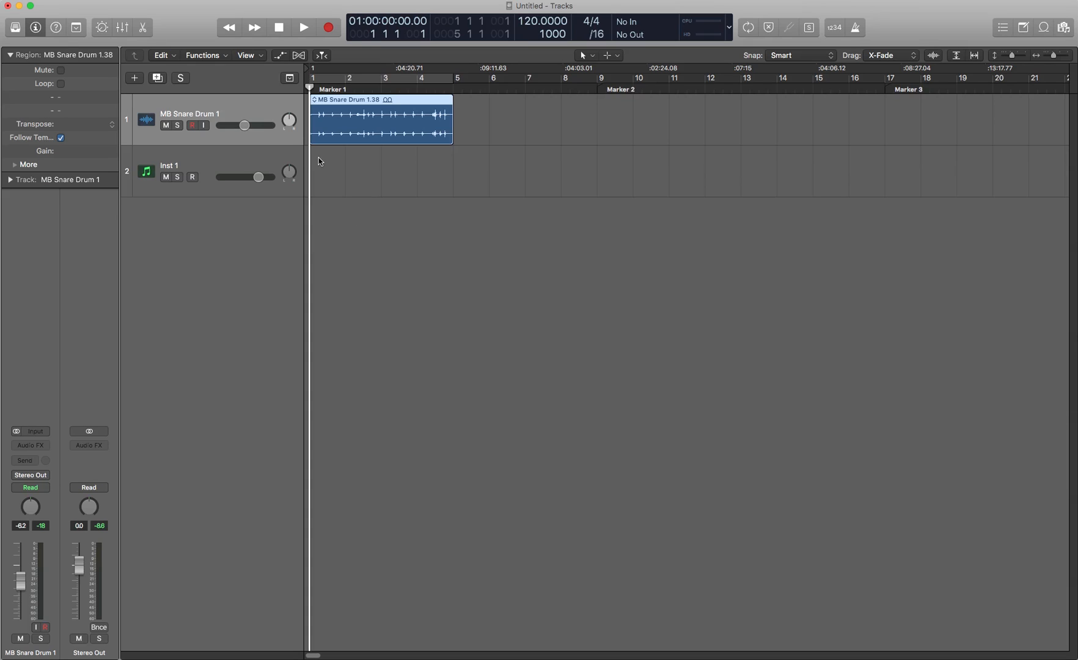
mouse_move(333, 164)
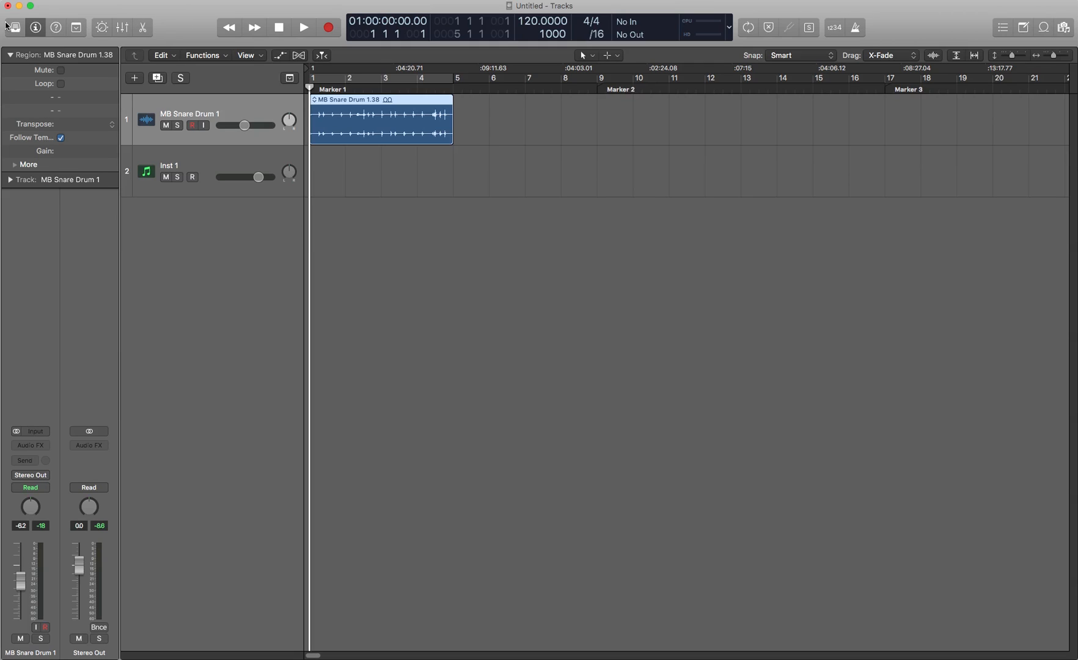
Test the Library and Quick Help buttons, leaving both panels hidden.
left_click(14, 27)
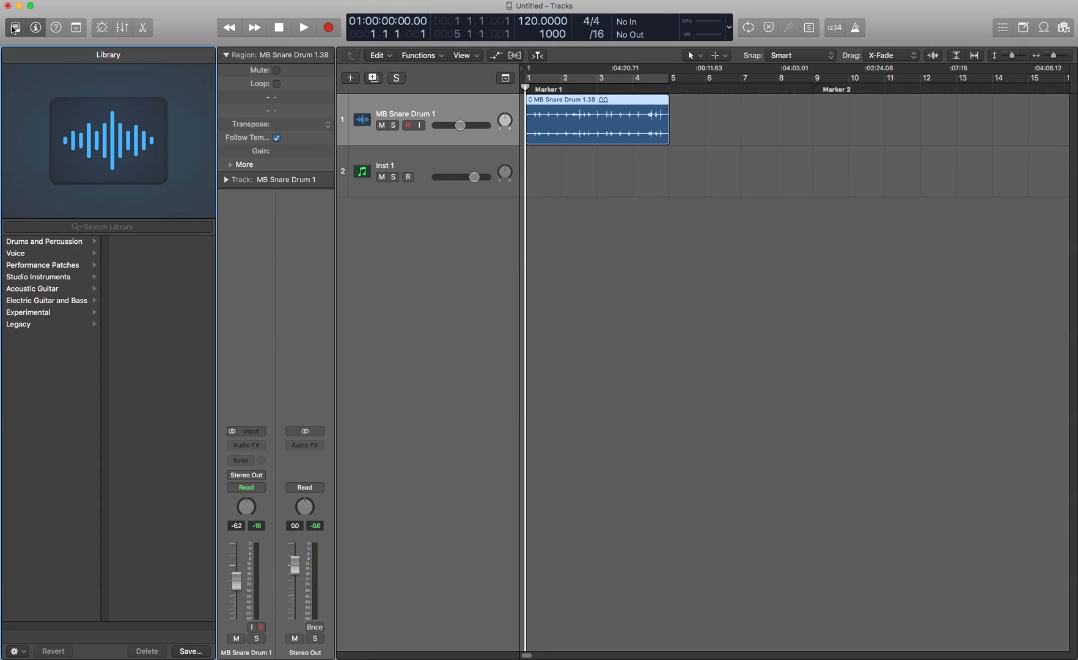
left_click(14, 27)
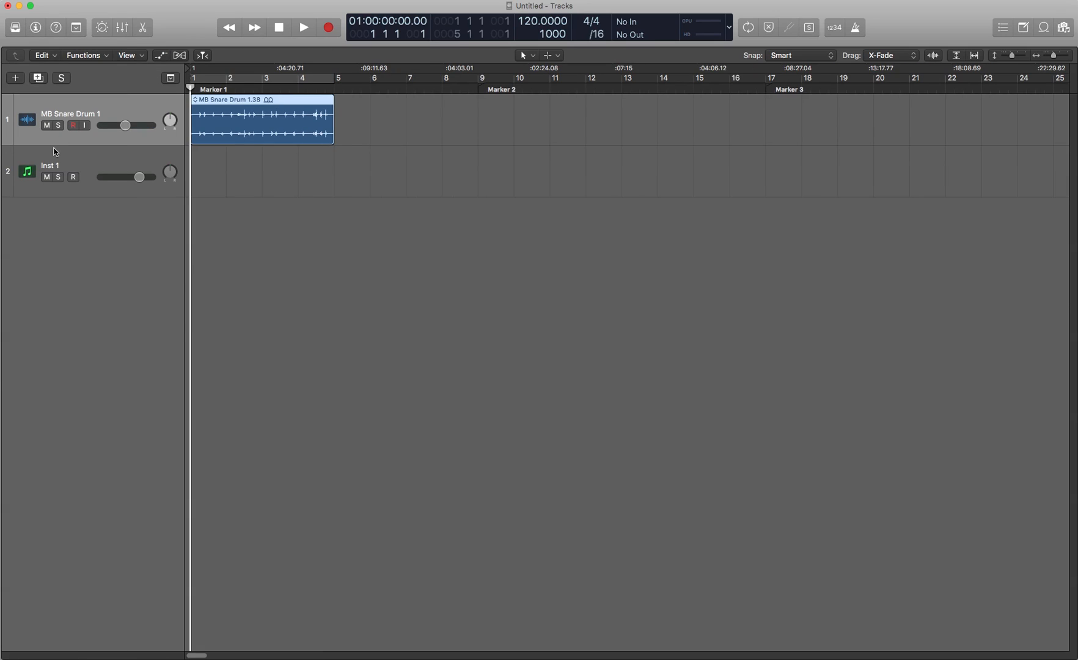
left_click(56, 27)
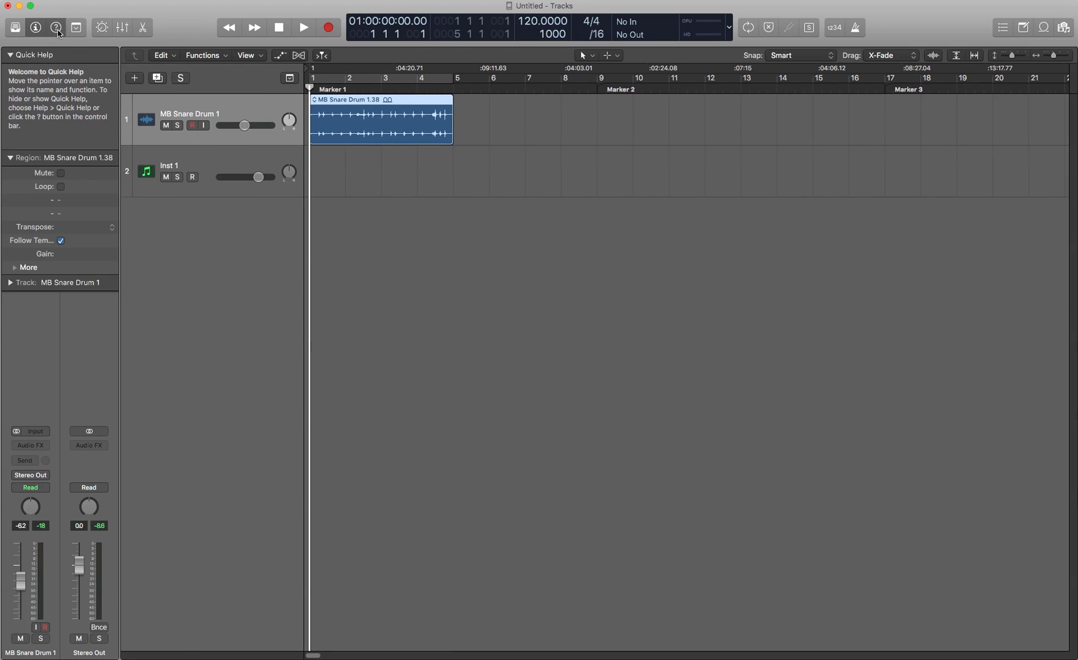
left_click(56, 27)
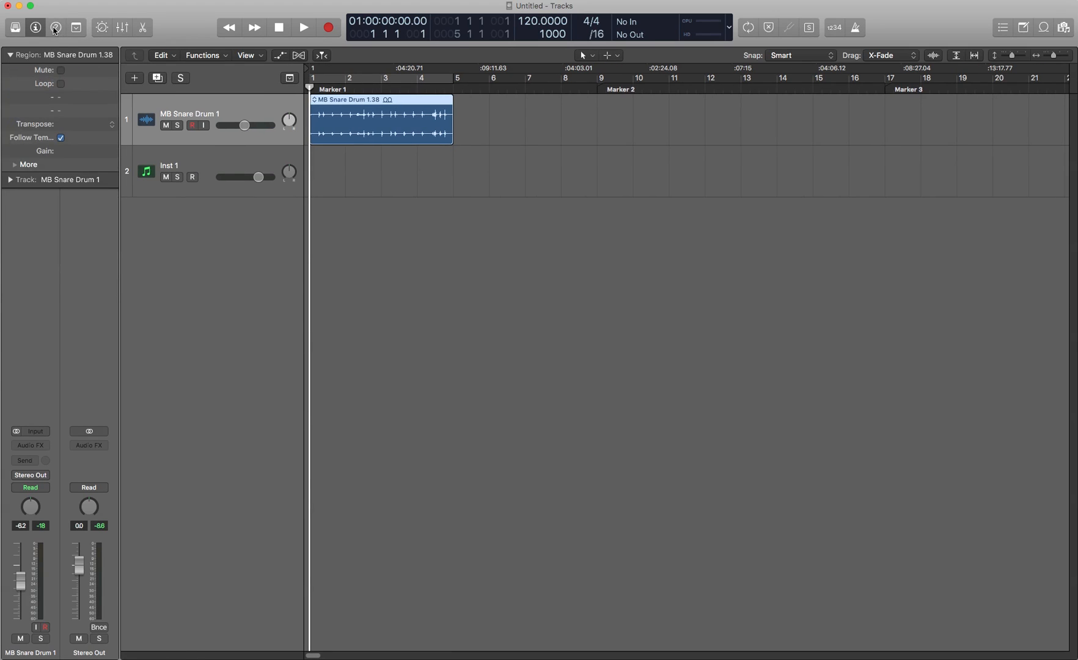
left_click(55, 27)
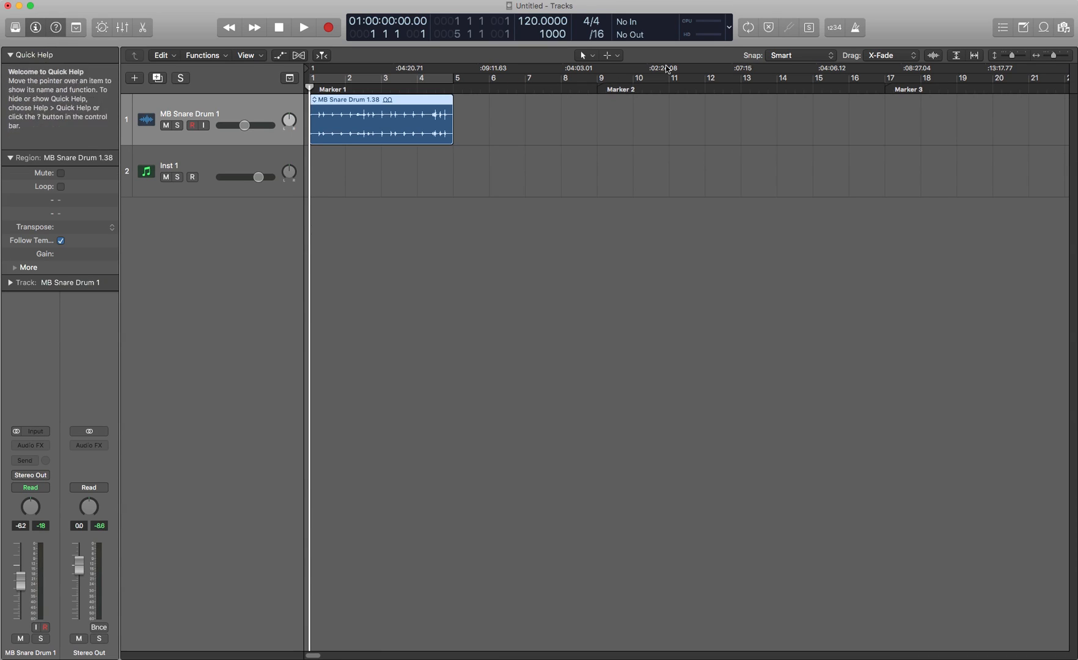
left_click(774, 55)
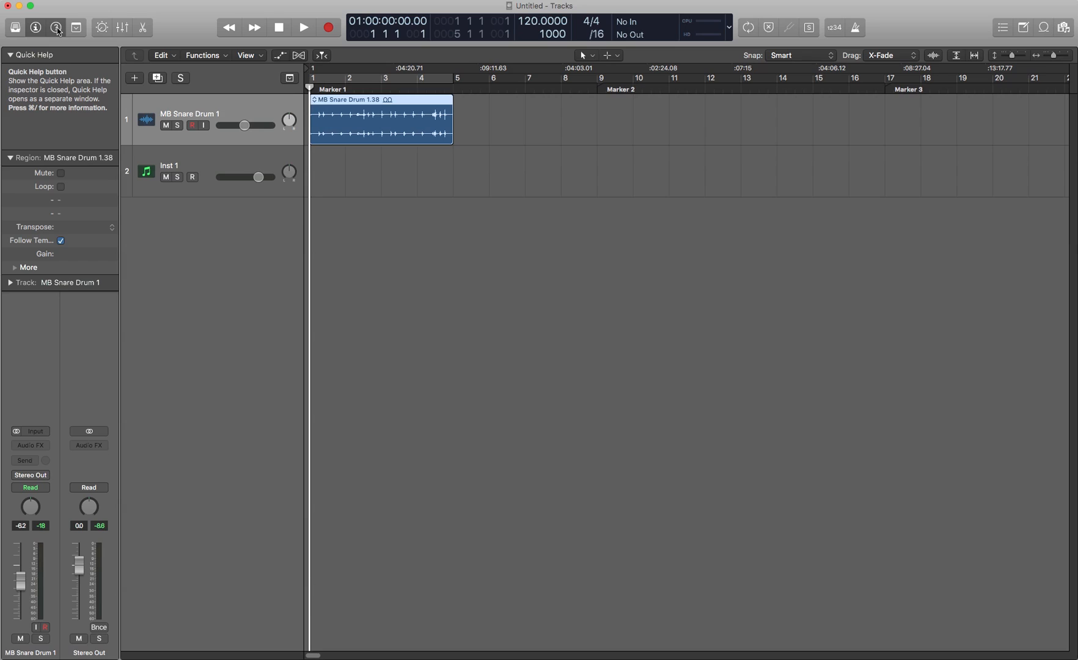
left_click(57, 27)
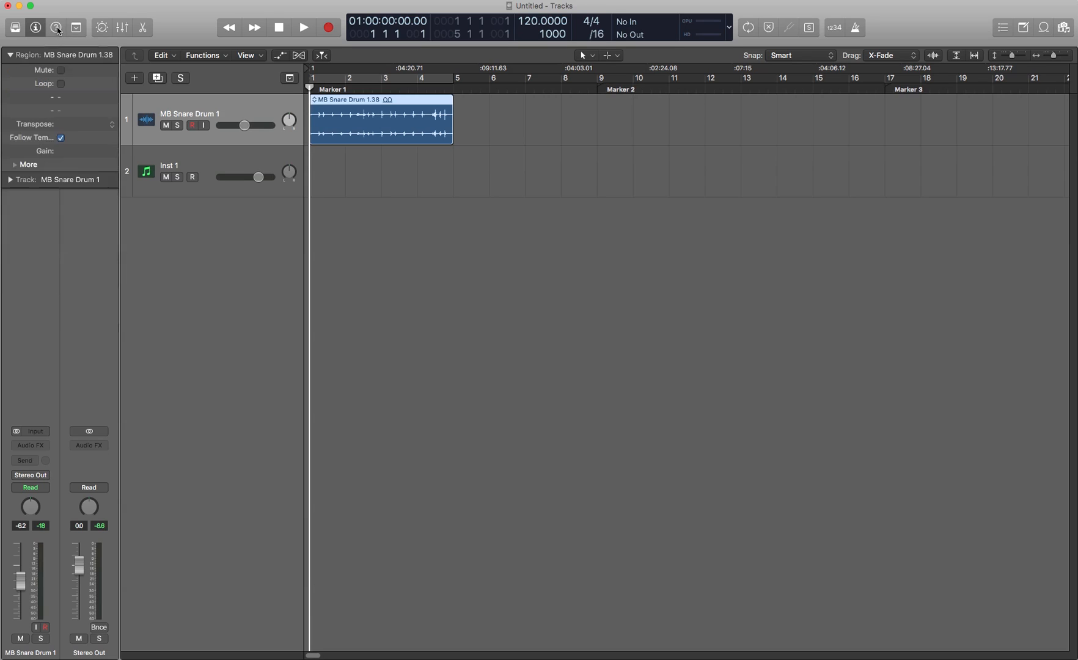
mouse_move(165, 137)
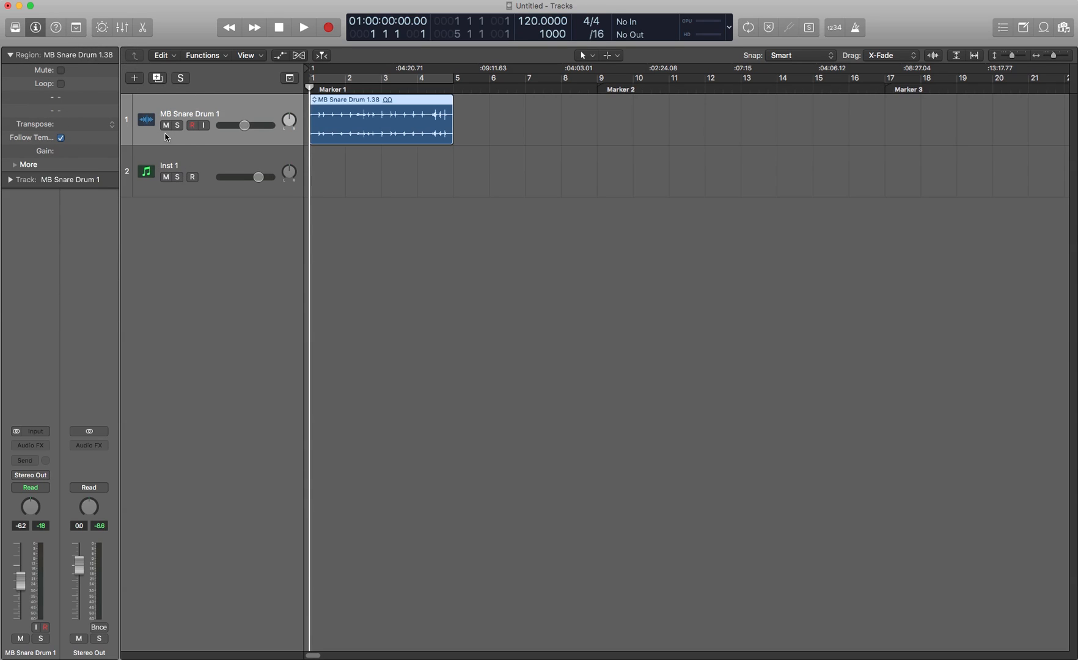
mouse_move(62, 36)
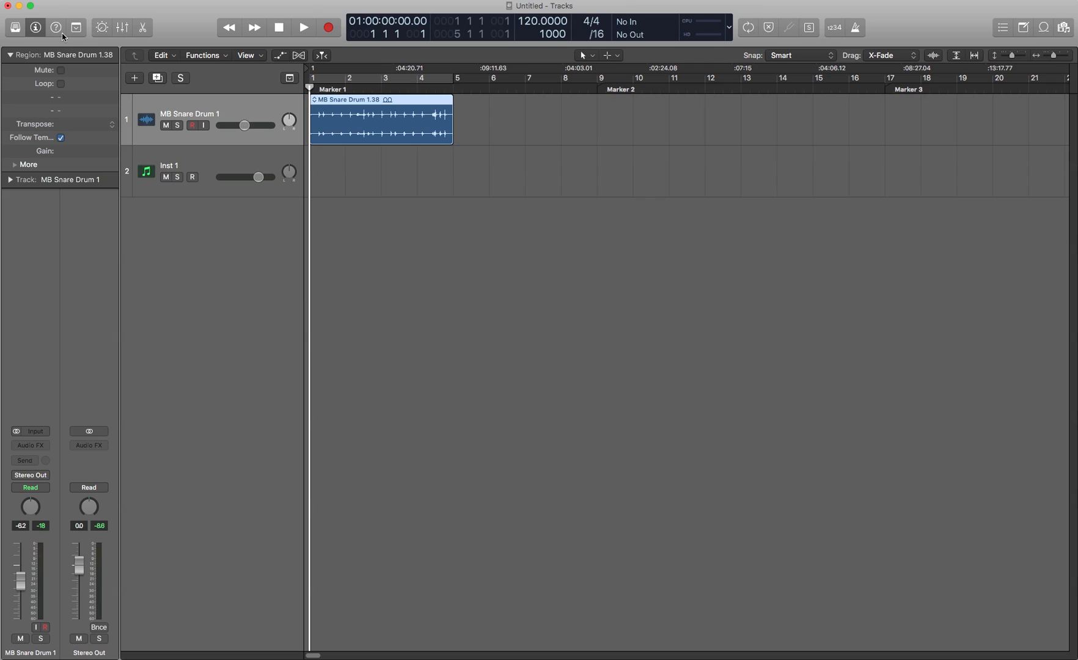
mouse_move(56, 27)
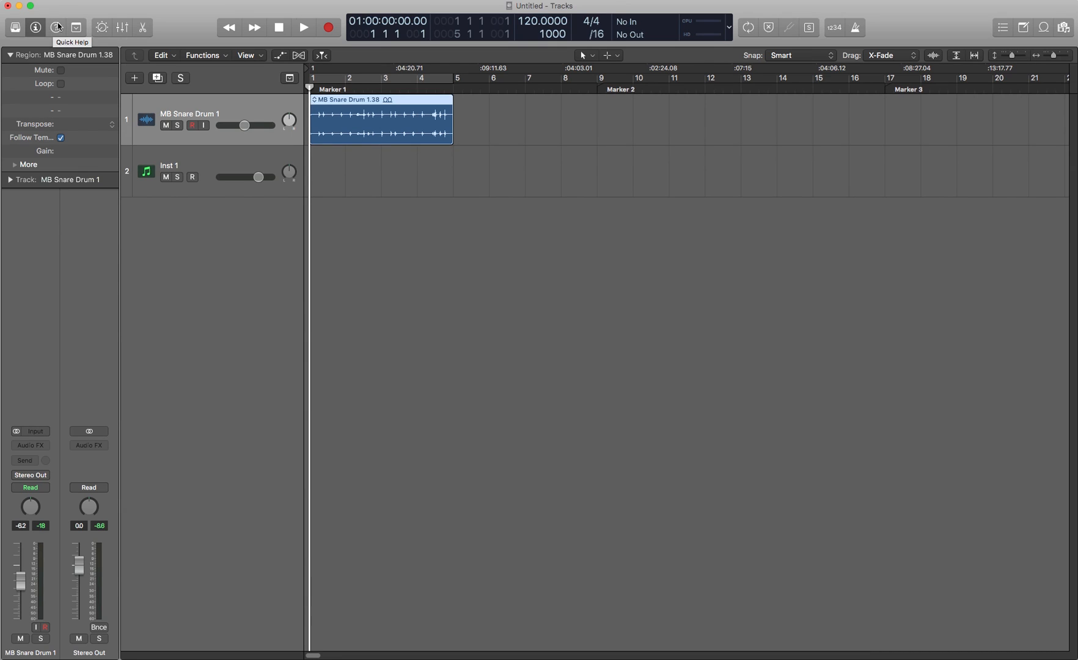
mouse_move(75, 27)
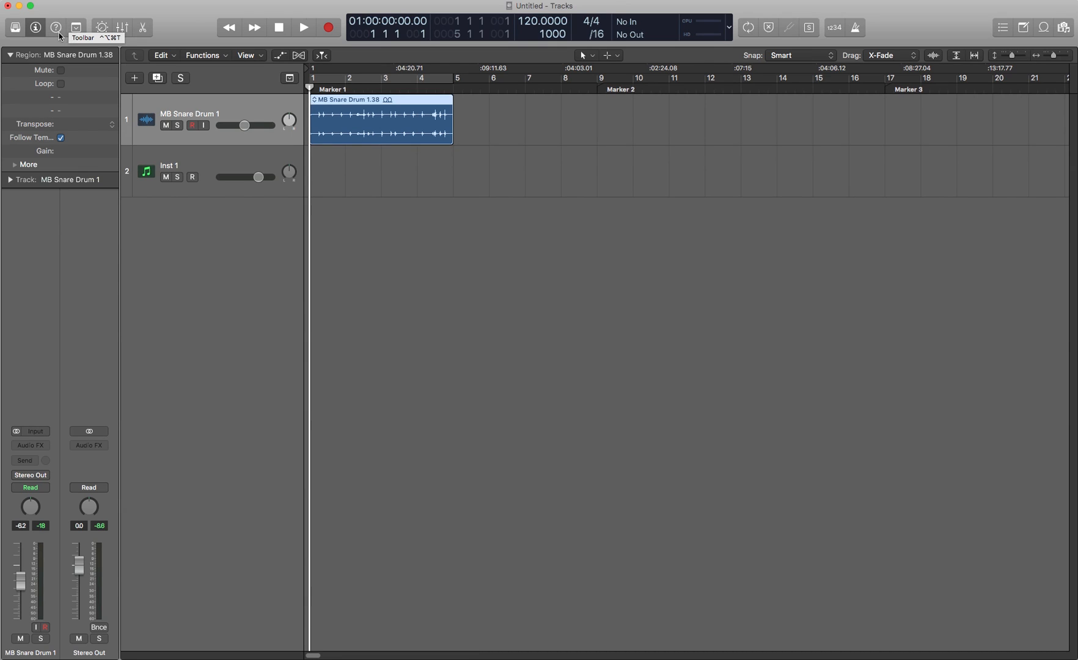
mouse_move(75, 41)
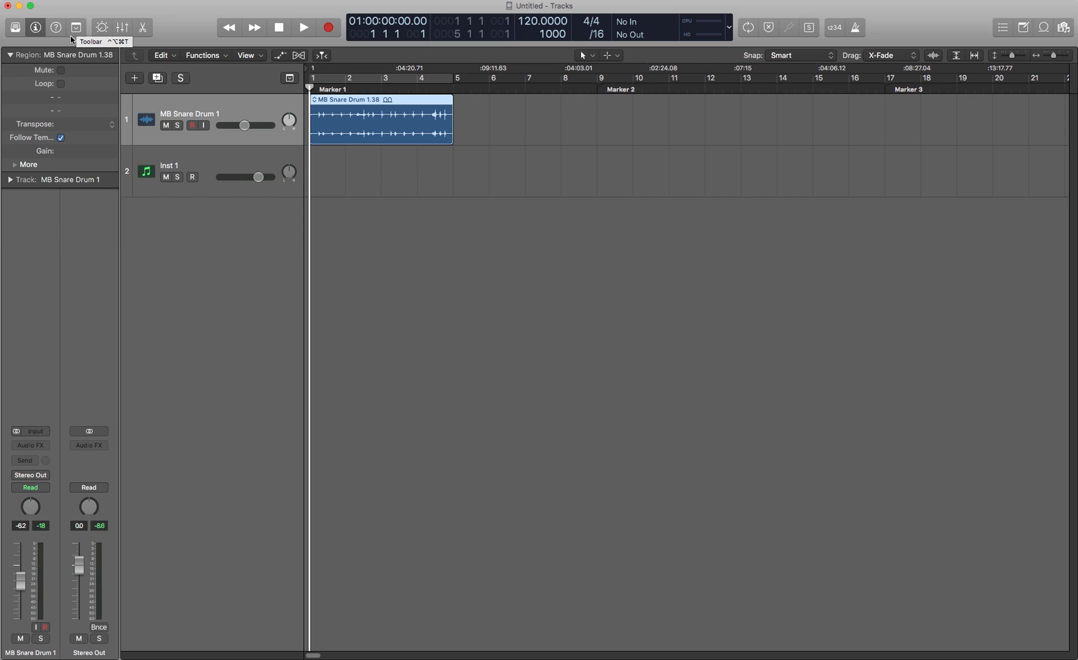
mouse_move(103, 31)
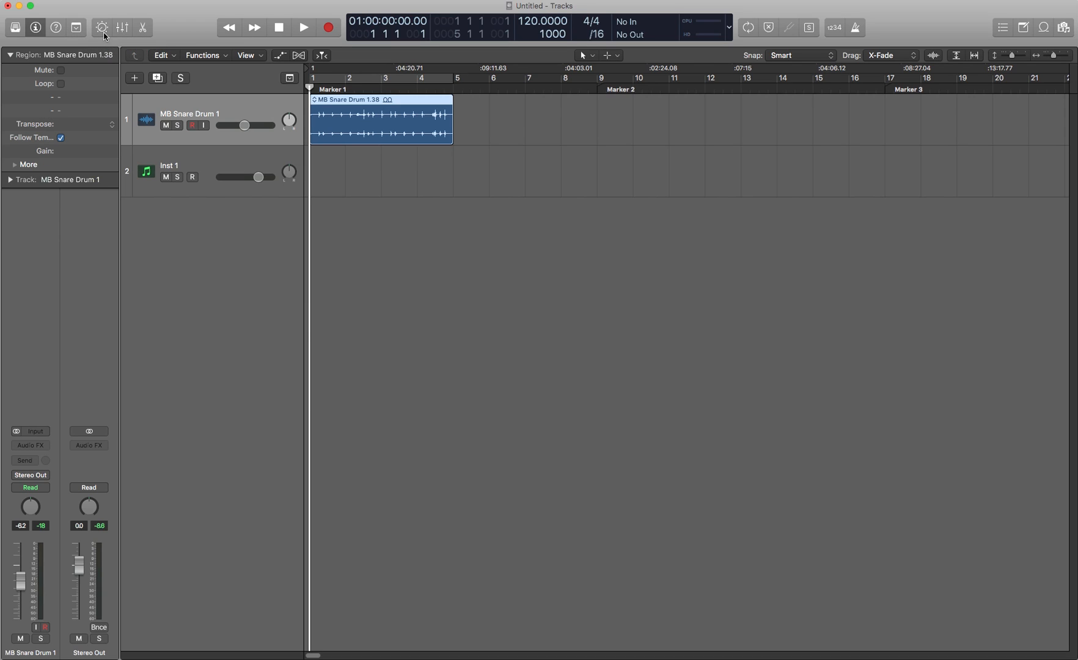
mouse_move(101, 27)
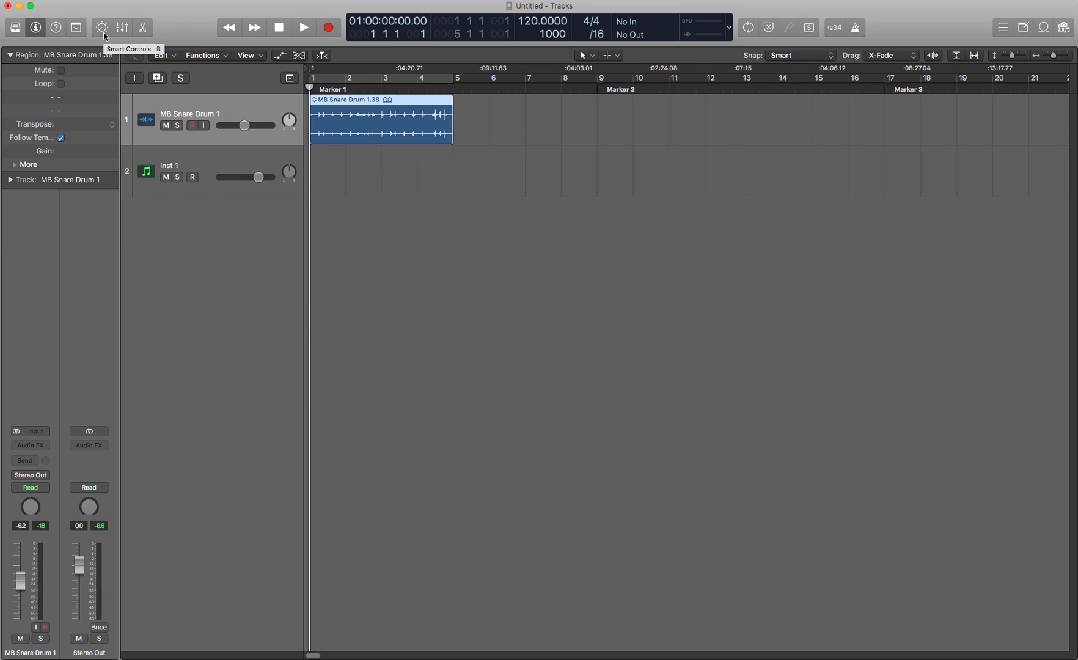
mouse_move(186, 23)
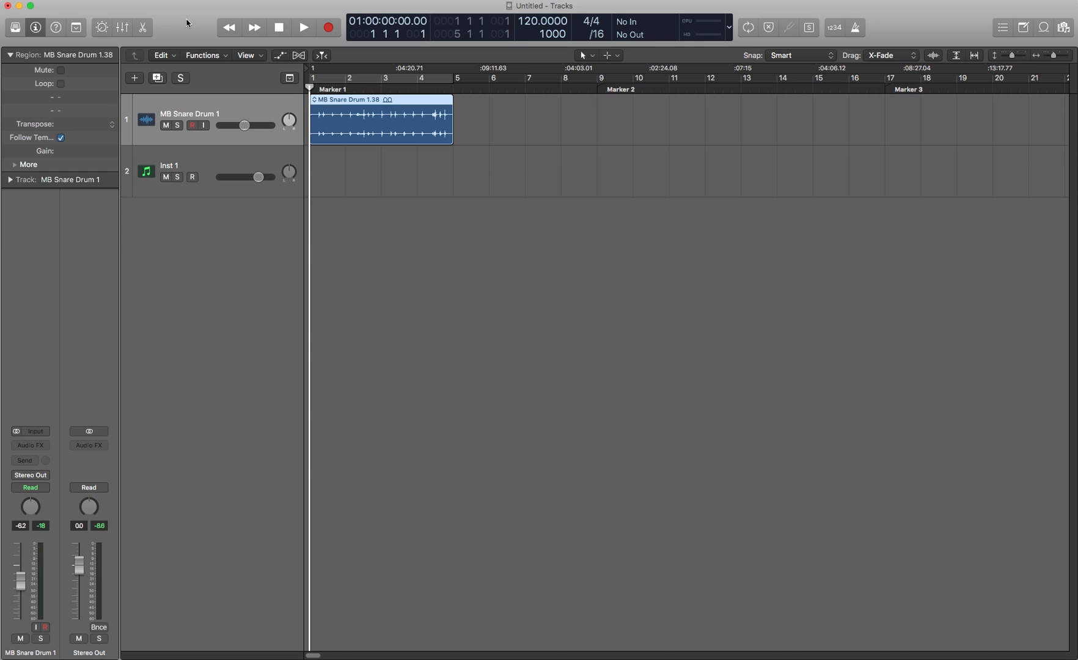
Show the Smart Controls pane below the tracks.
left_click(102, 27)
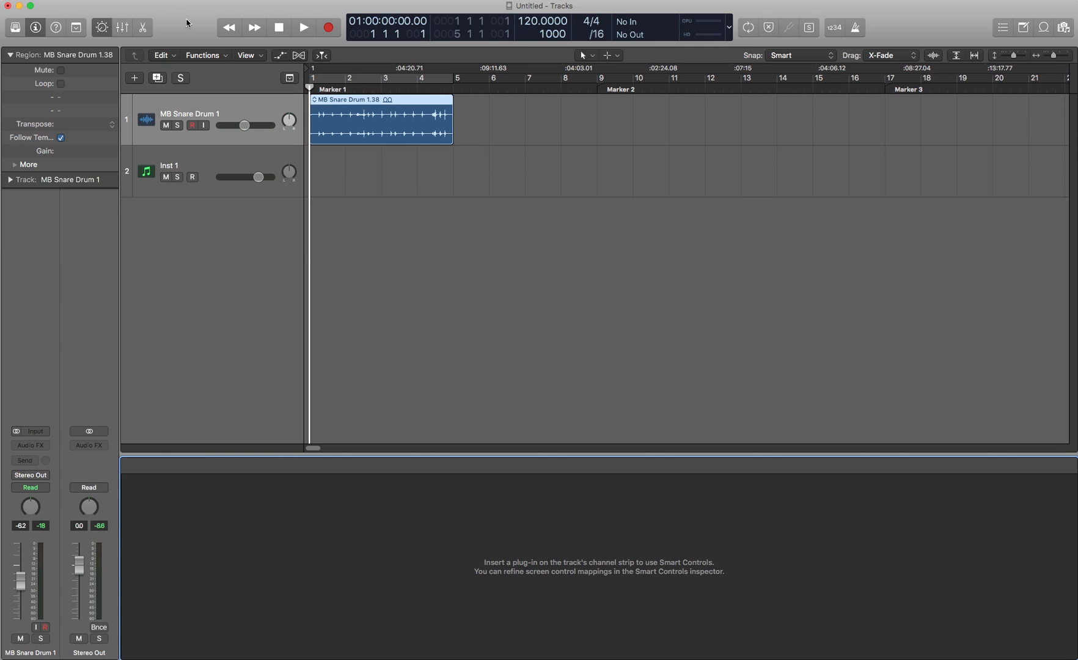
mouse_move(186, 24)
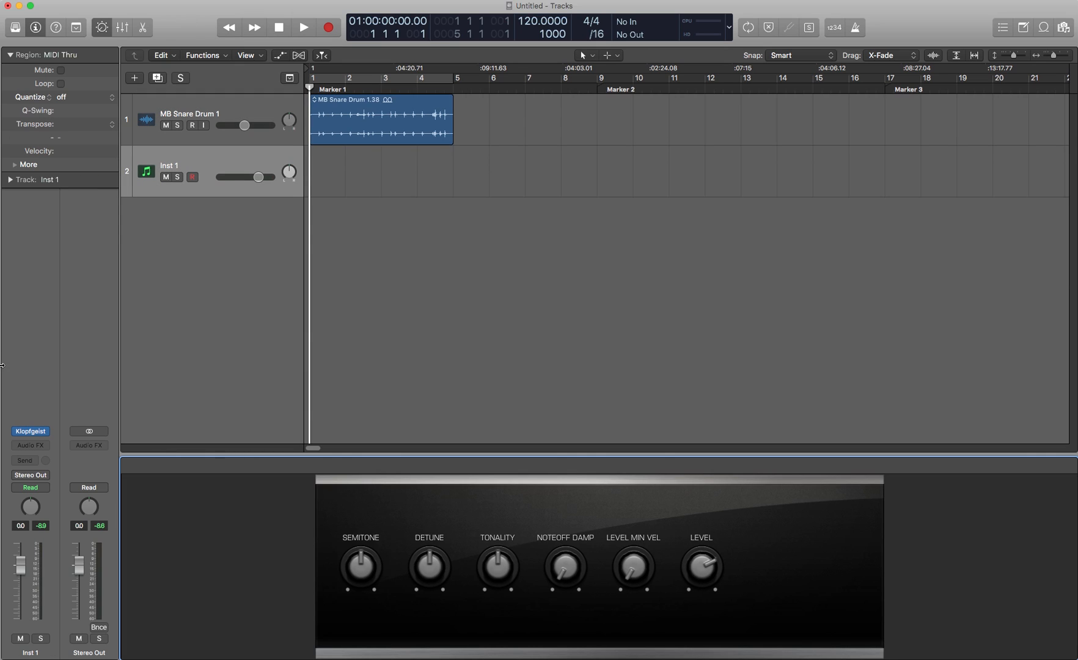
mouse_move(209, 171)
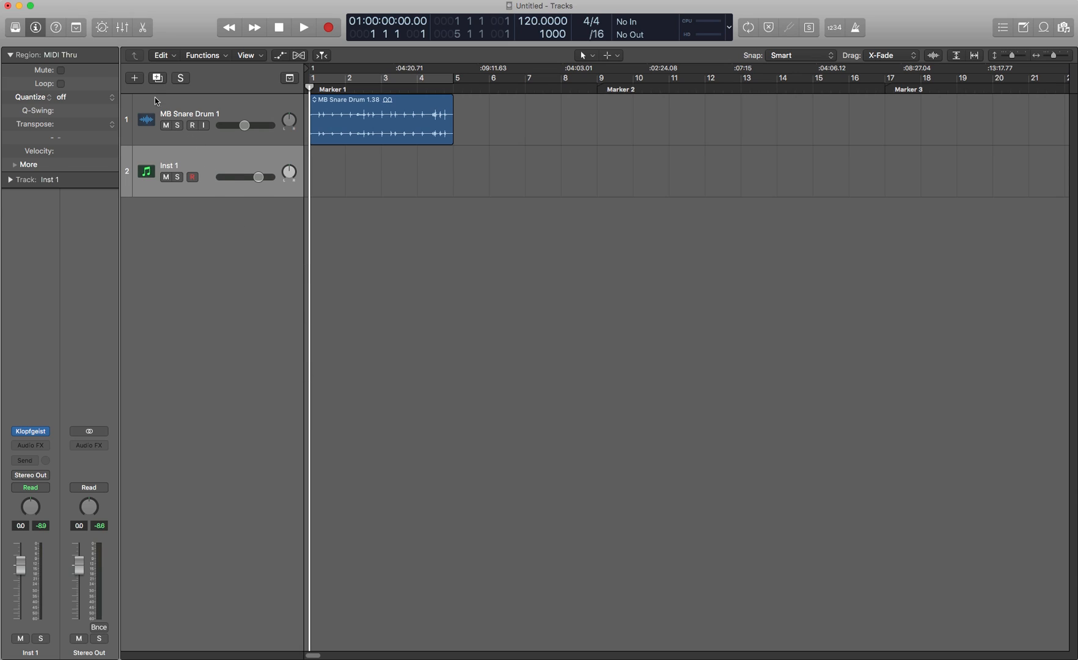
mouse_move(122, 27)
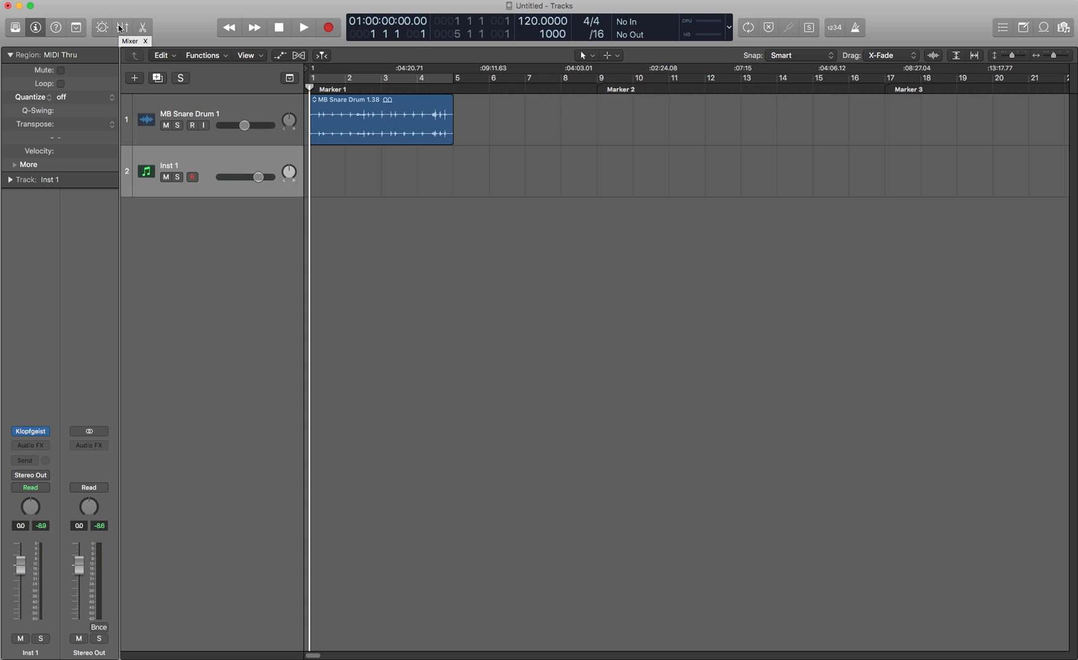
Show the Mixer with both track strips, Stereo Out and Master.
left_click(122, 27)
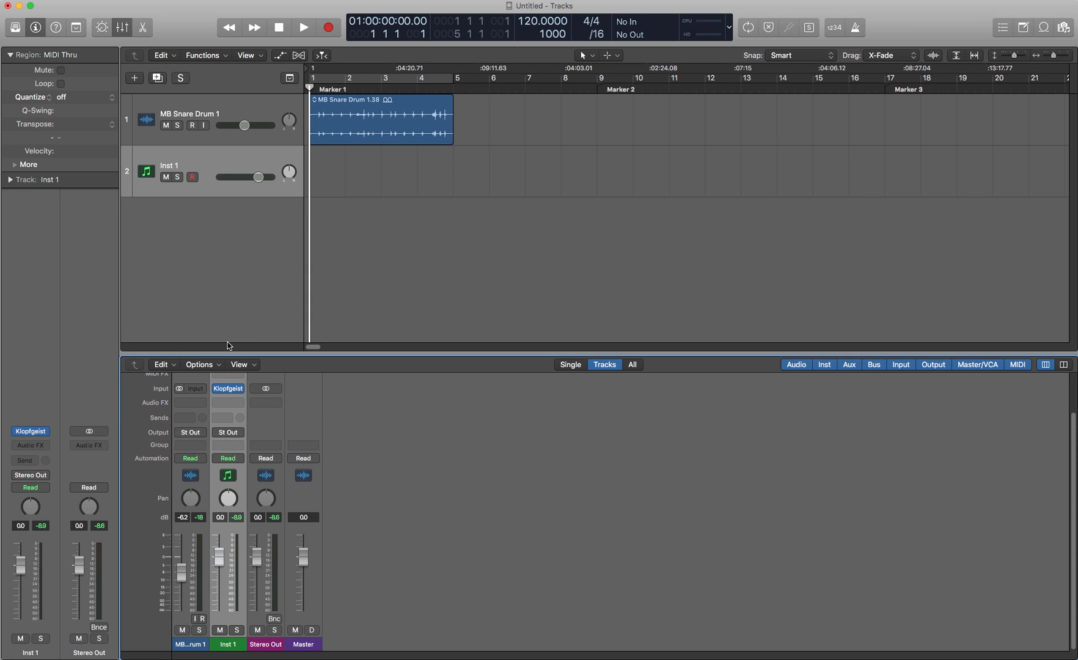
mouse_move(252, 252)
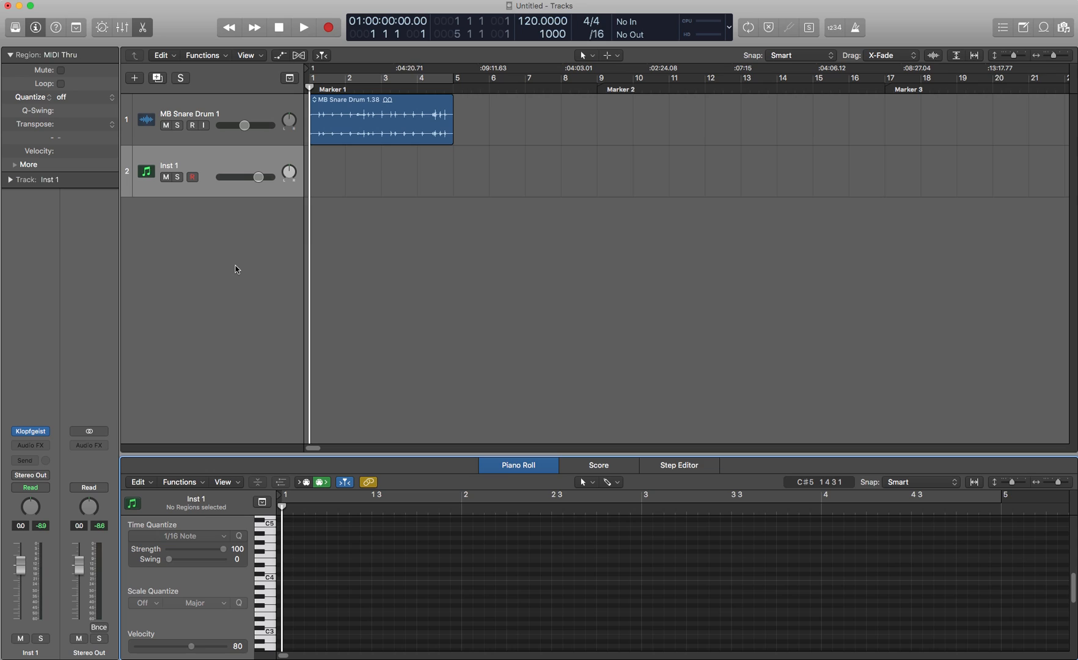
mouse_move(379, 156)
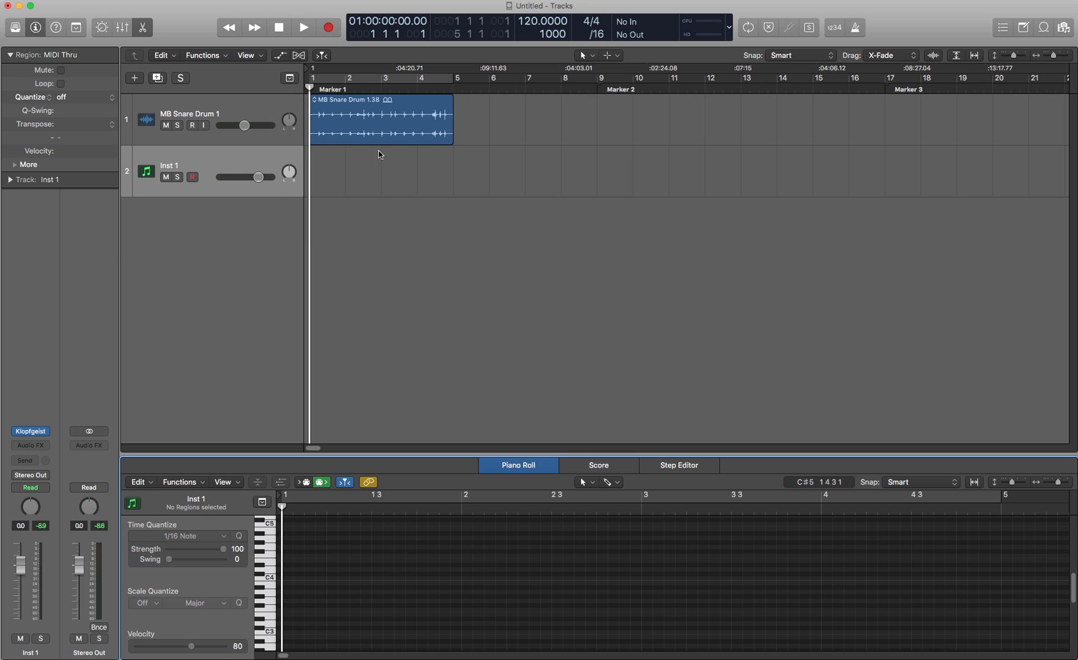
mouse_move(547, 312)
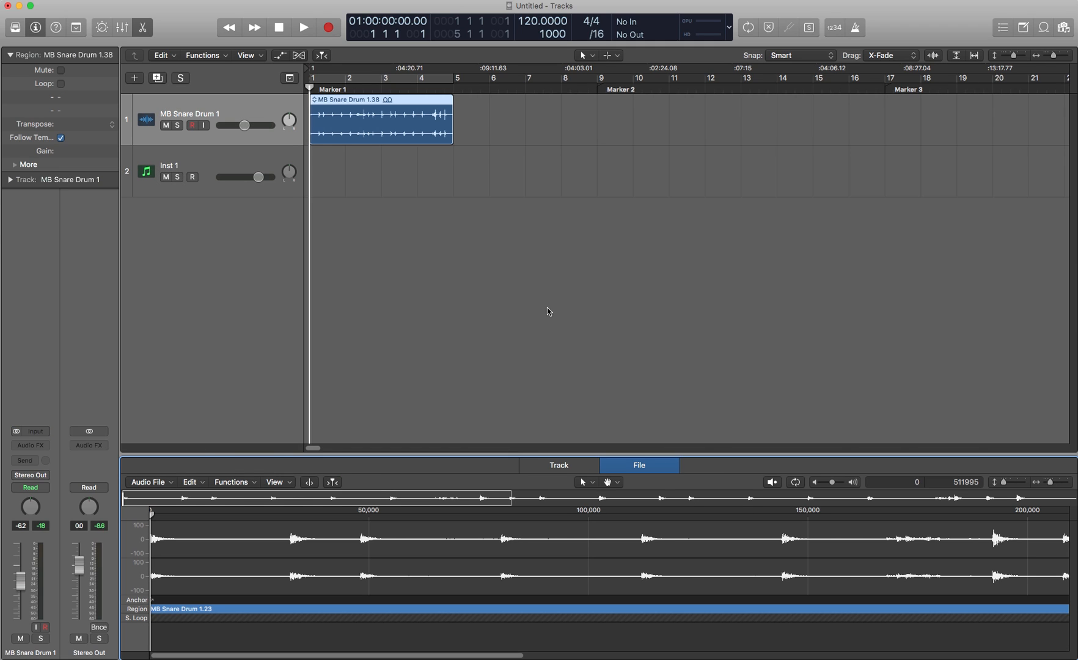
Select the MB Snare Drum 1.38 region to show its waveform in the Audio Track Editor.
left_click(169, 166)
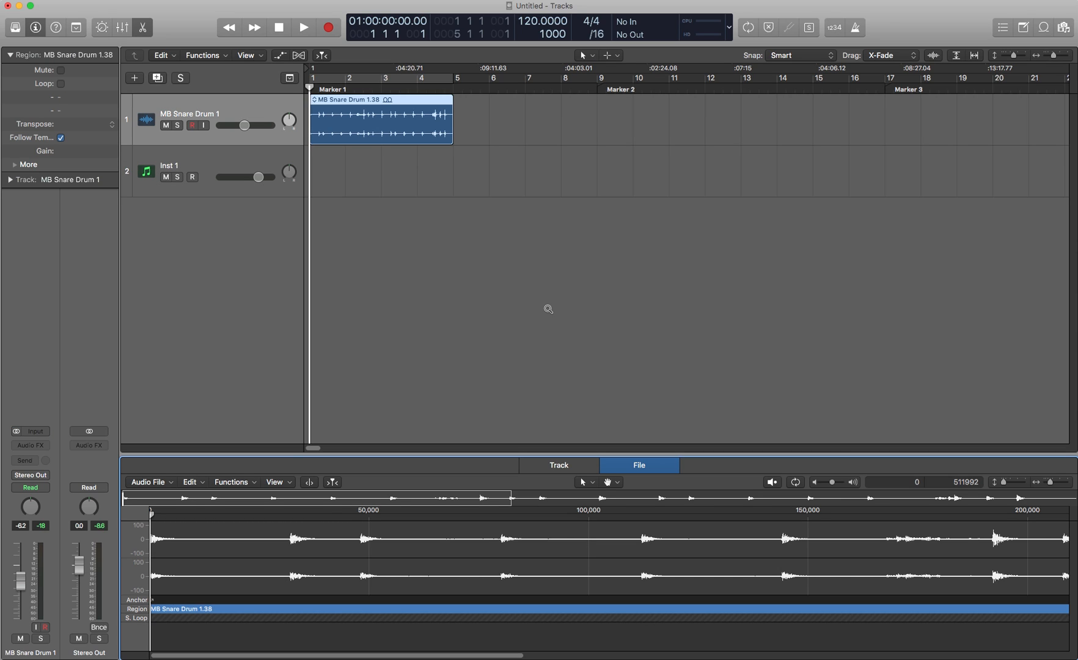
mouse_move(548, 310)
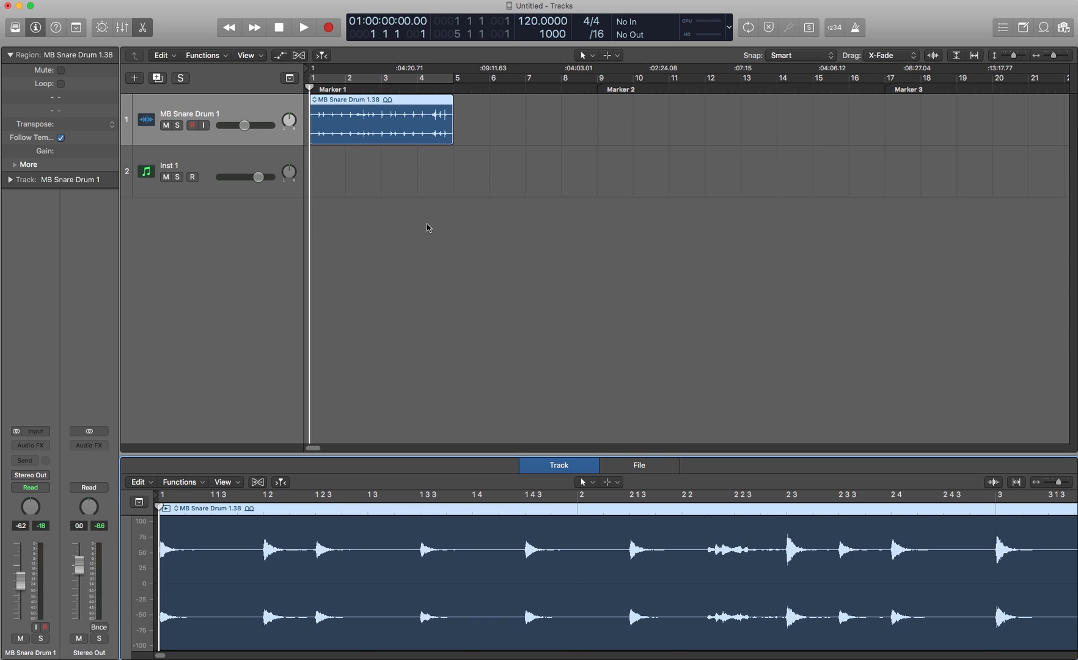
mouse_move(361, 114)
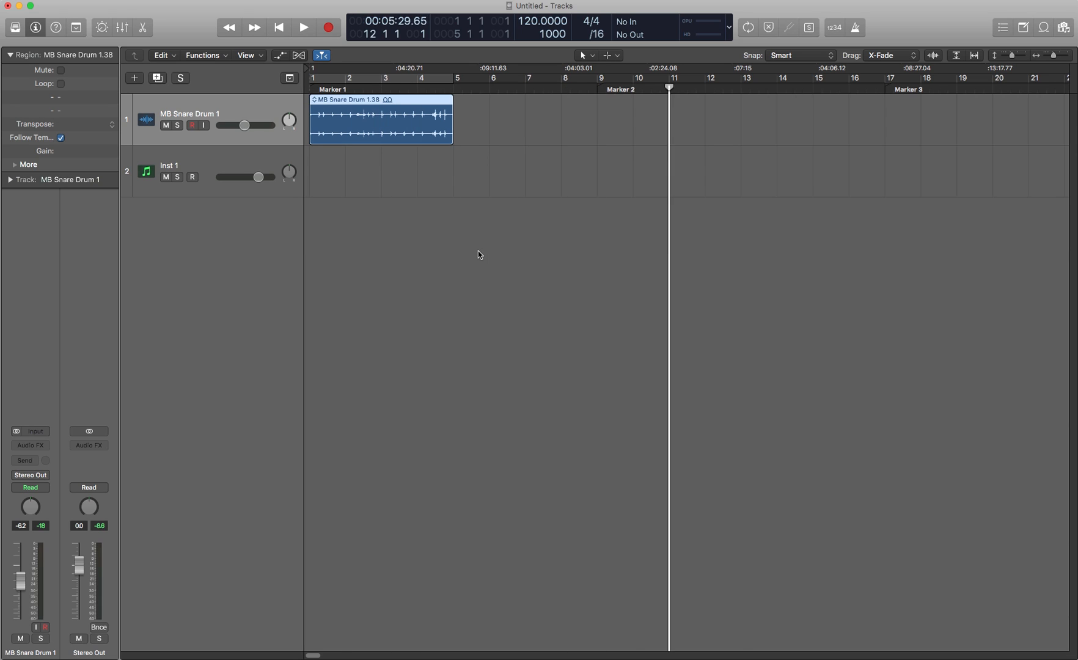
Jump the playhead to Marker 2, then Marker 3, then back to bar 1.
left_click(279, 27)
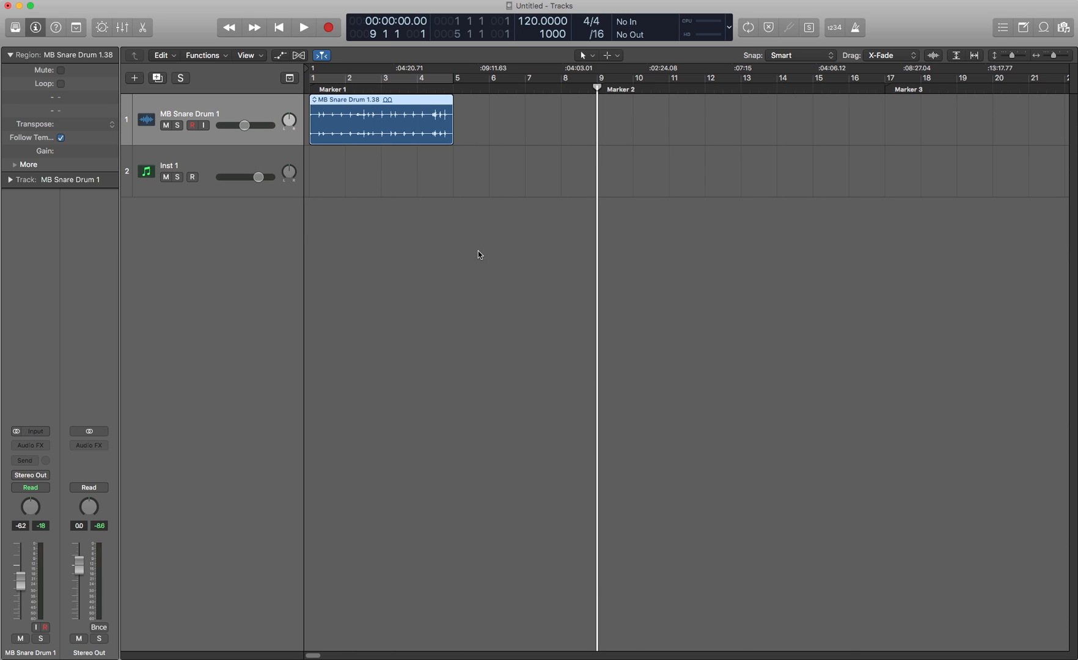
left_click(302, 27)
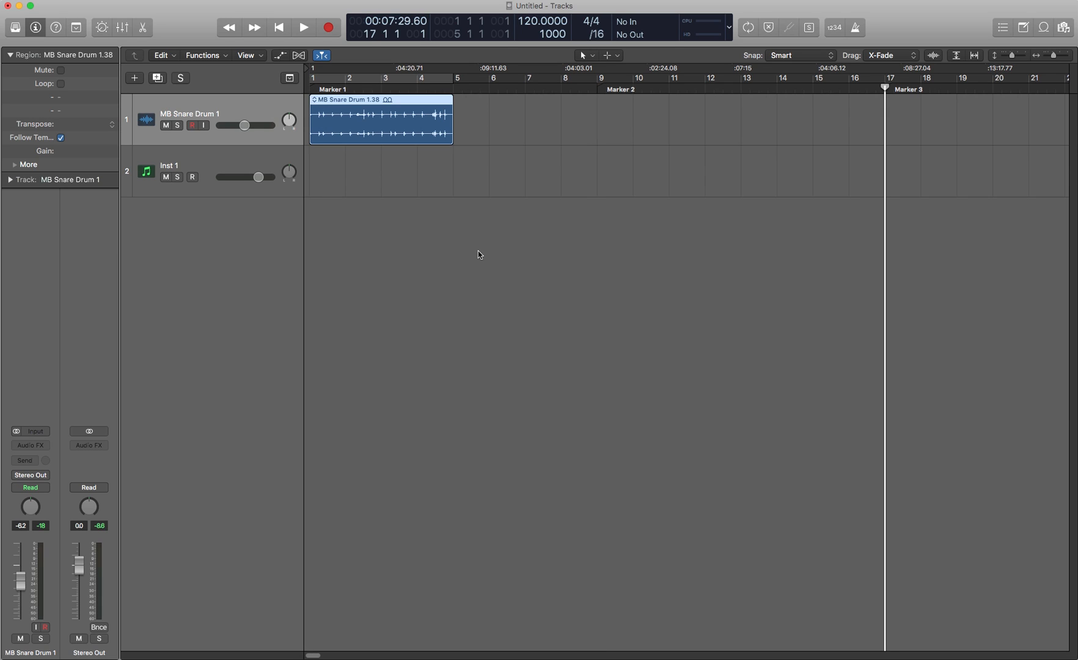
left_click(278, 26)
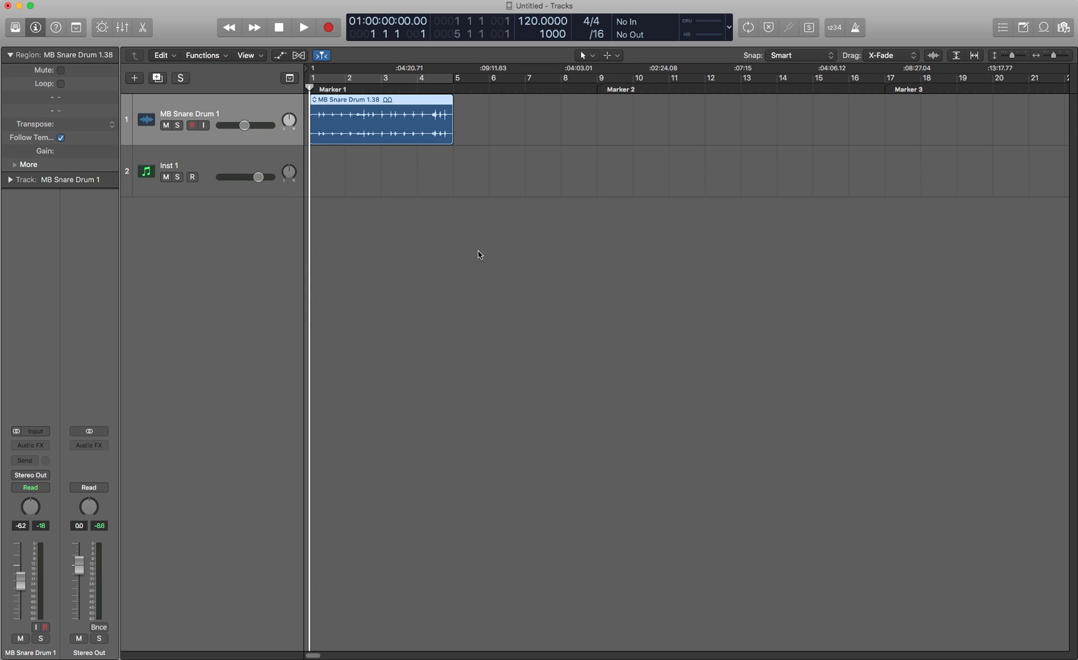
mouse_move(343, 250)
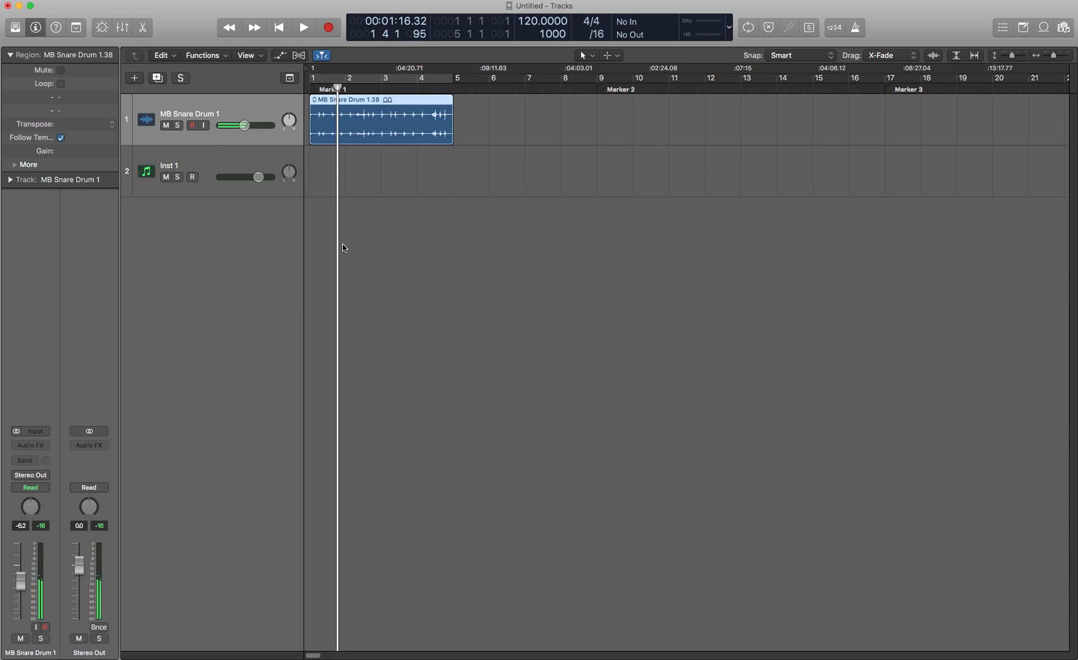
Record a two-bar MIDI melody on the Inst 1 track and check it in the Piano Roll.
left_click(303, 27)
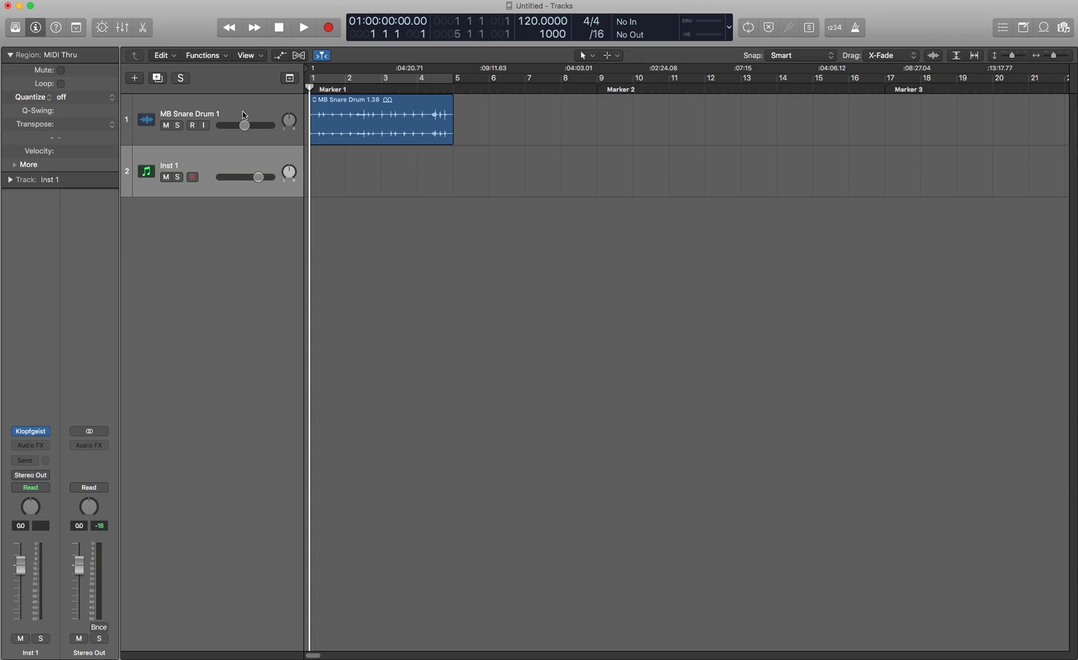
left_click(303, 27)
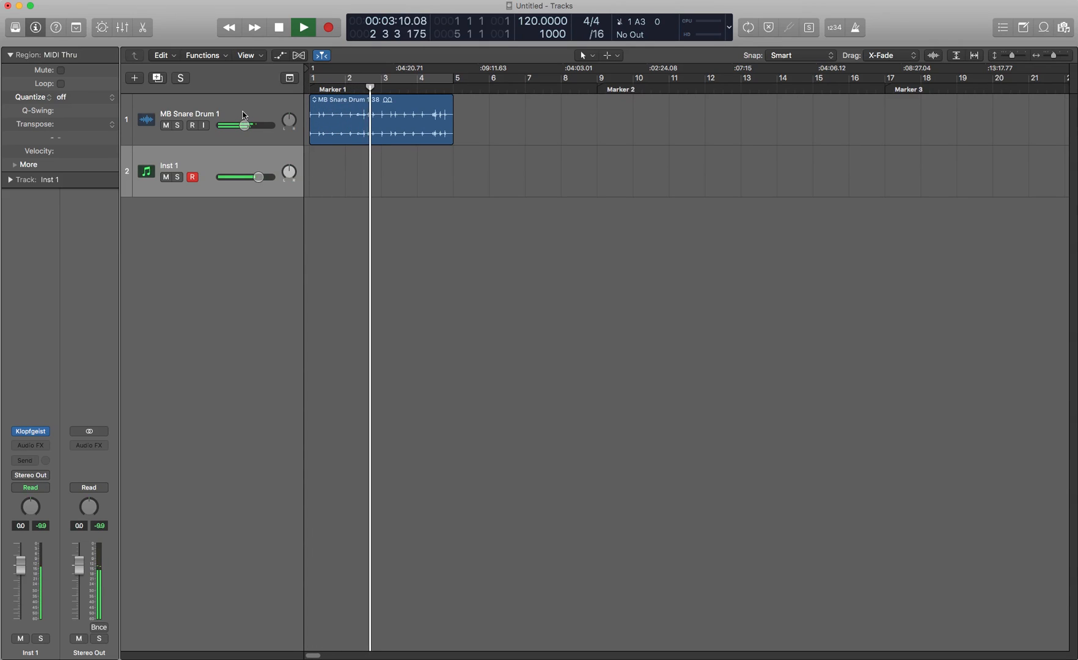
left_click(303, 27)
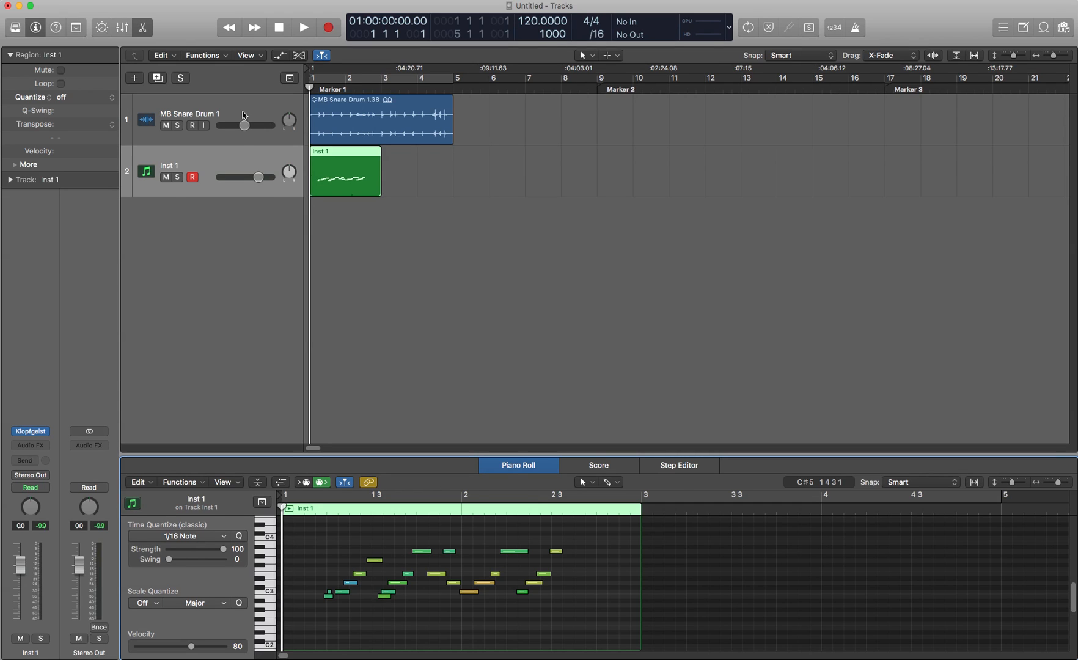
left_click(193, 178)
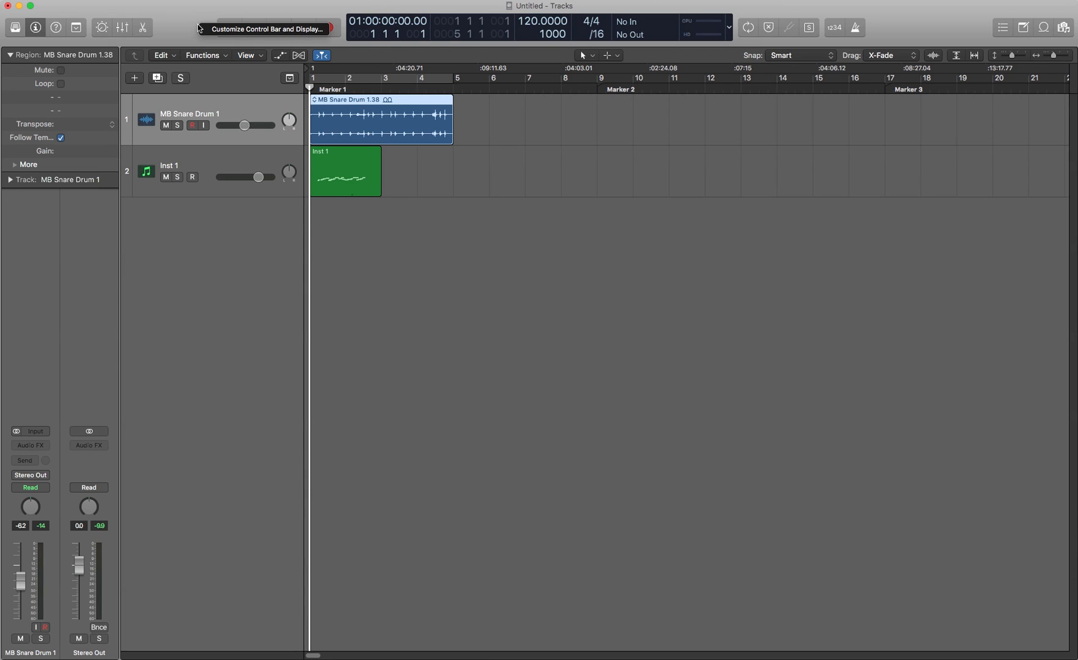
left_click(267, 28)
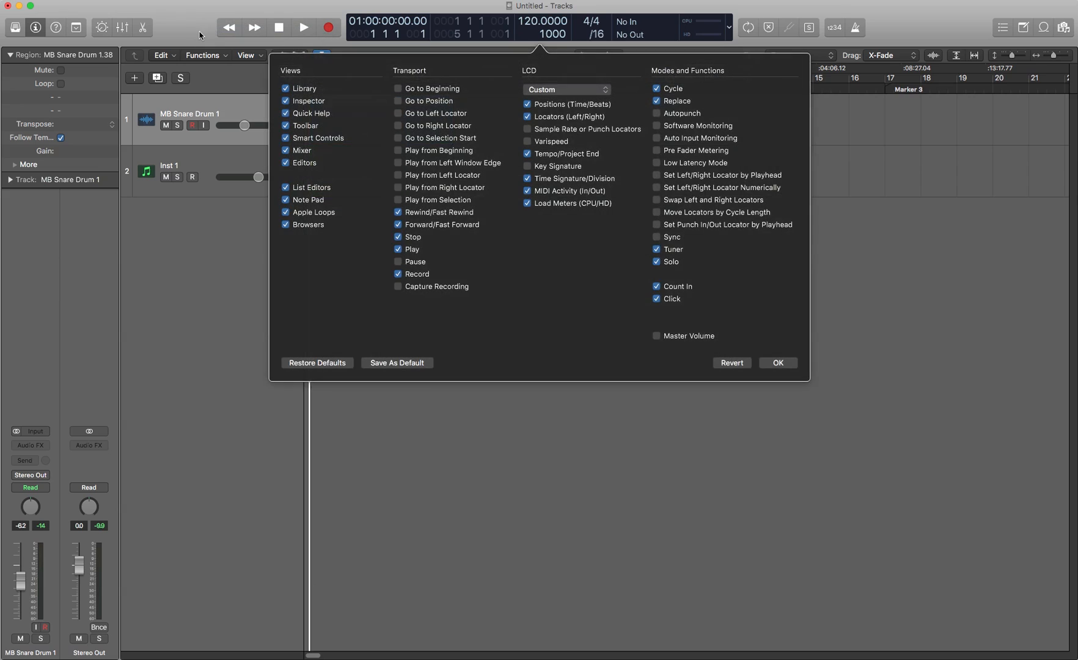
left_click(567, 89)
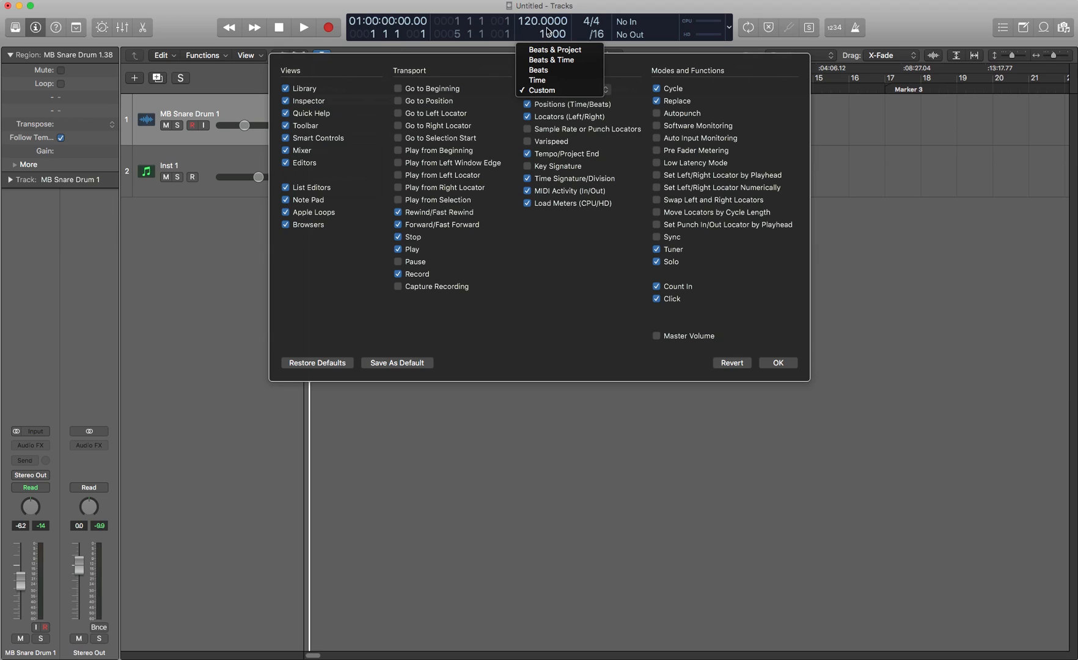
mouse_move(541, 90)
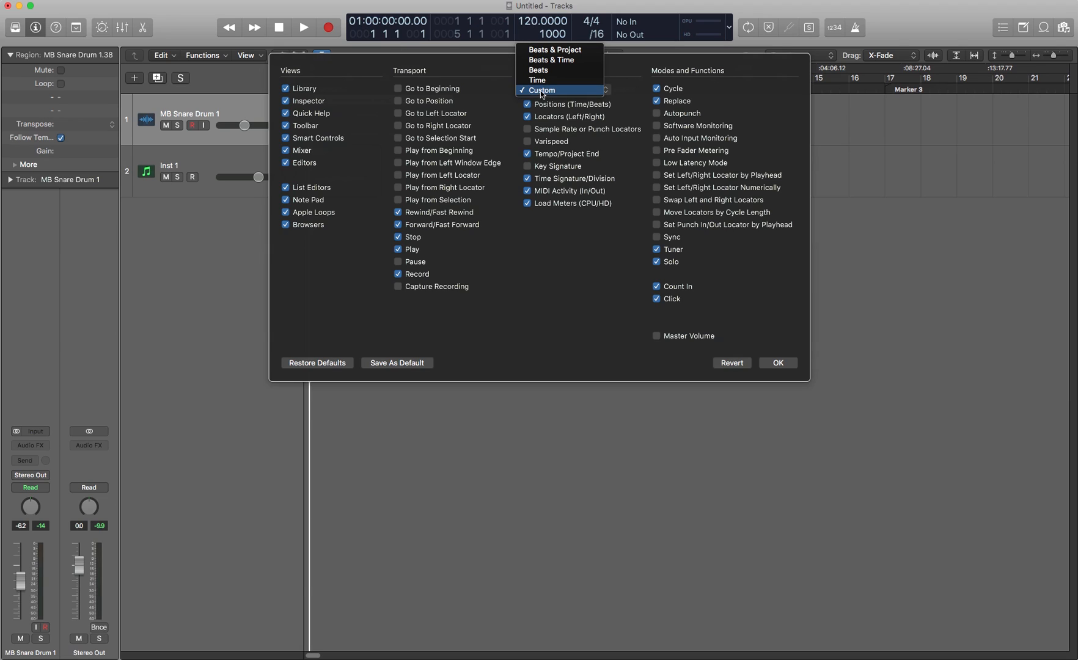
mouse_move(538, 80)
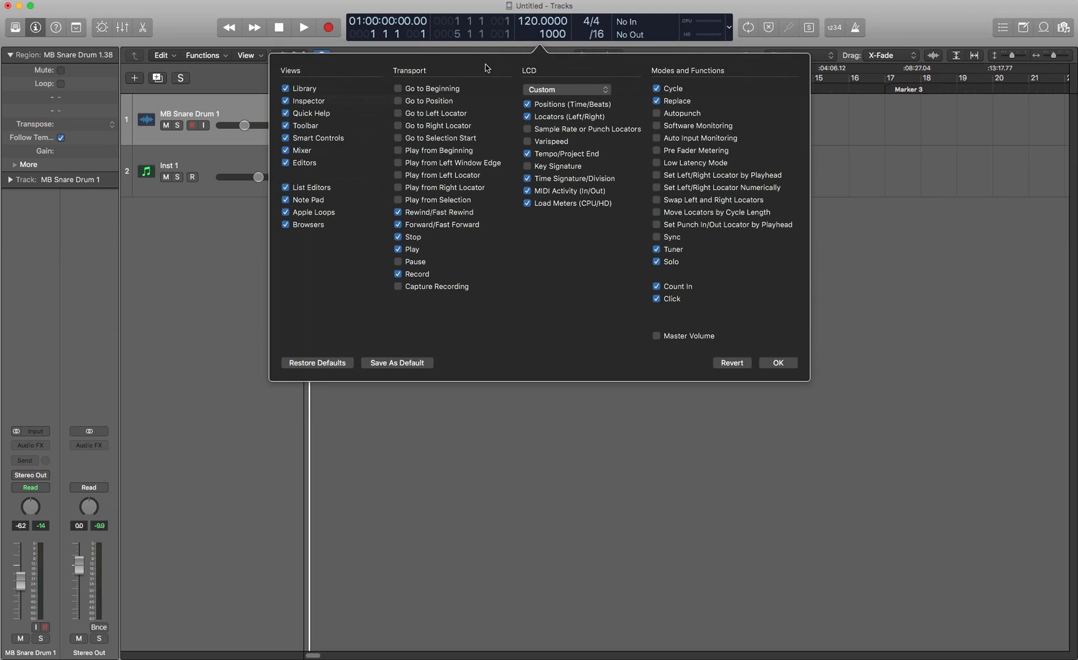
mouse_move(710, 43)
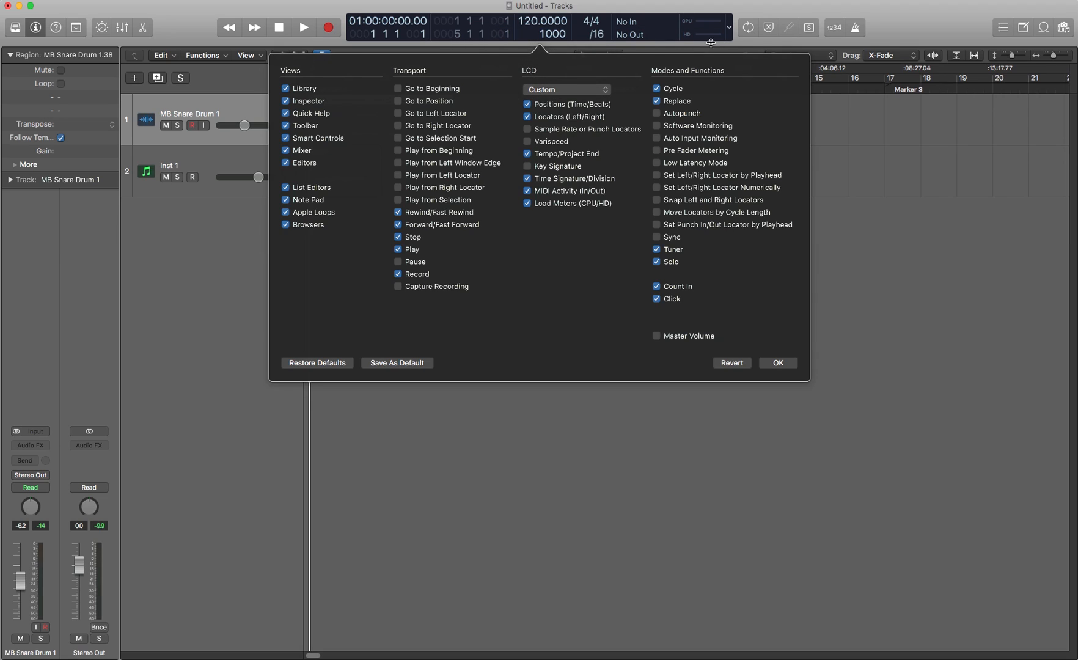
mouse_move(678, 140)
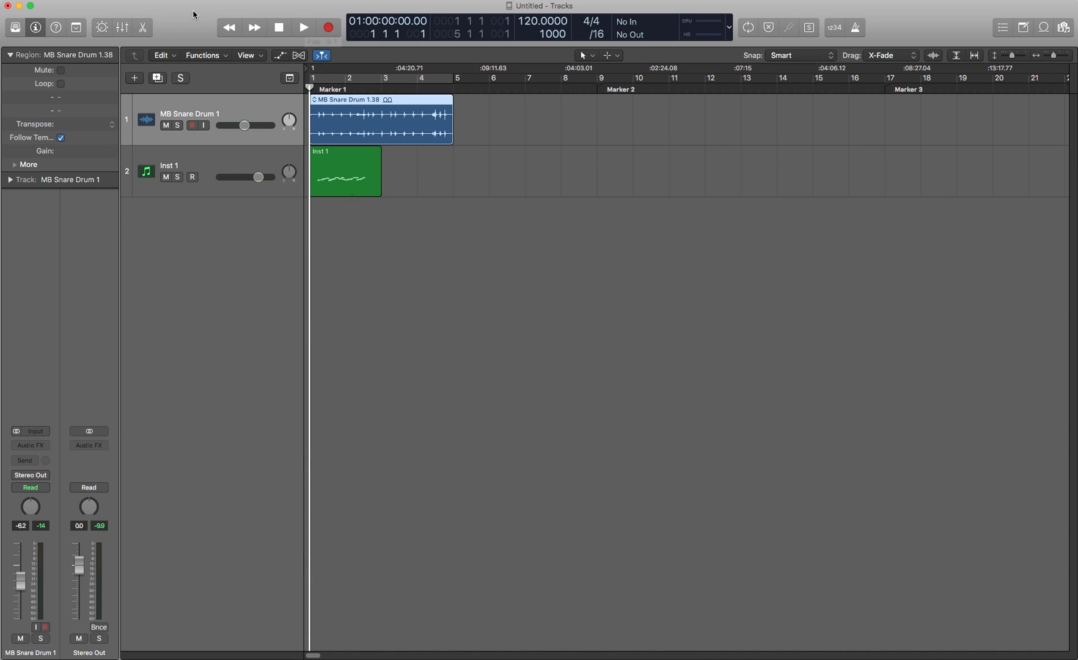
left_click(591, 20)
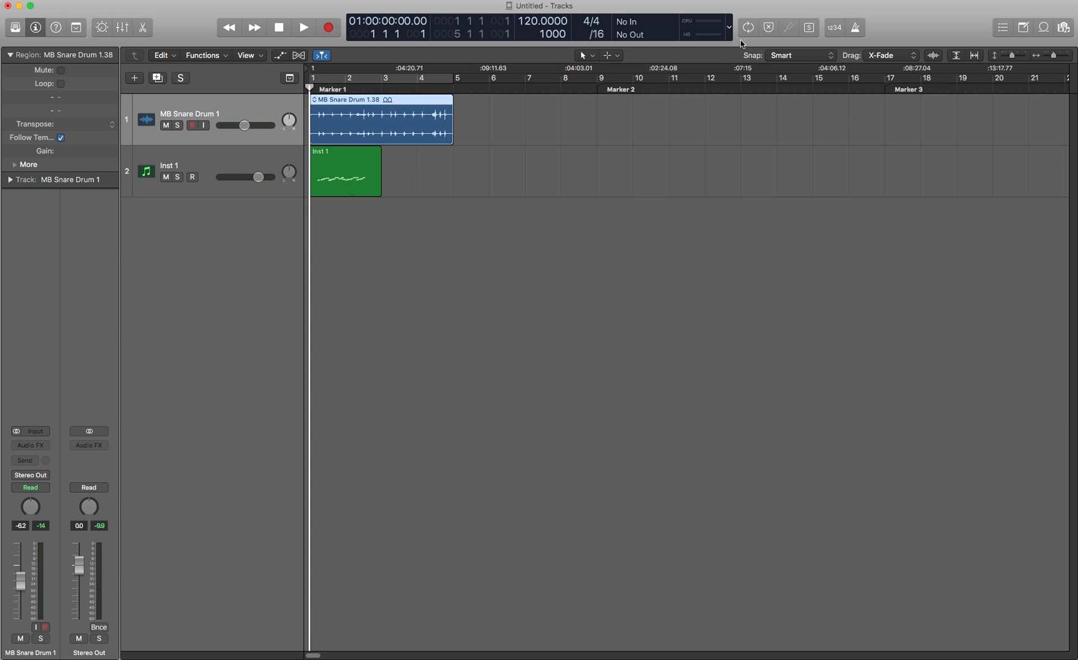
left_click(747, 27)
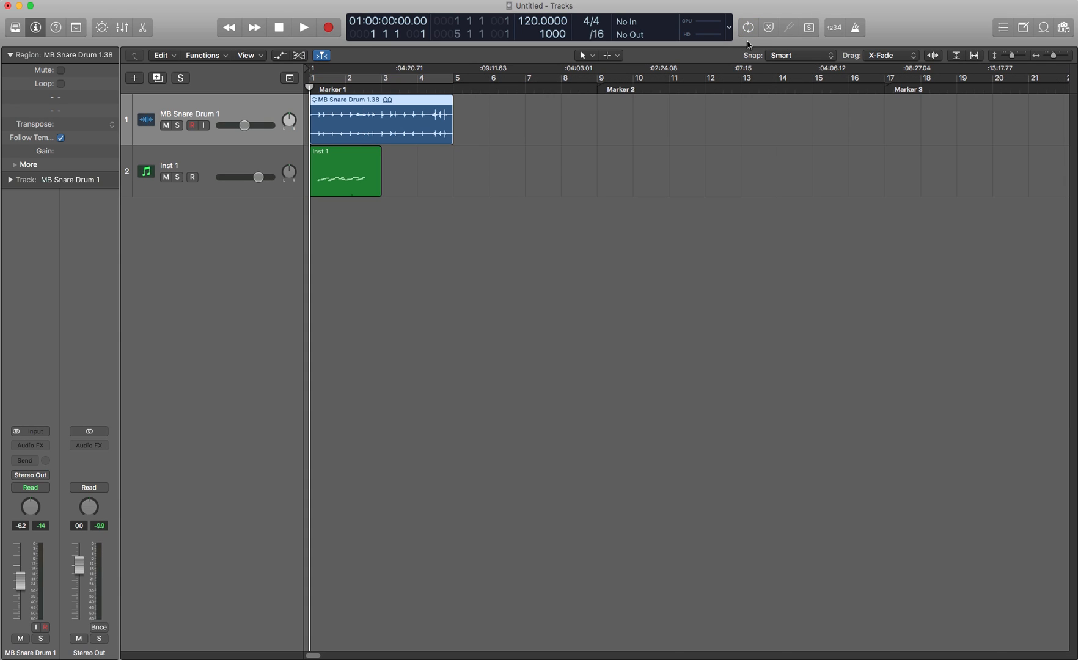
mouse_move(770, 27)
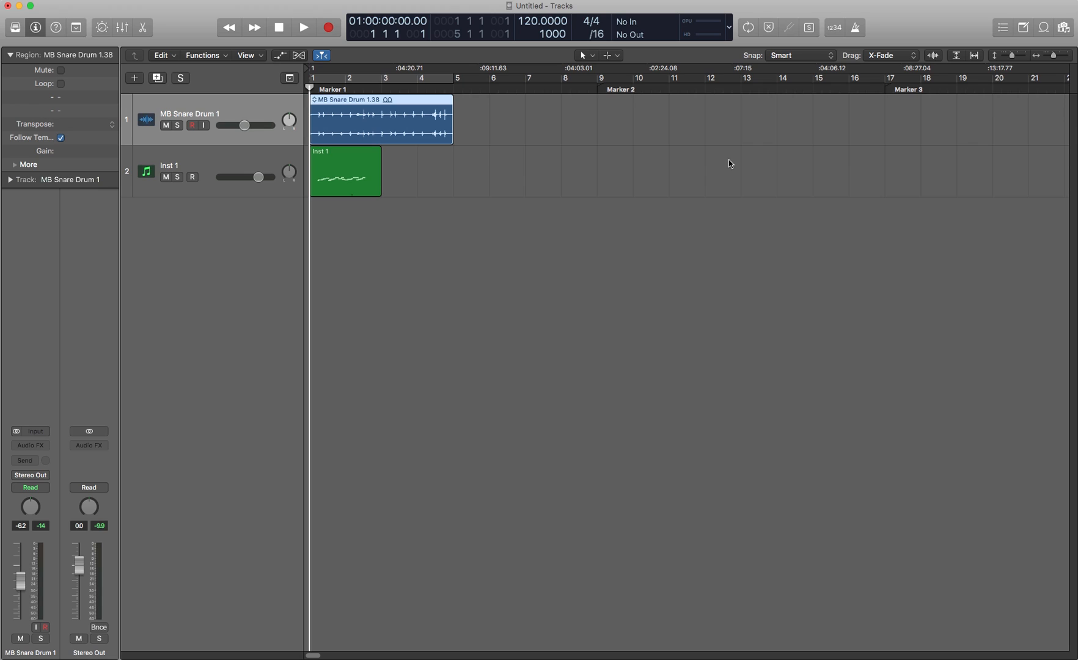
left_click(768, 27)
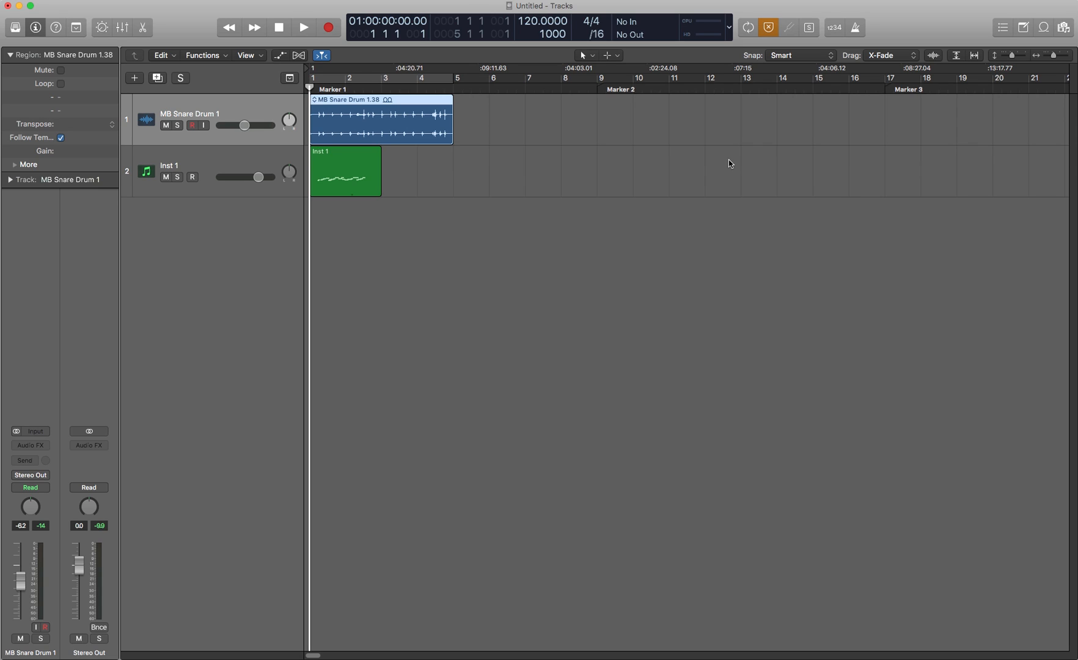
left_click(767, 27)
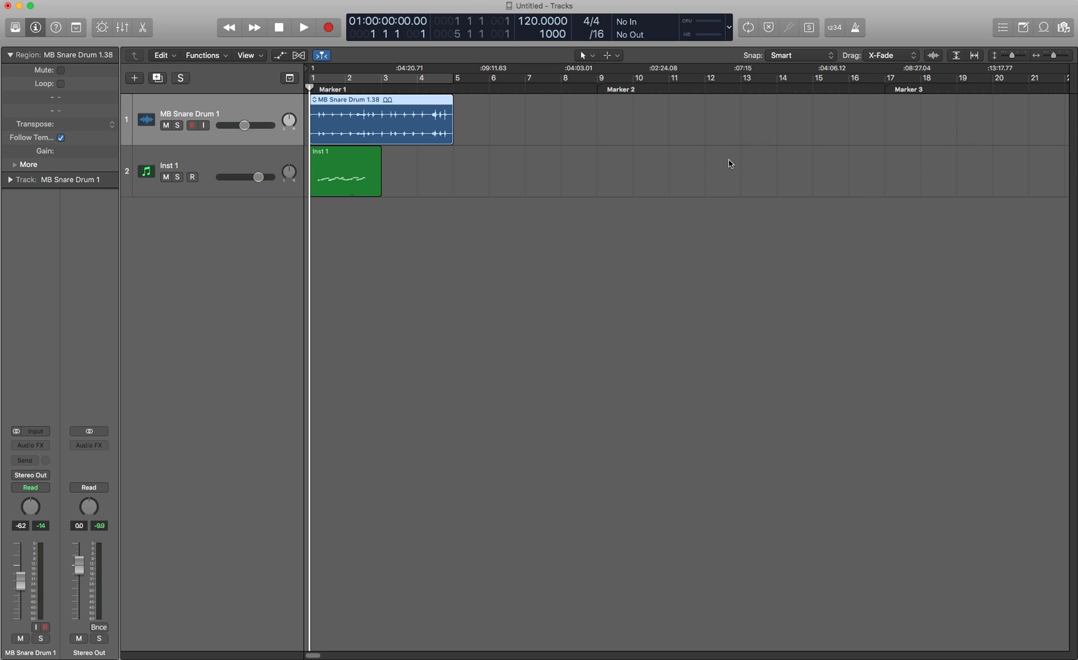
left_click(749, 27)
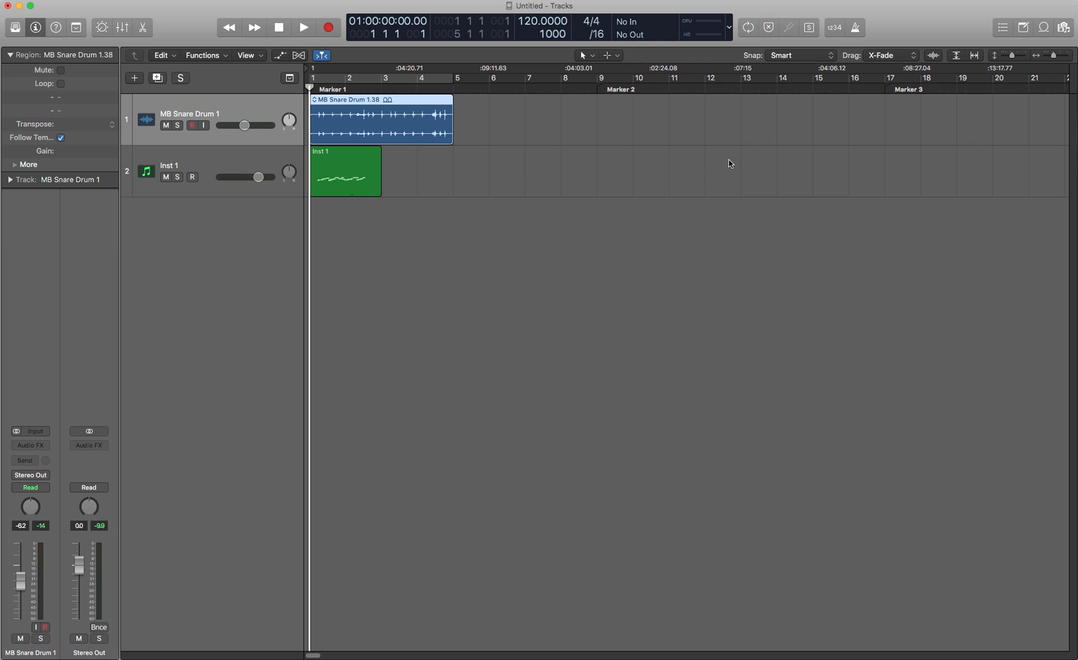
mouse_move(701, 142)
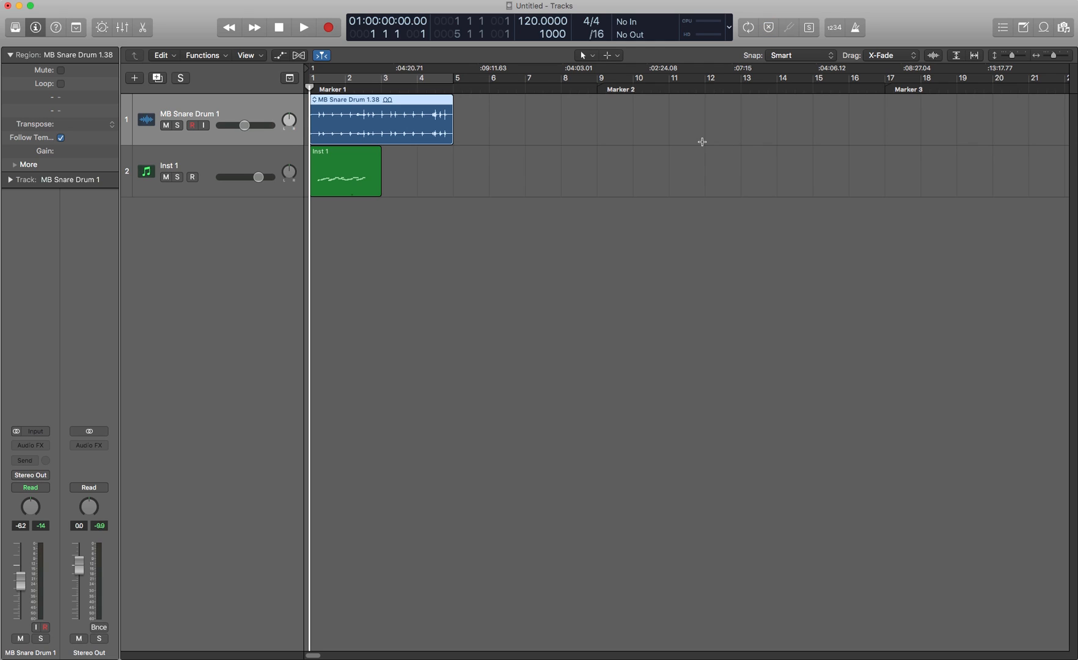
mouse_move(787, 62)
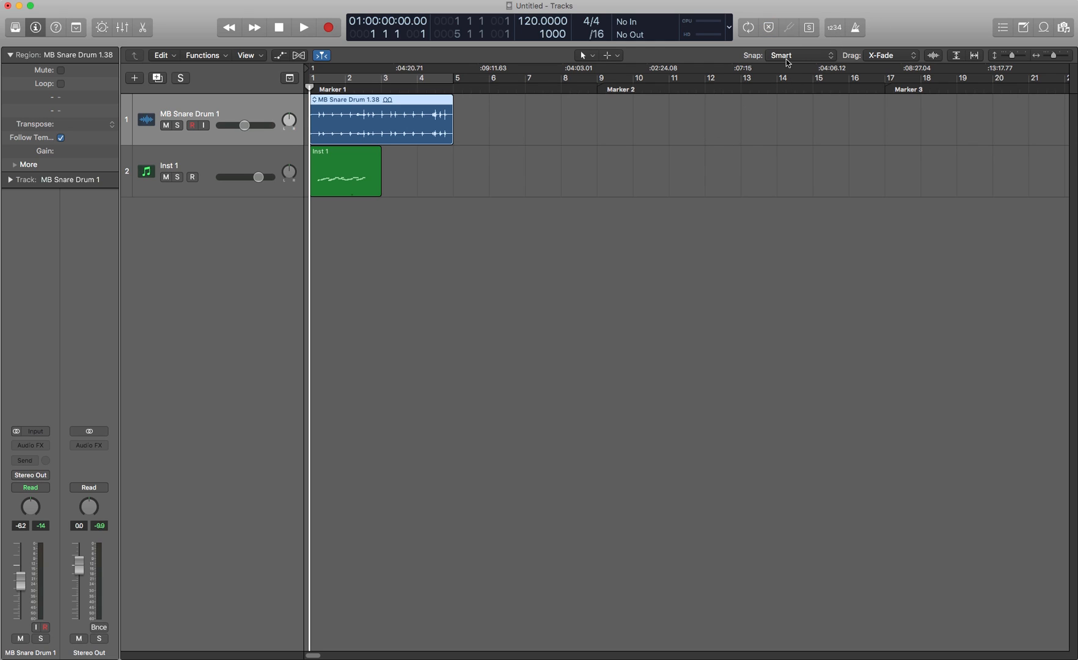
mouse_move(789, 30)
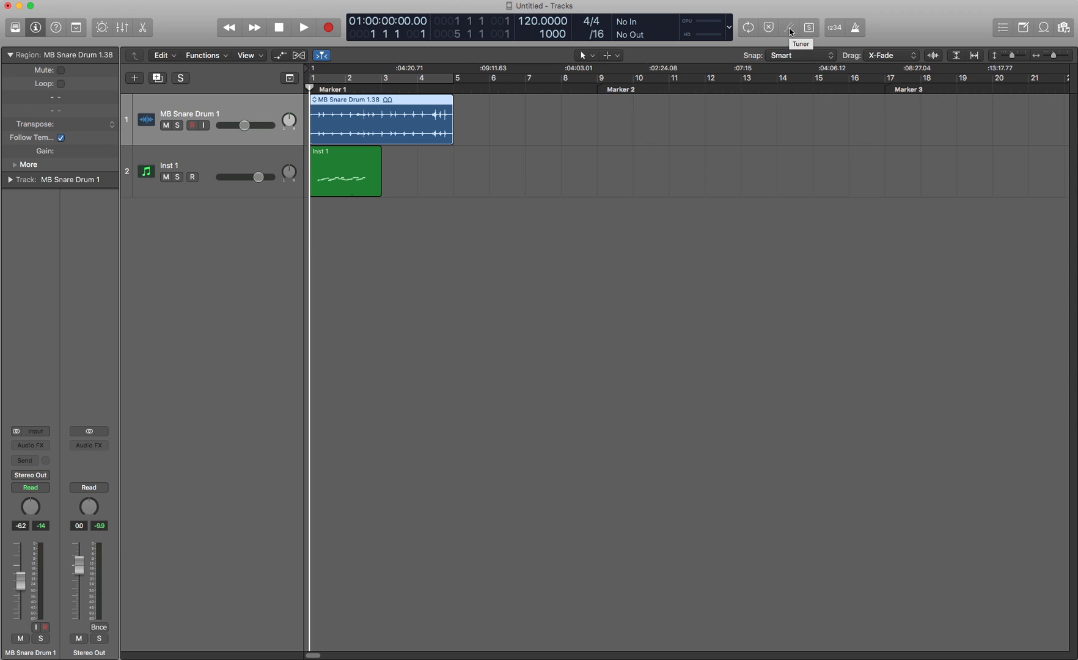
mouse_move(788, 31)
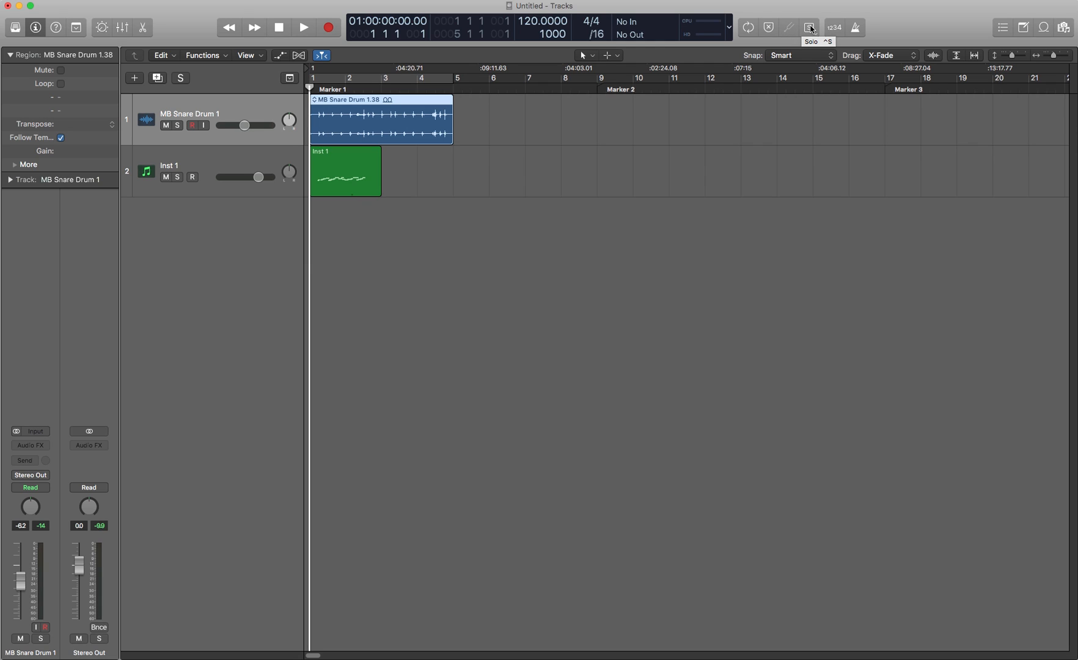
left_click(809, 27)
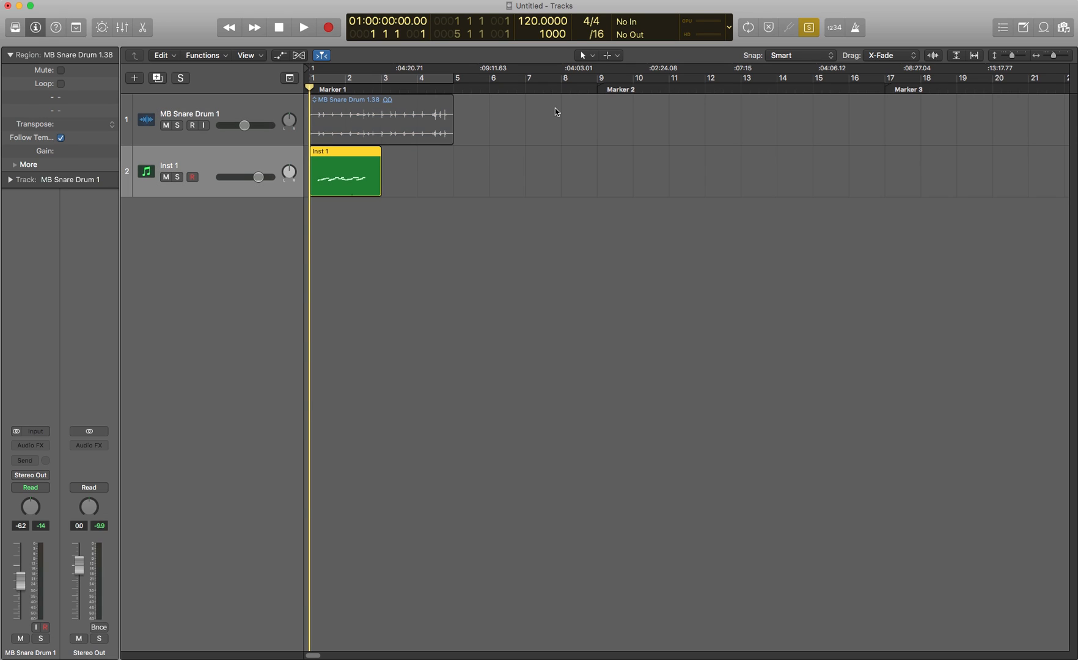
left_click(380, 119)
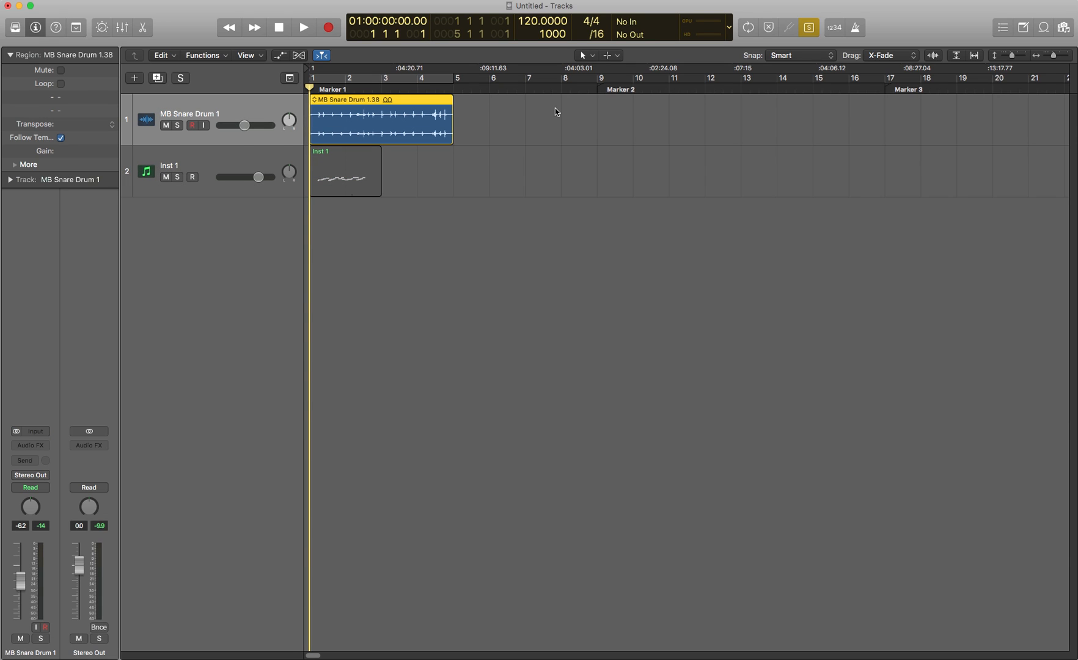
left_click(343, 172)
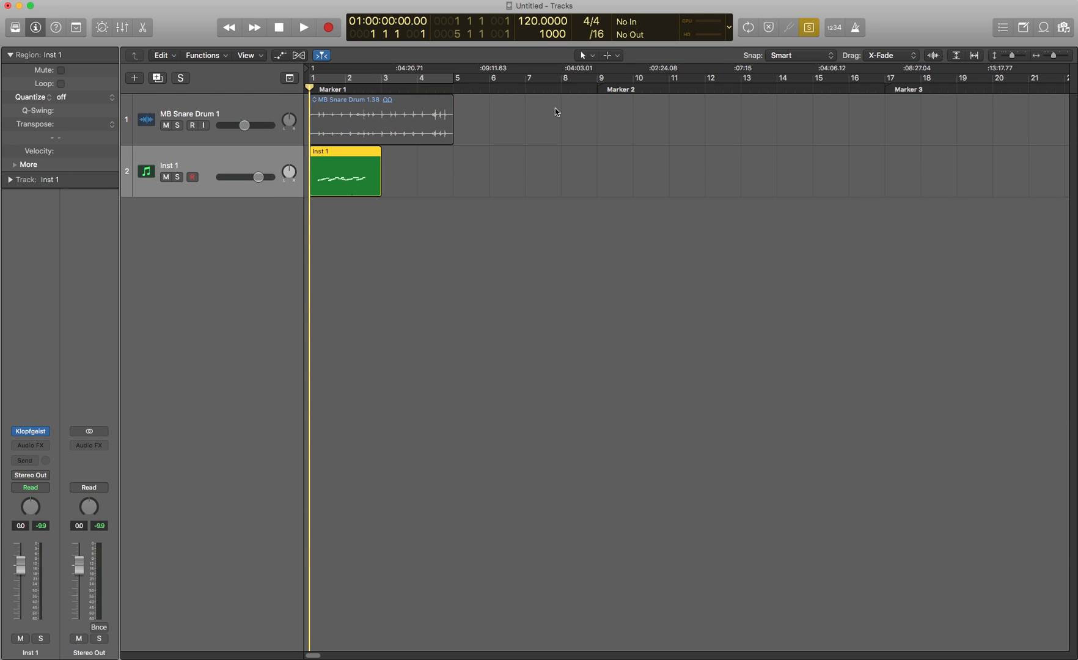
left_click(178, 124)
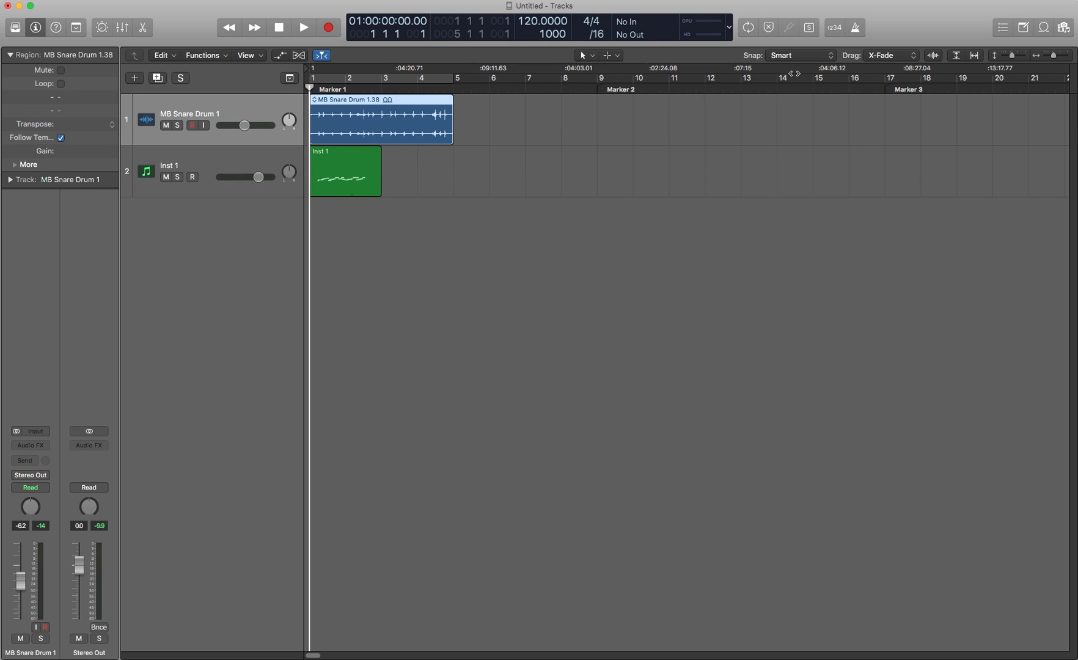
mouse_move(832, 35)
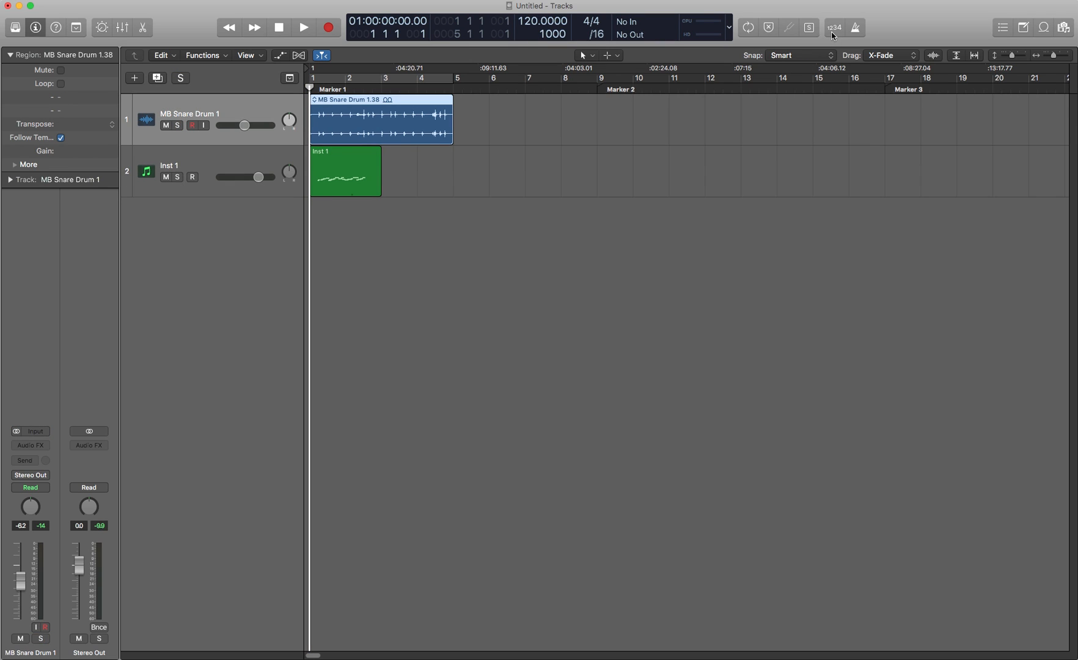
mouse_move(856, 29)
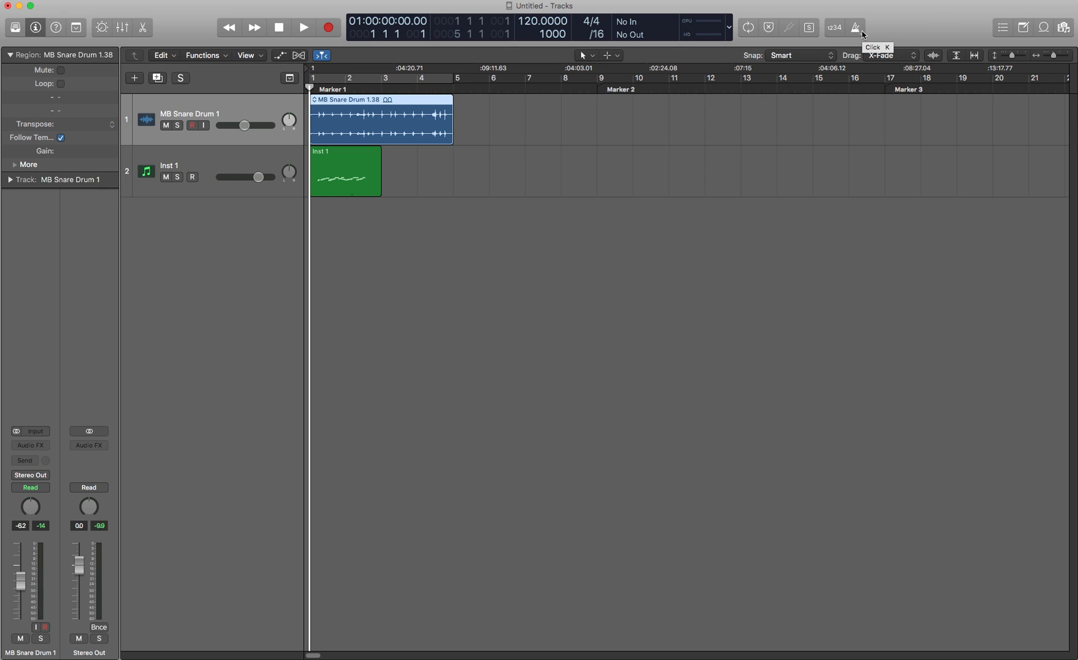
left_click(833, 27)
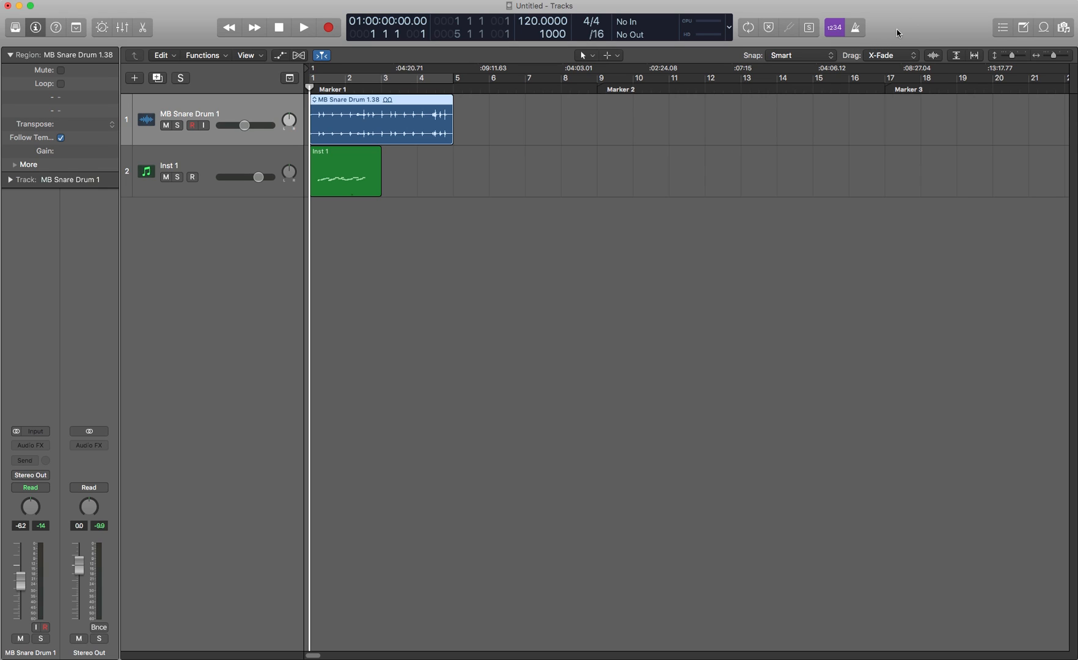
left_click(855, 27)
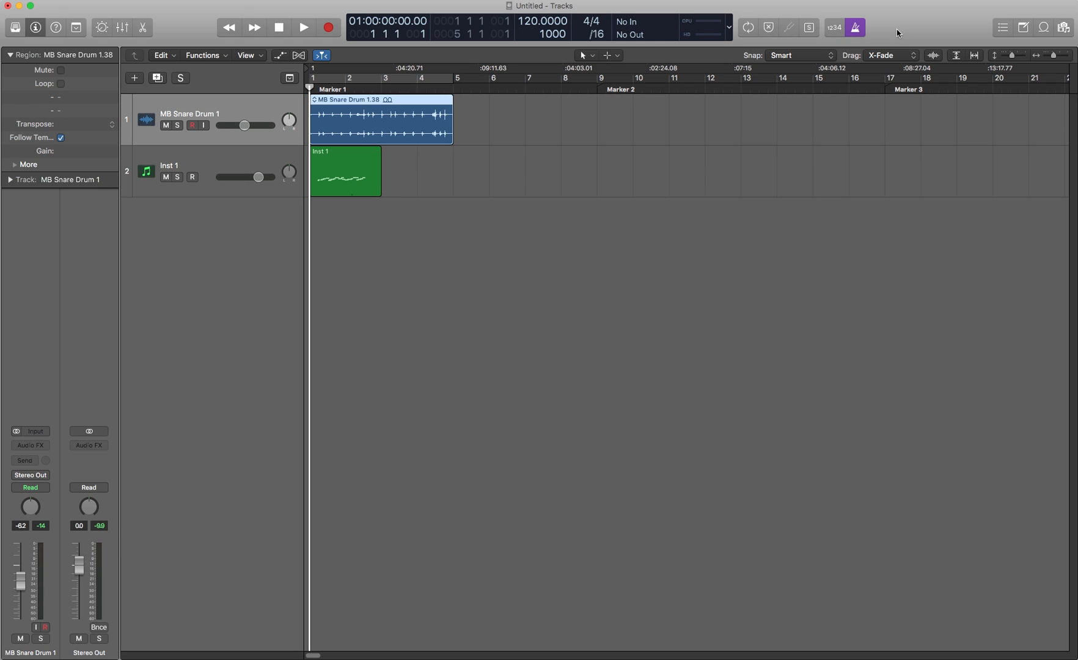
left_click(854, 27)
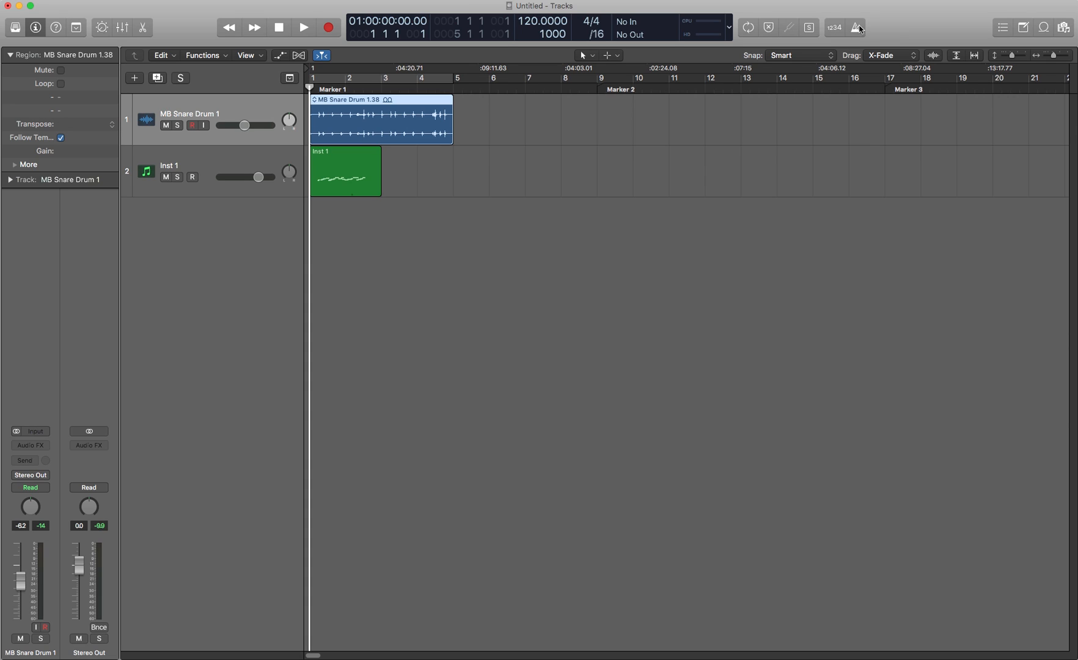
mouse_move(821, 123)
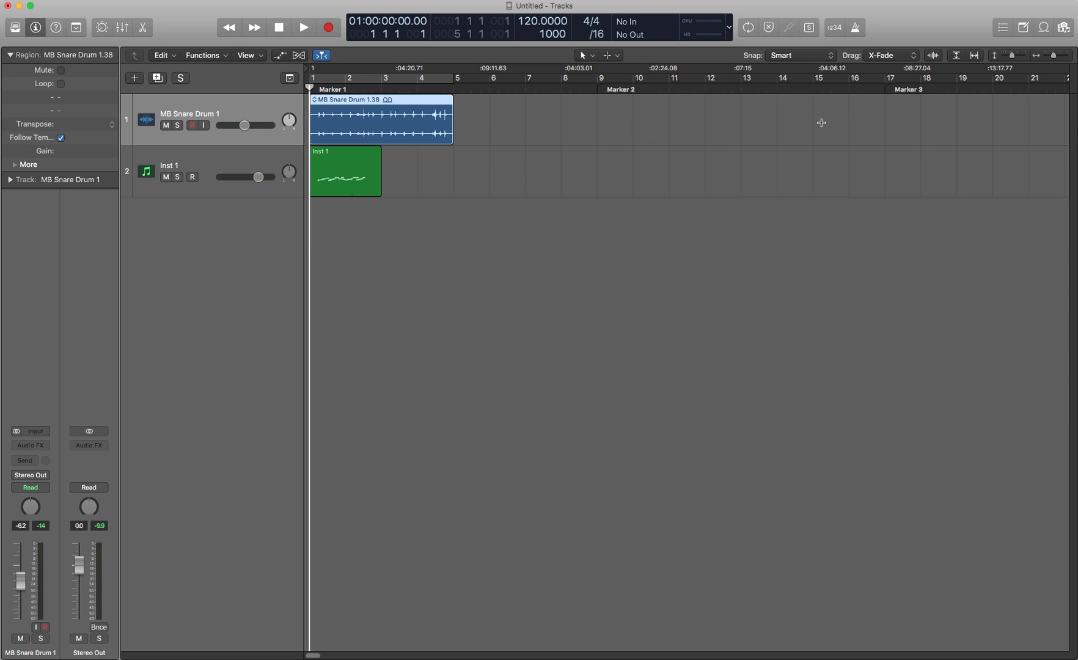
mouse_move(893, 30)
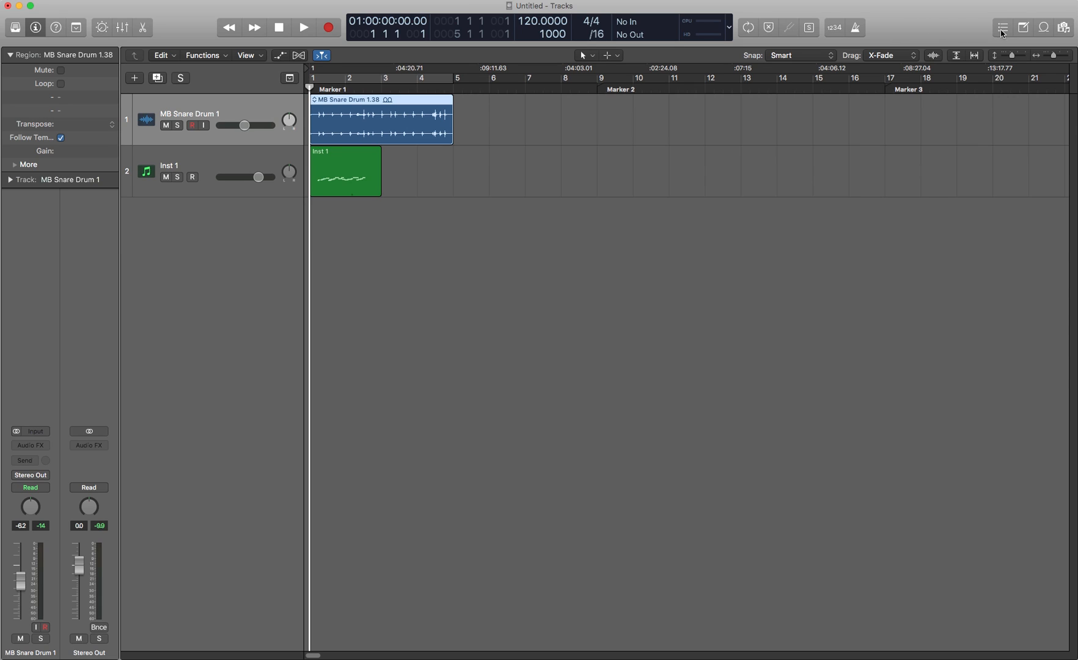
mouse_move(999, 42)
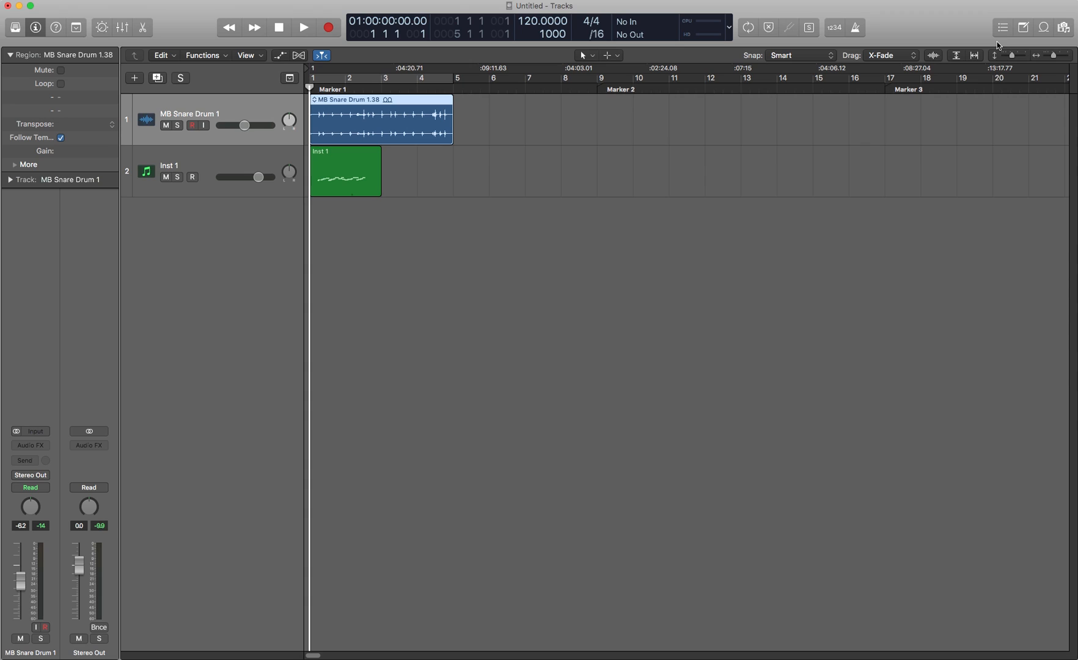
mouse_move(1024, 43)
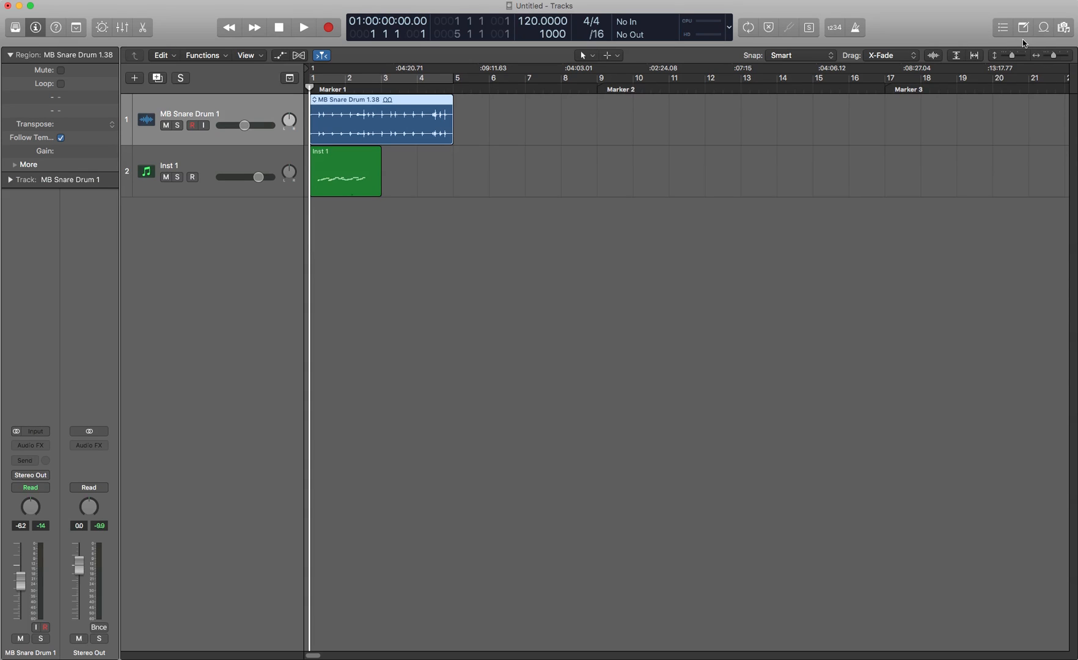
mouse_move(1065, 41)
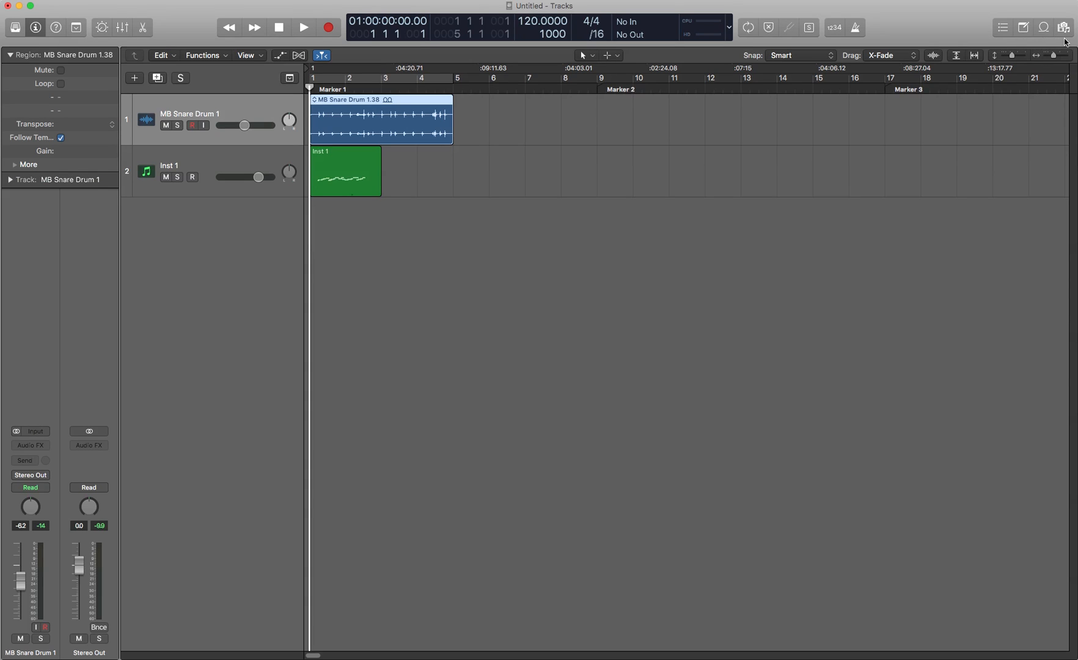
mouse_move(951, 38)
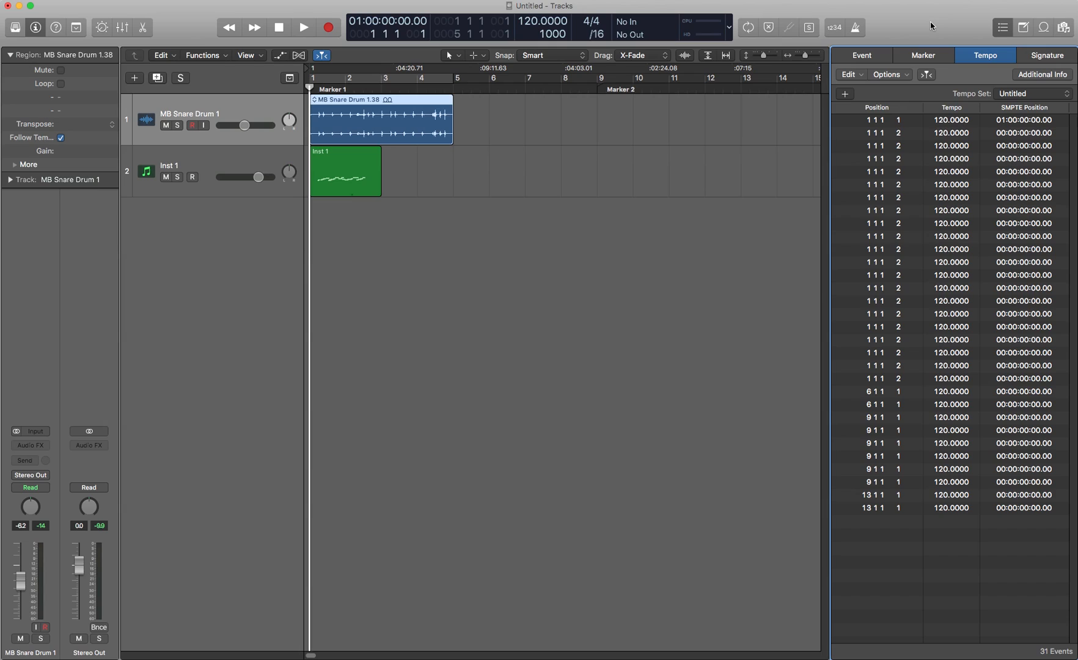
left_click(861, 55)
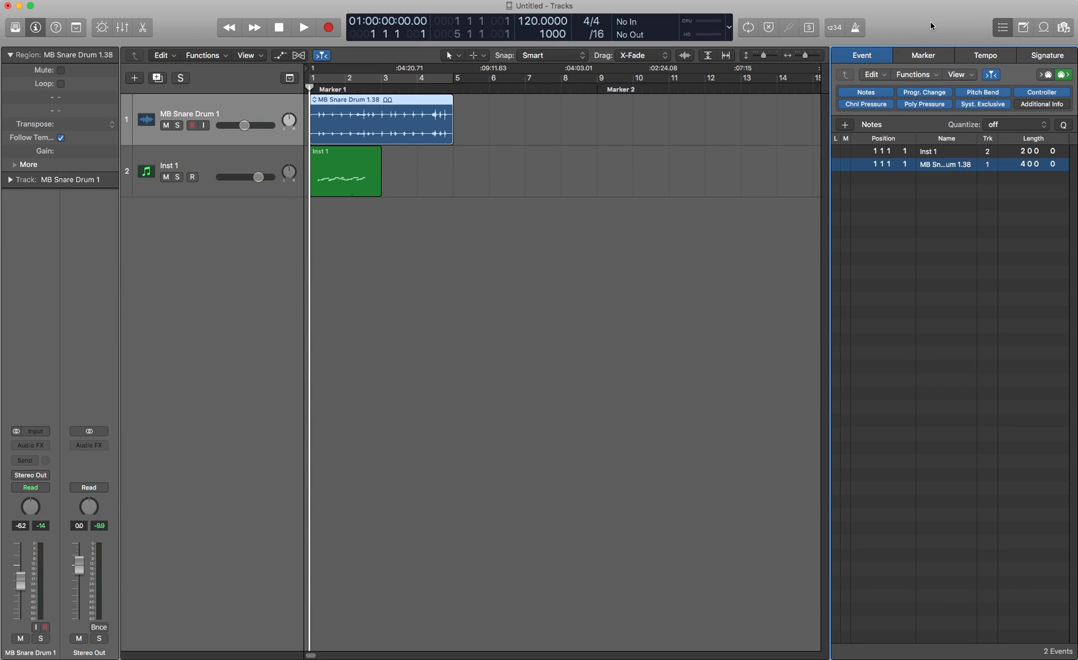
left_click(984, 55)
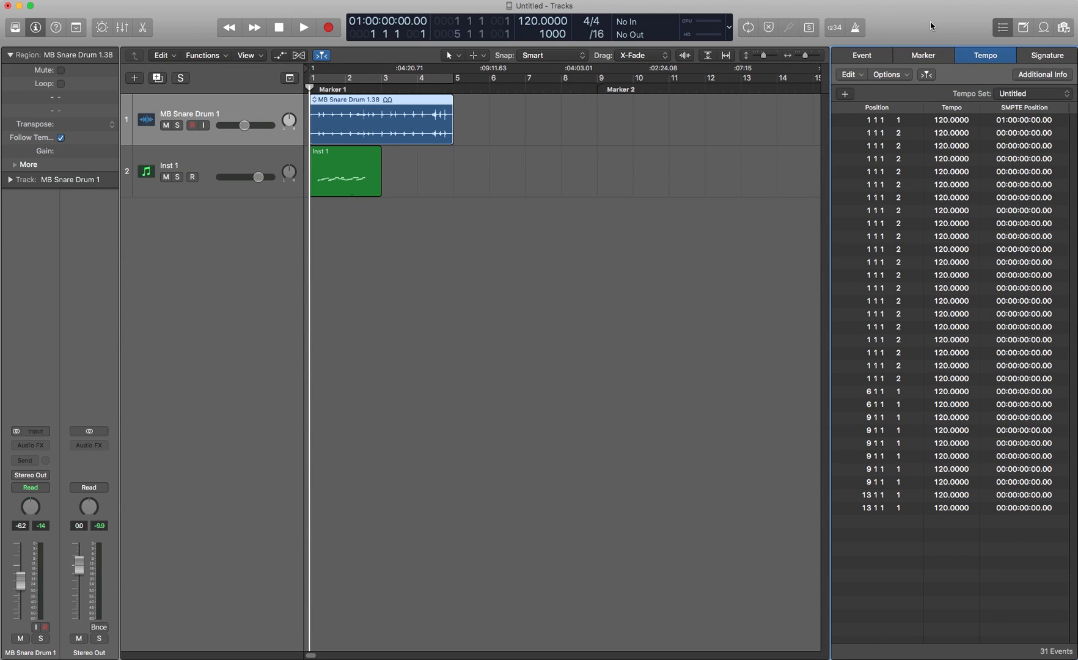
left_click(1047, 55)
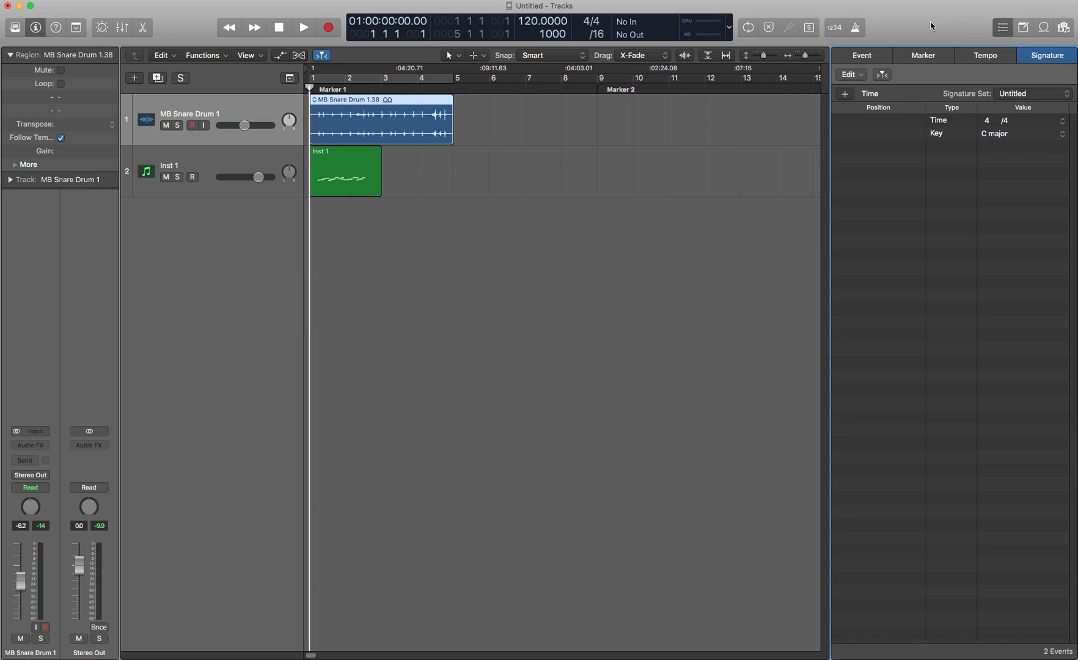
left_click(861, 55)
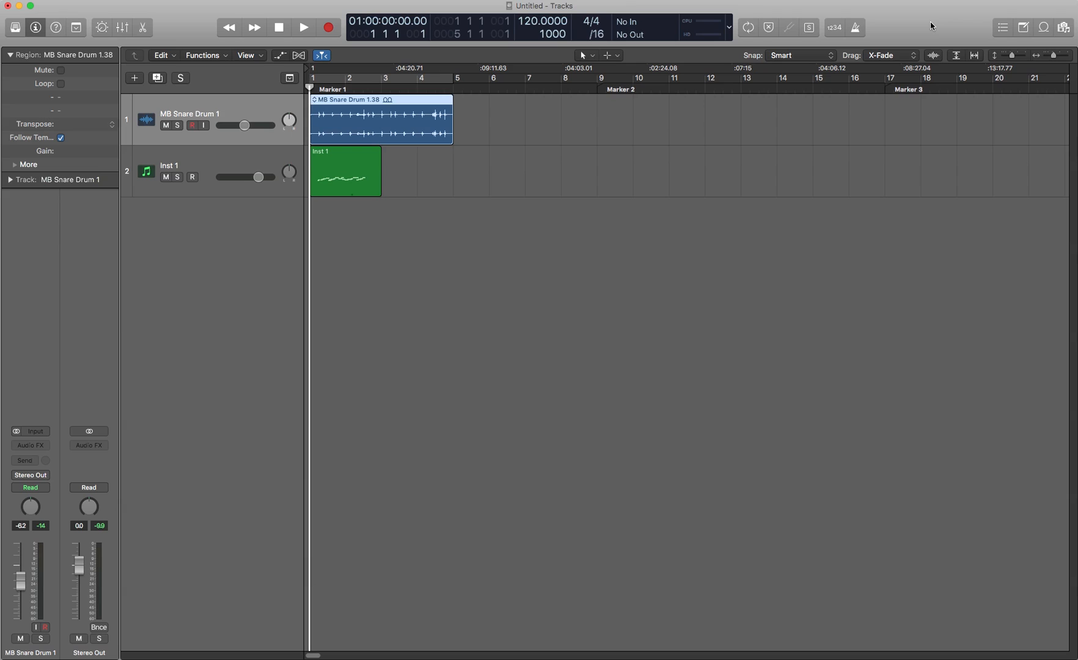
Show the Apple Loops browser listing the seven snare drum loop results.
left_click(1023, 27)
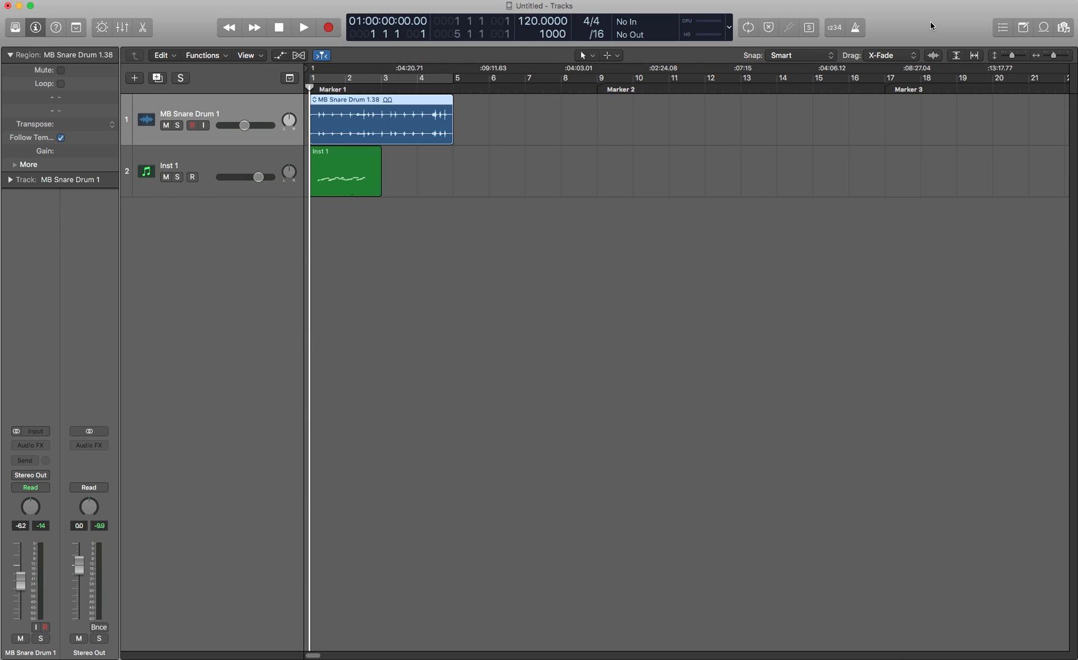
left_click(1042, 26)
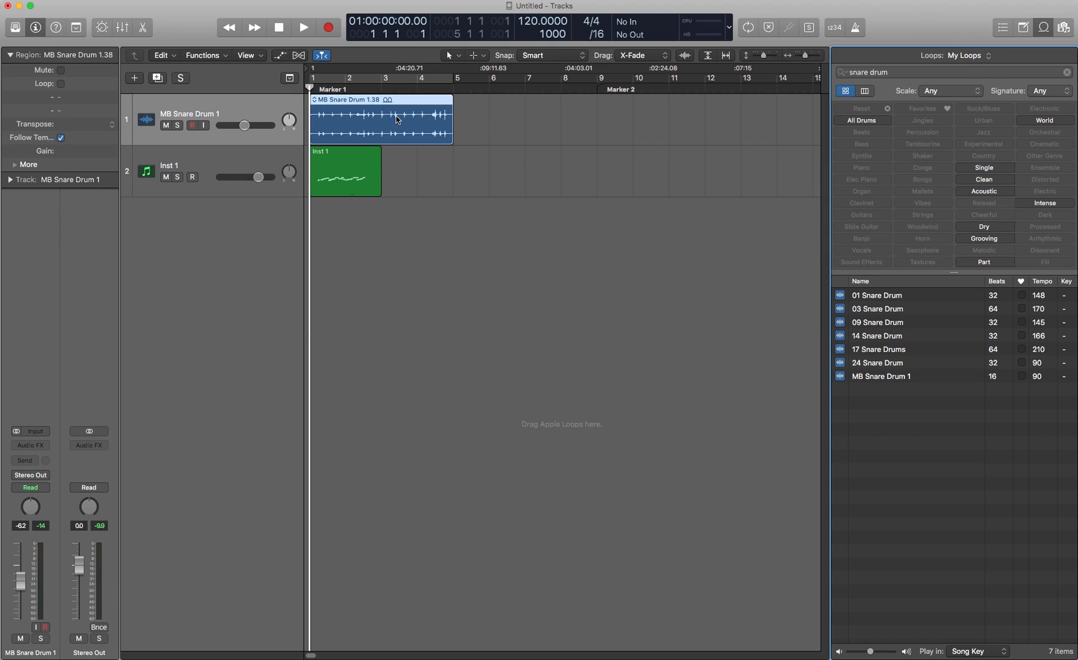
mouse_move(524, 118)
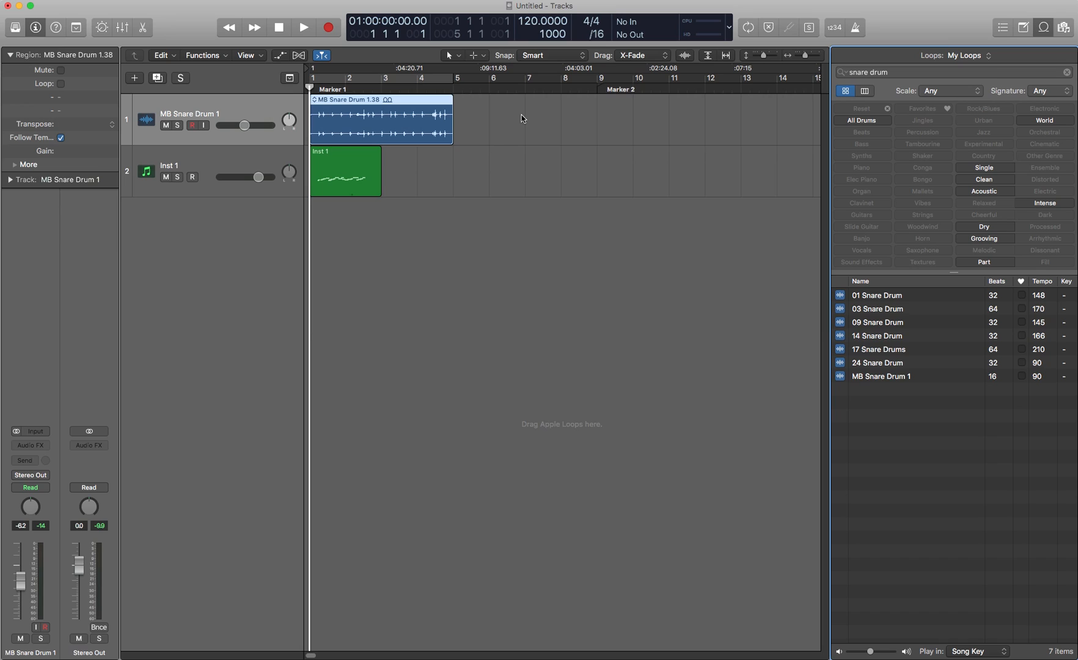
Switch the browser to the project's MB Snare Drum audio files, briefly checking the media library.
left_click(870, 55)
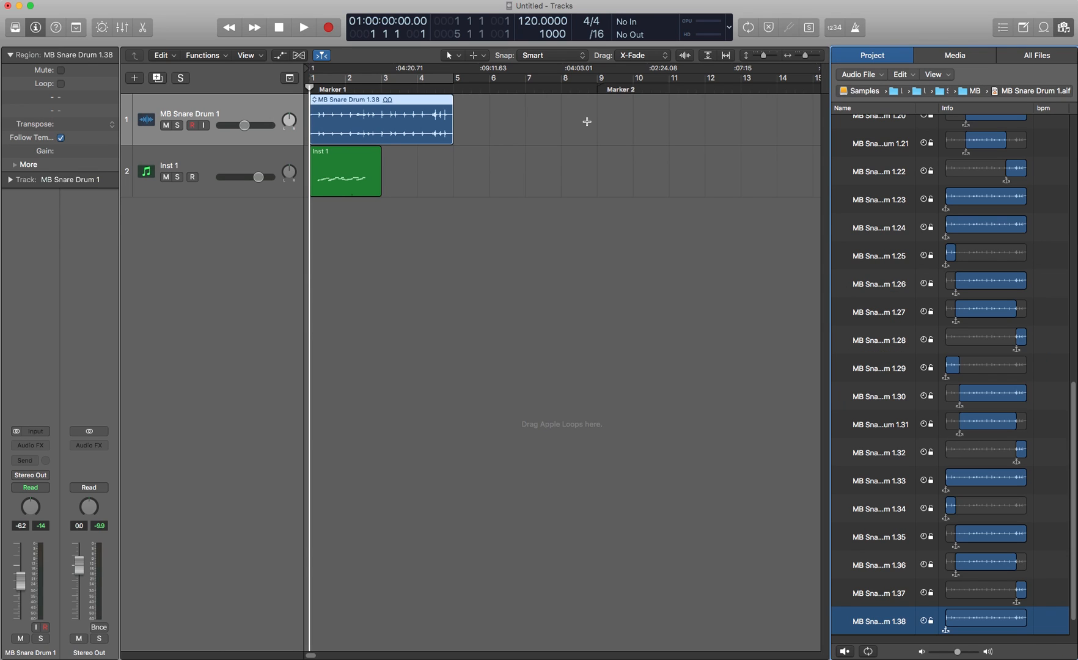
mouse_move(579, 128)
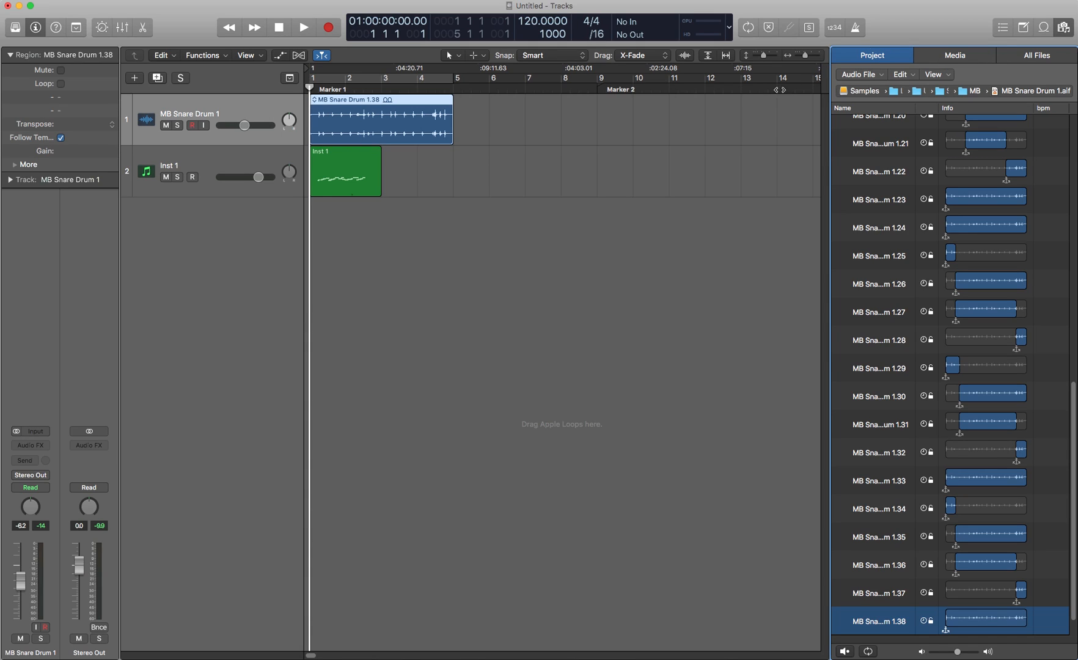
left_click(955, 55)
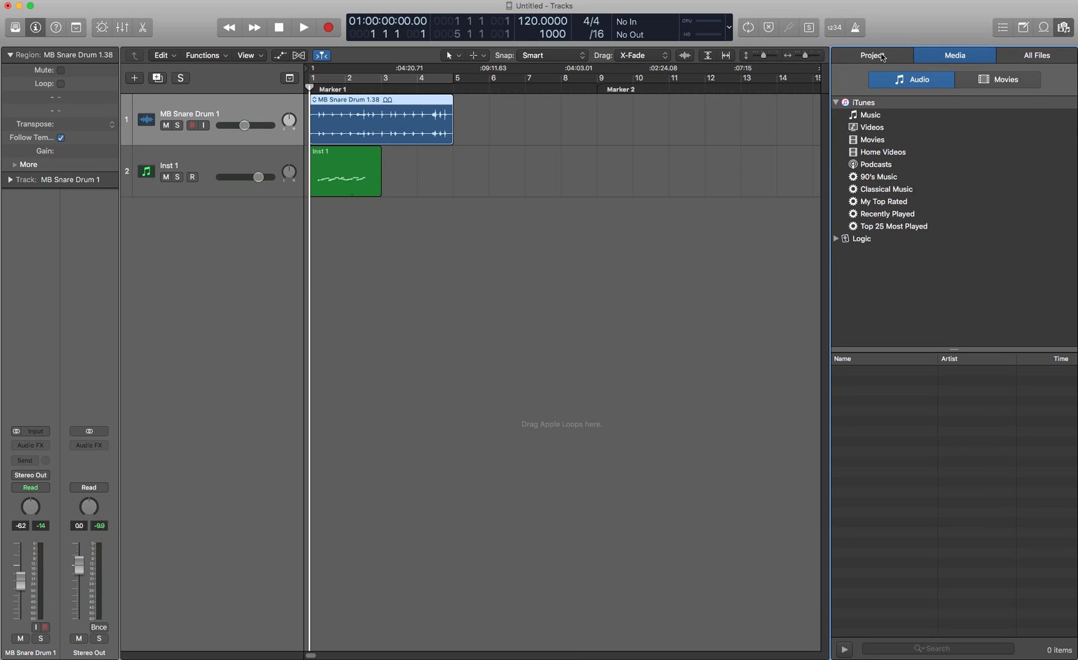
left_click(871, 55)
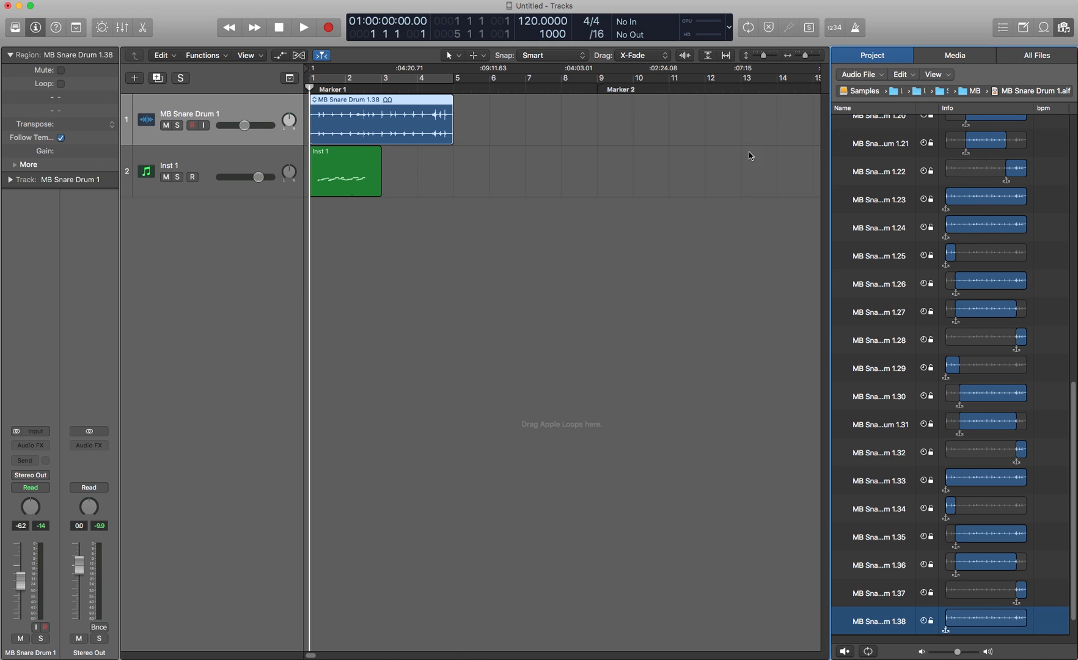
mouse_move(745, 175)
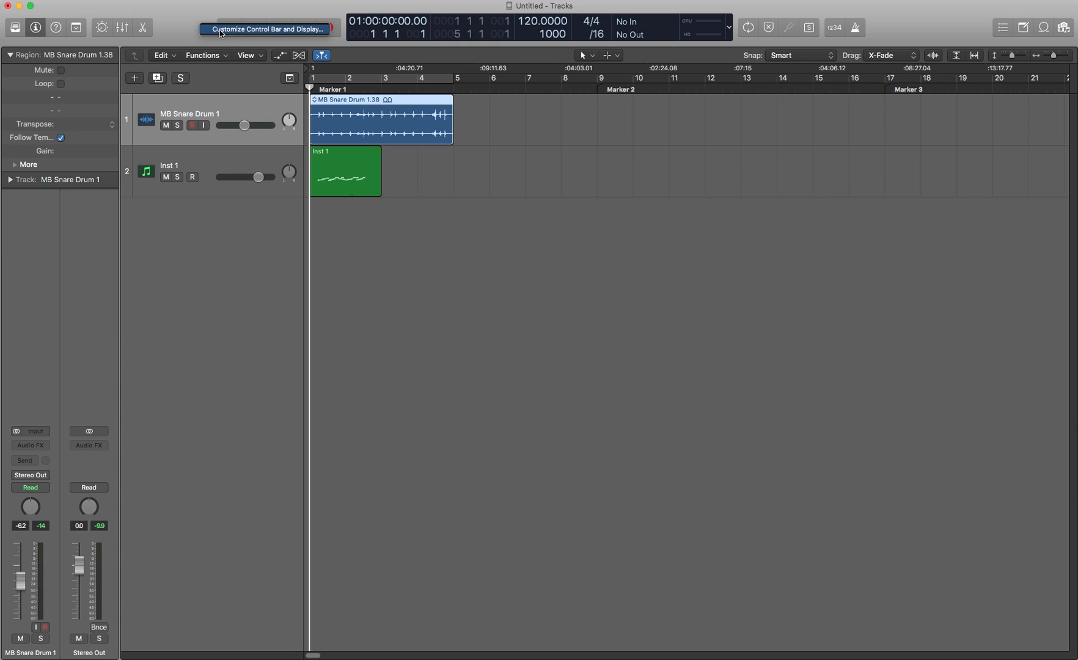
In Customize Control Bar, remove the view buttons and the Stop and Record transport buttons.
left_click(266, 28)
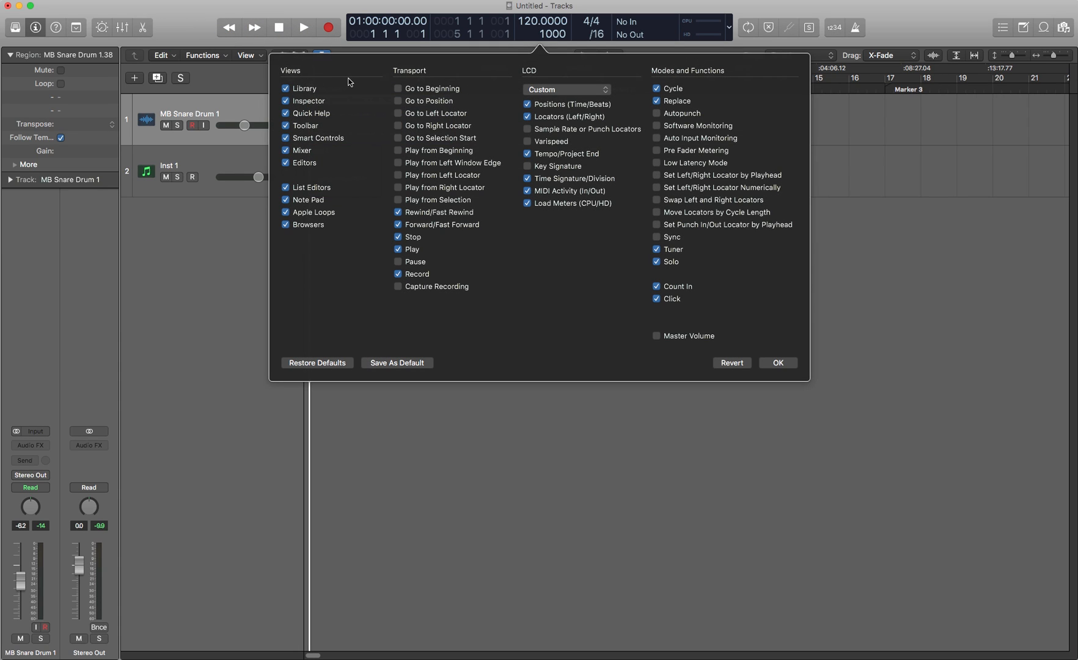
left_click(285, 88)
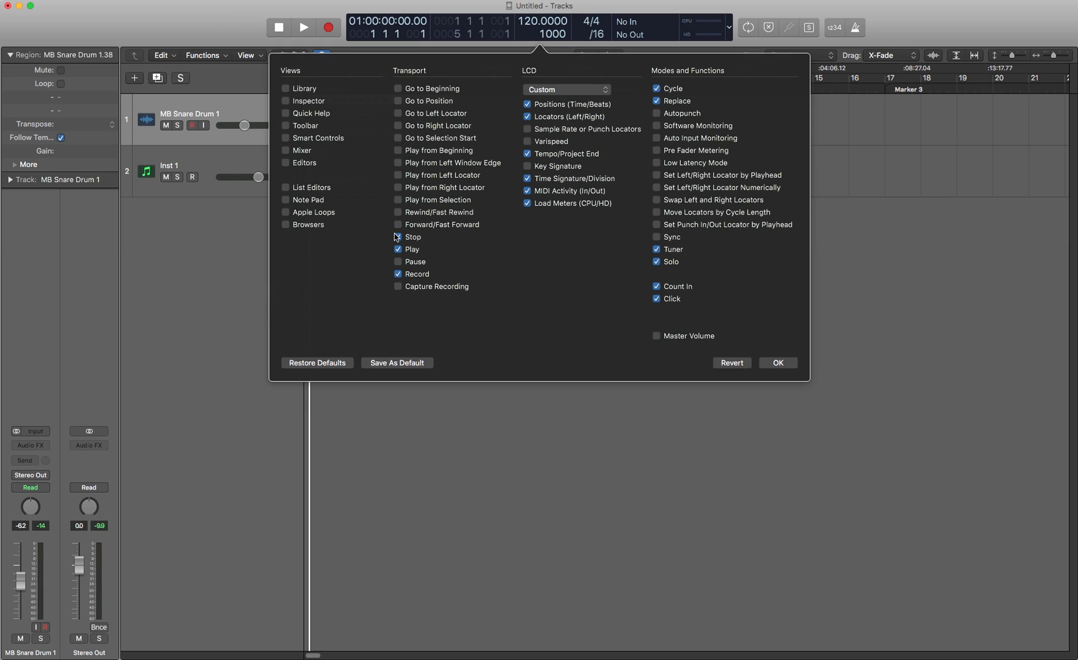
left_click(397, 237)
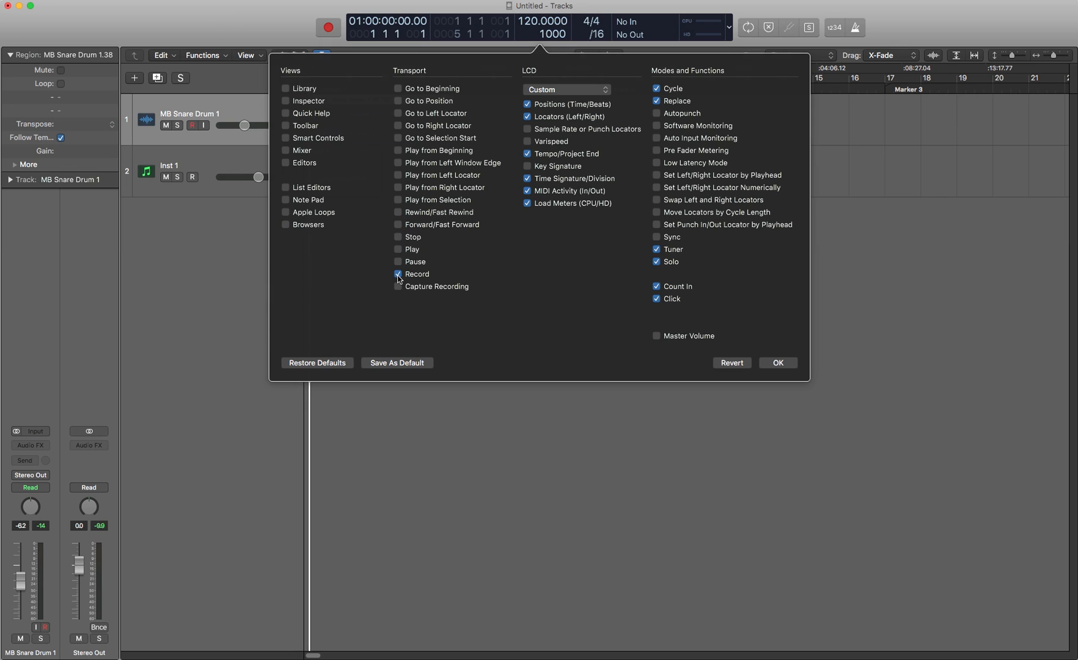
left_click(399, 273)
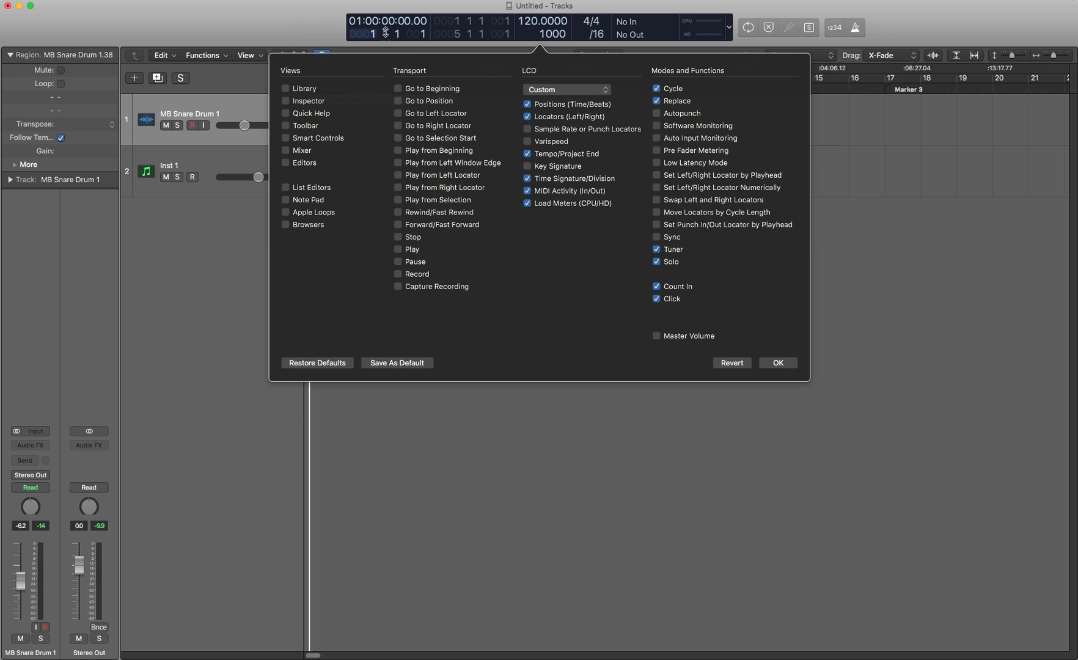
Remove the Cycle, Tuner and Solo controls, keeping LCD, Replace, Count In and Click, and confirm.
left_click(656, 88)
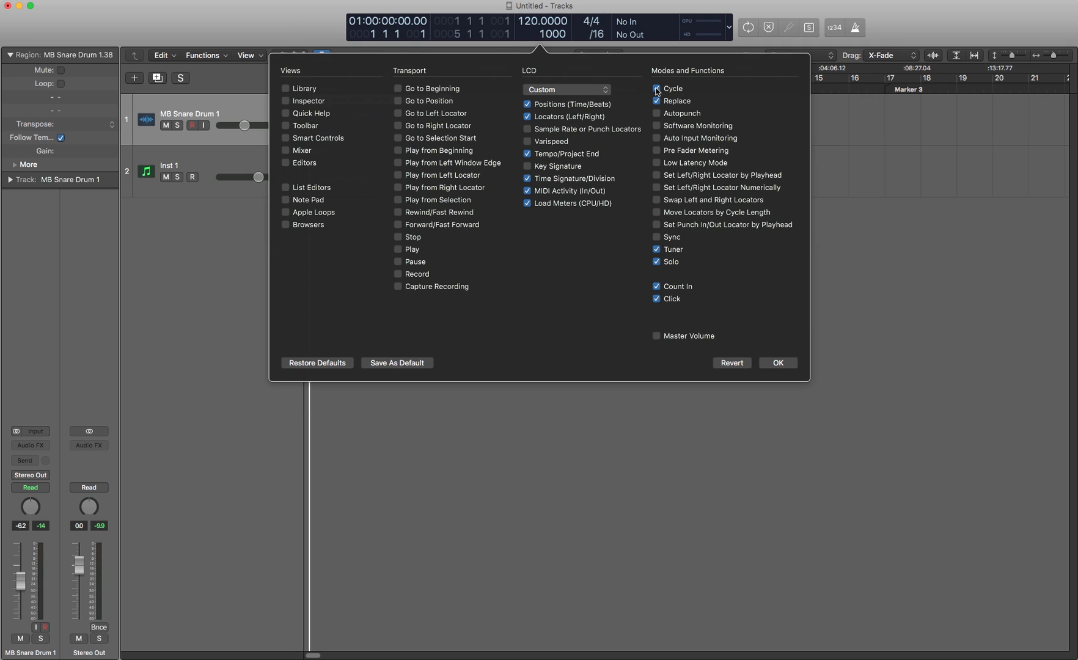
left_click(656, 87)
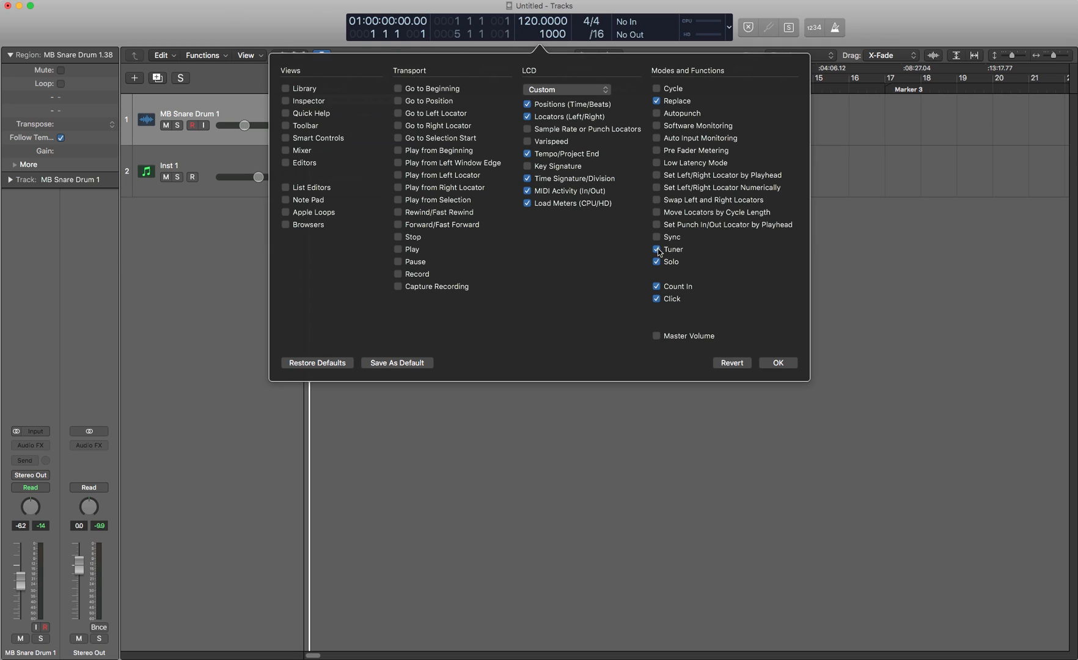
left_click(658, 249)
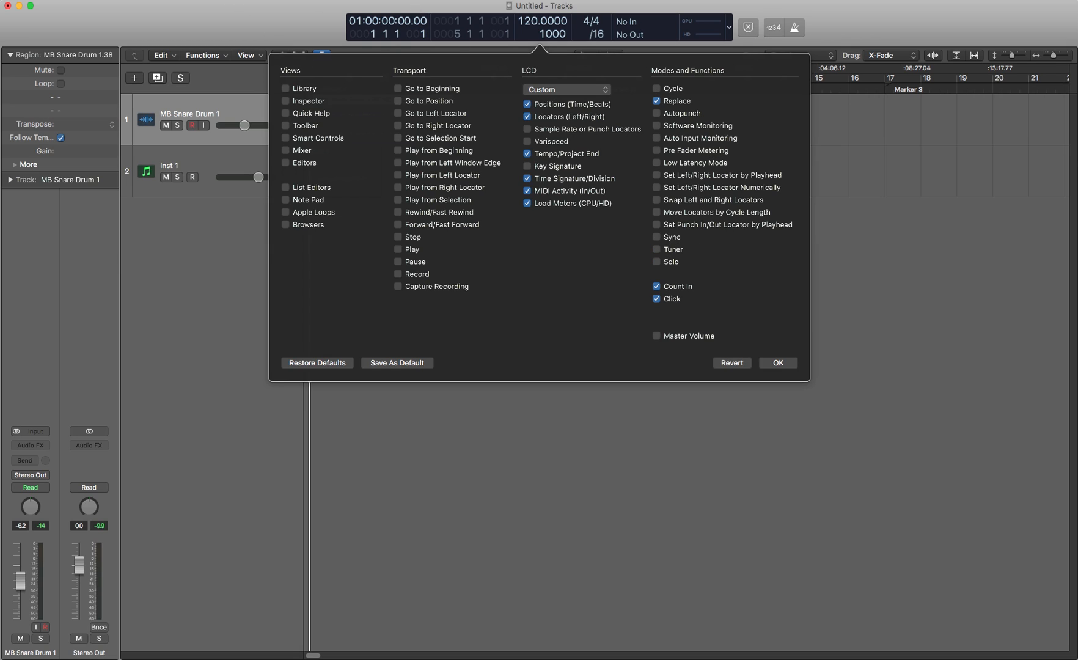
mouse_move(240, 43)
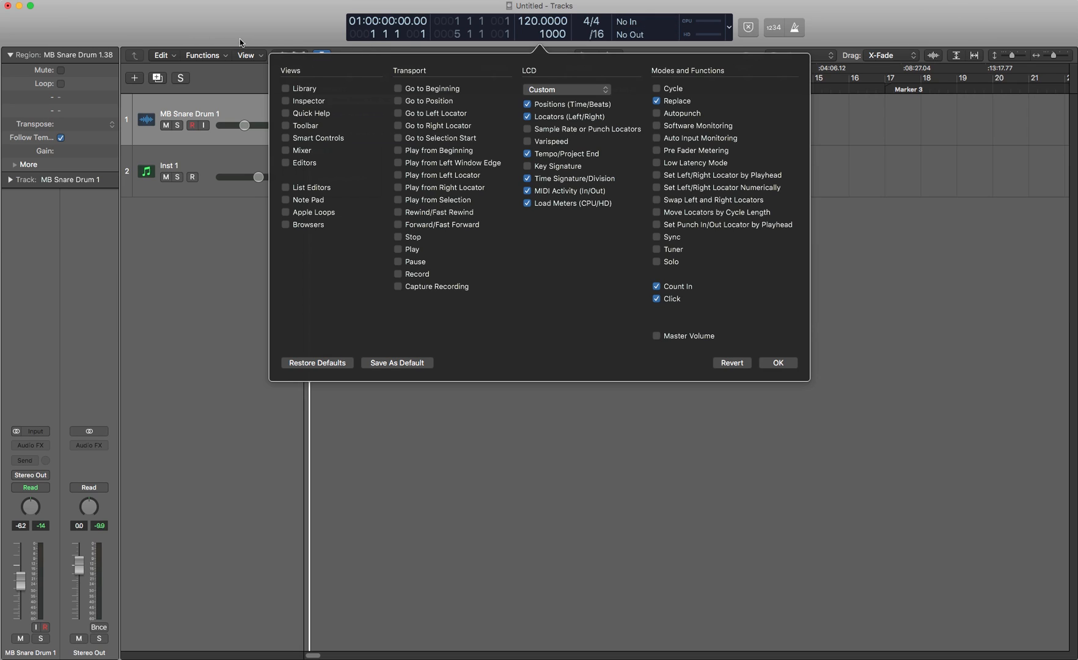
mouse_move(873, 32)
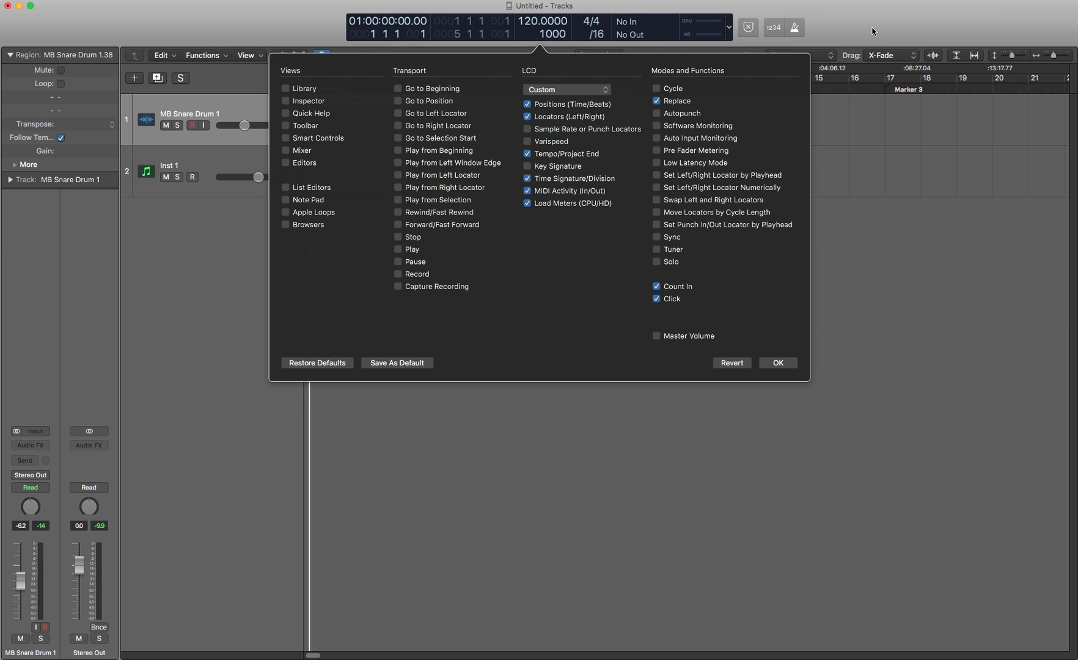
mouse_move(909, 25)
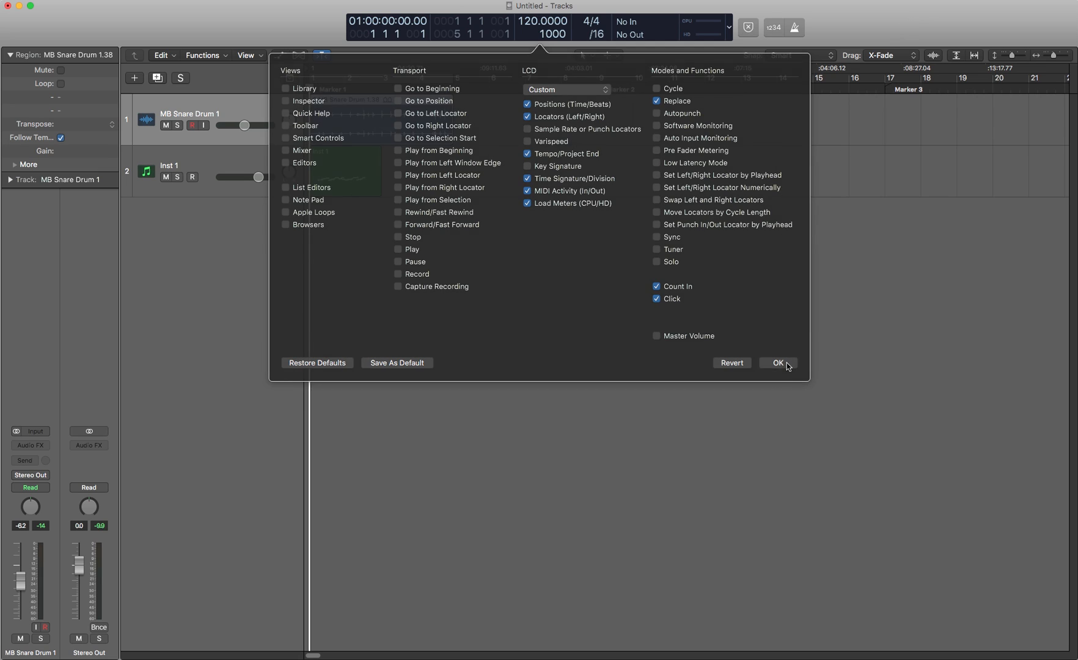
left_click(777, 363)
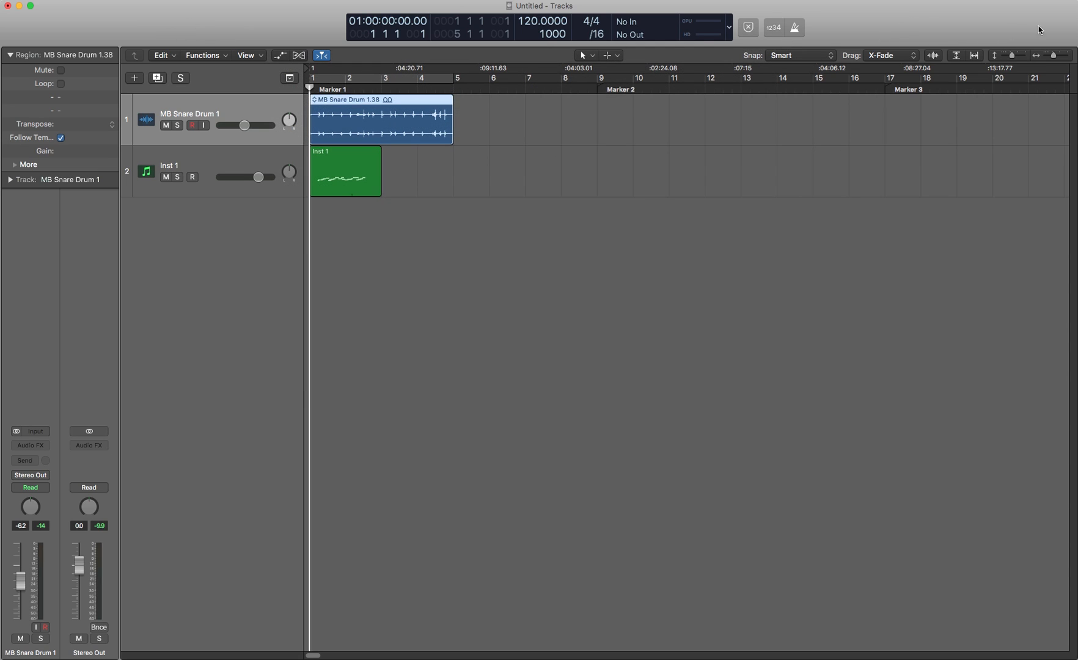
mouse_move(13, 23)
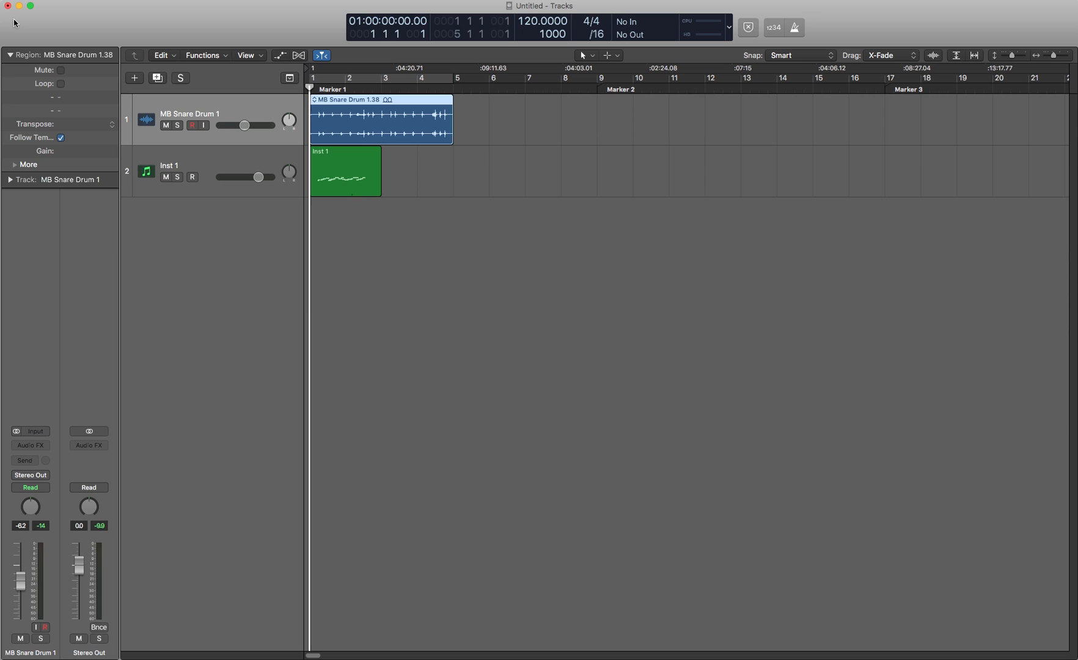
mouse_move(1049, 21)
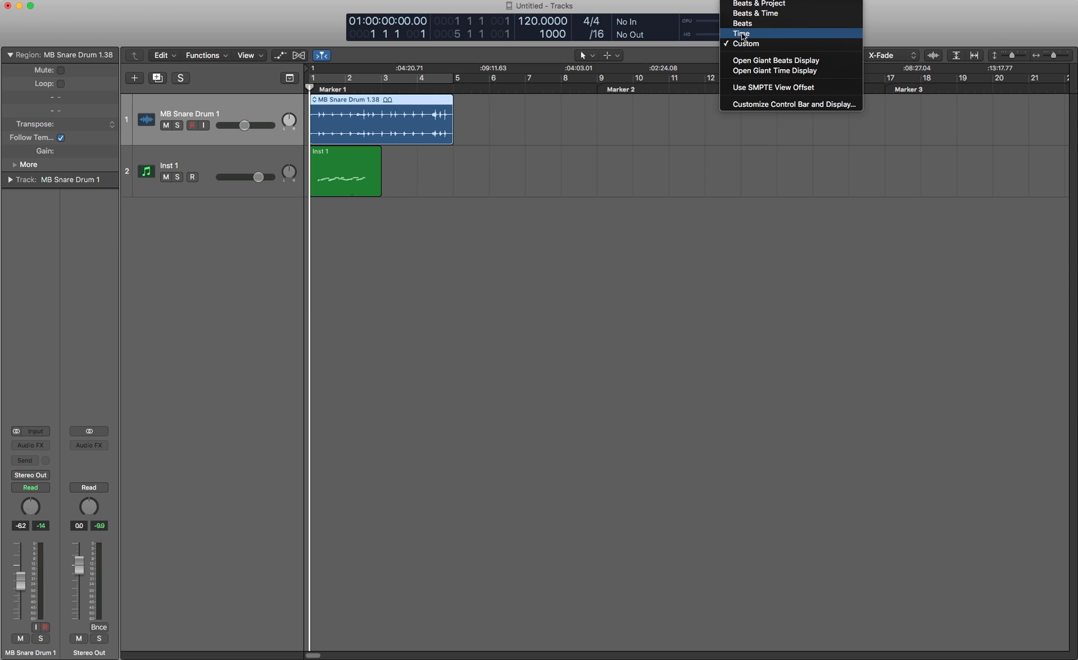
Show the giant beats display at the top left, then return to the LCD menu for the time display.
left_click(775, 61)
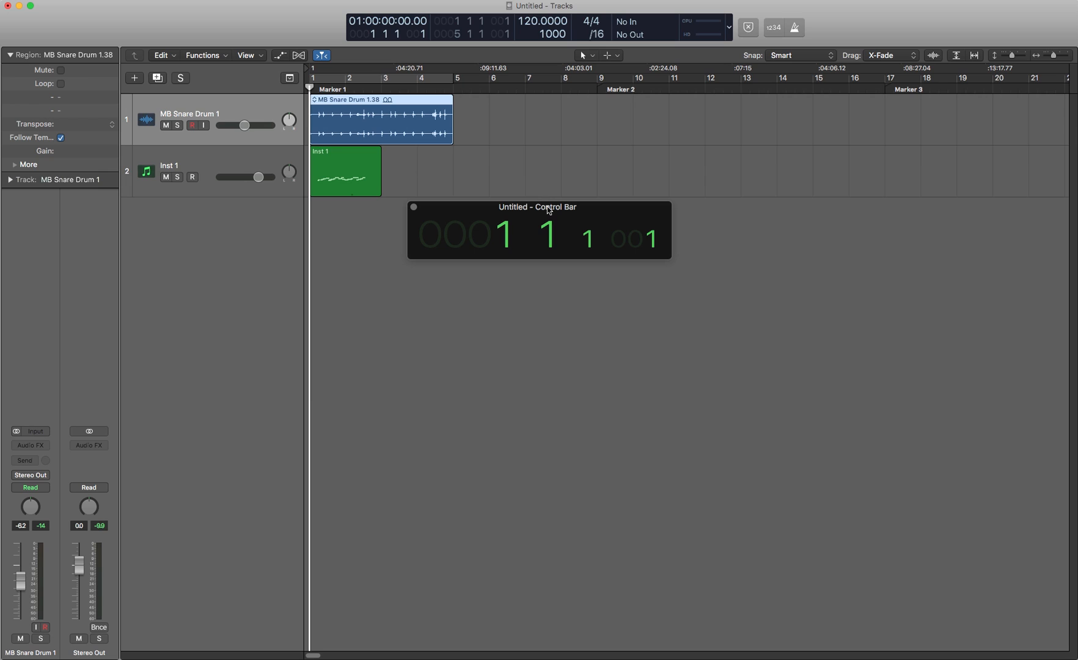
left_click_drag(536, 207, 183, 6)
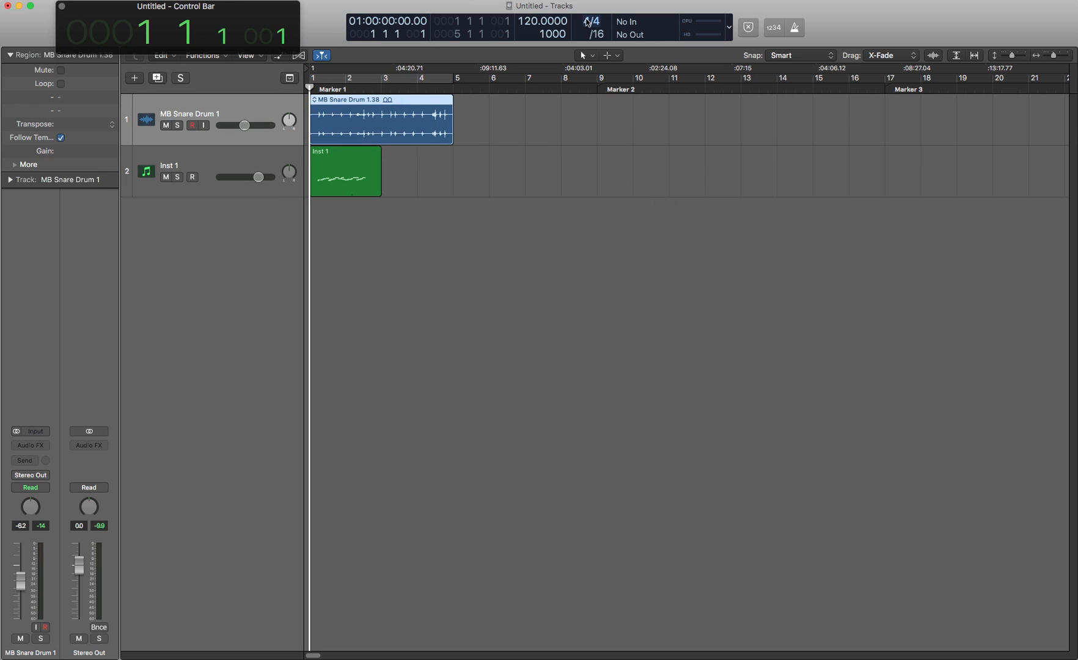
left_click(591, 21)
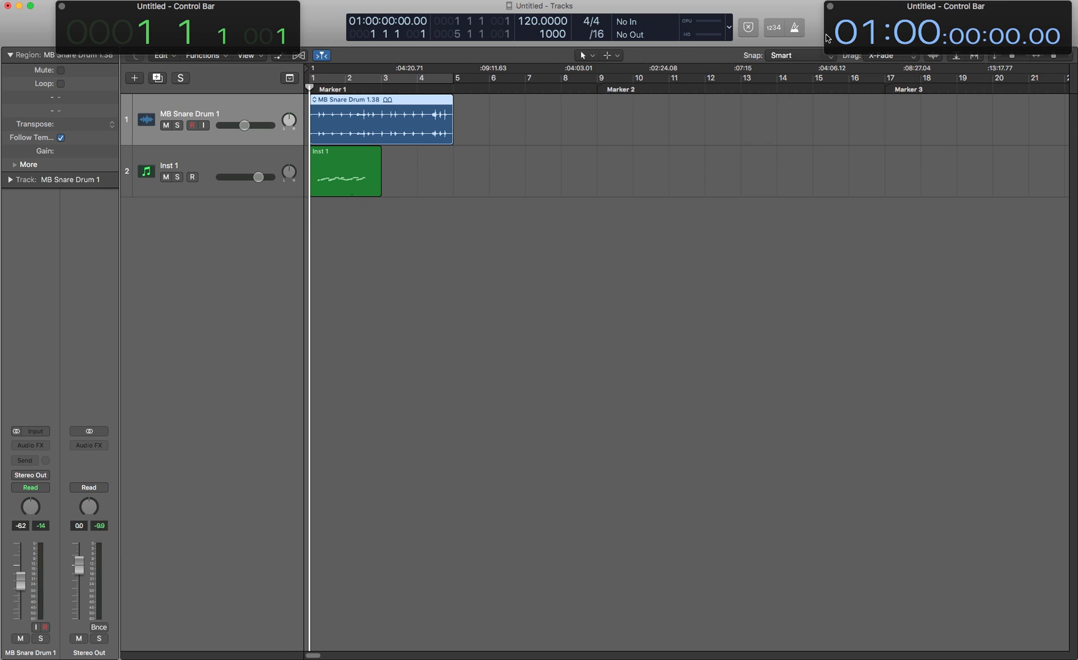
mouse_move(795, 23)
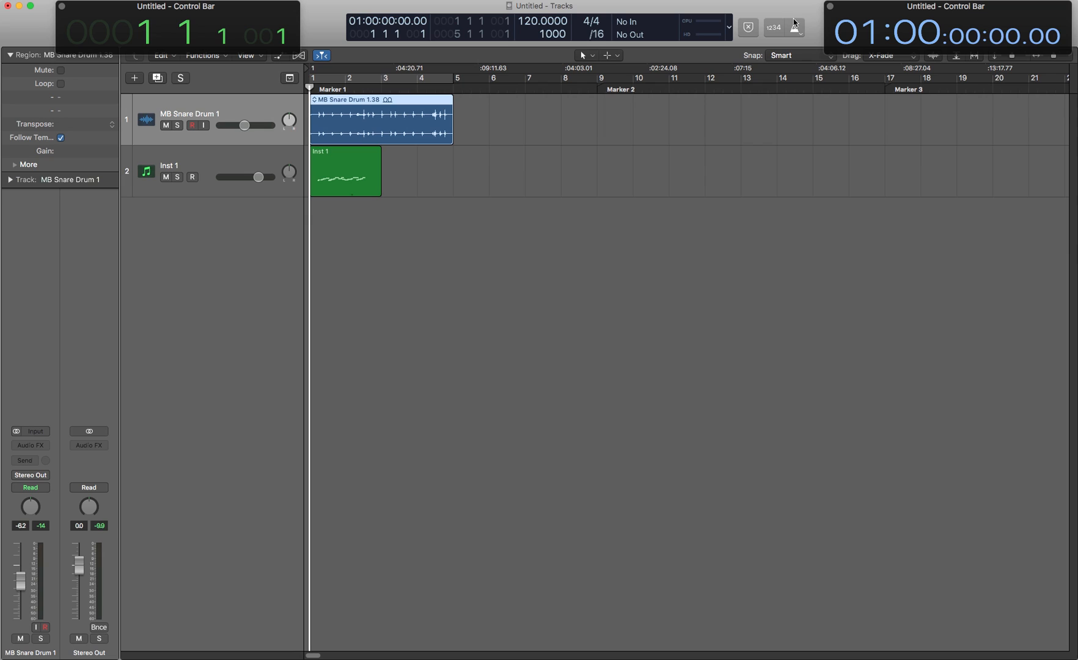
mouse_move(797, 17)
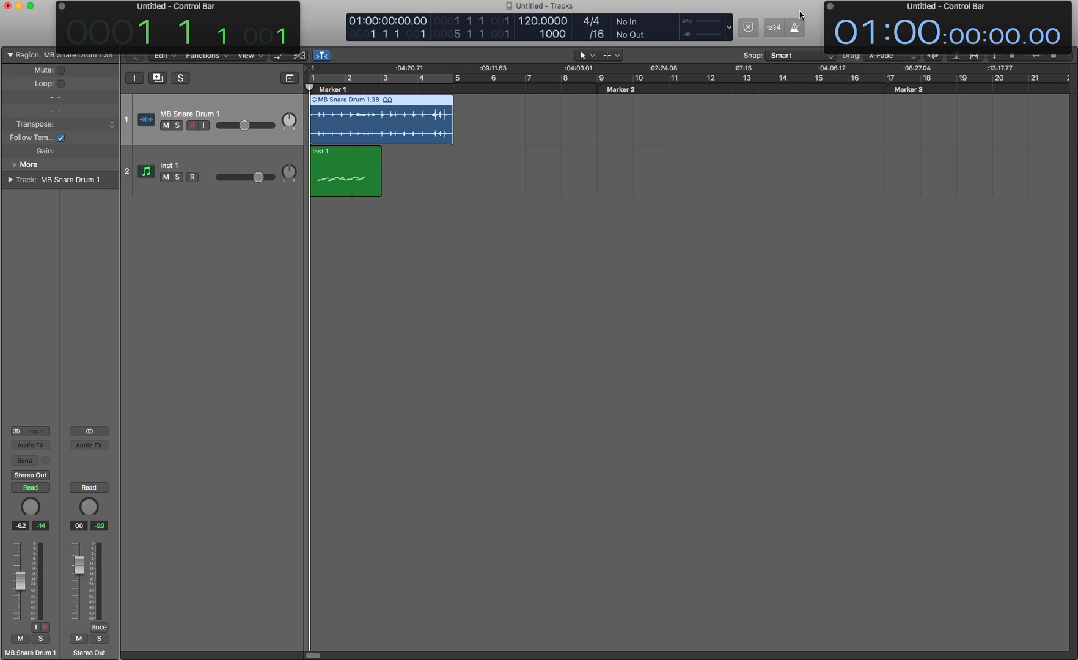
mouse_move(803, 13)
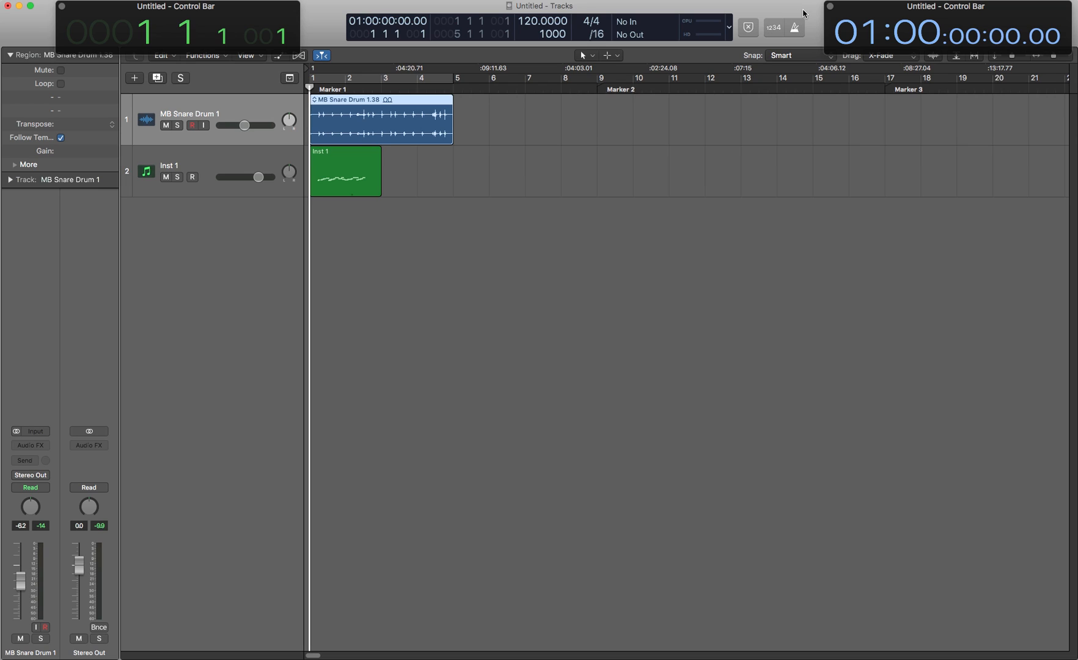